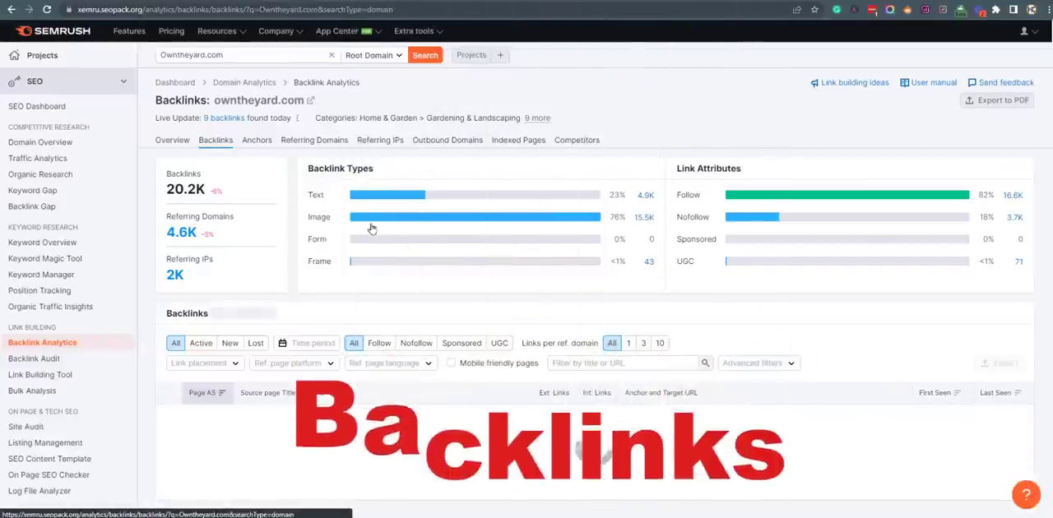
# Scroll down the owntheyard.com homepage through its featured content articles
pyautogui.scroll(-3)
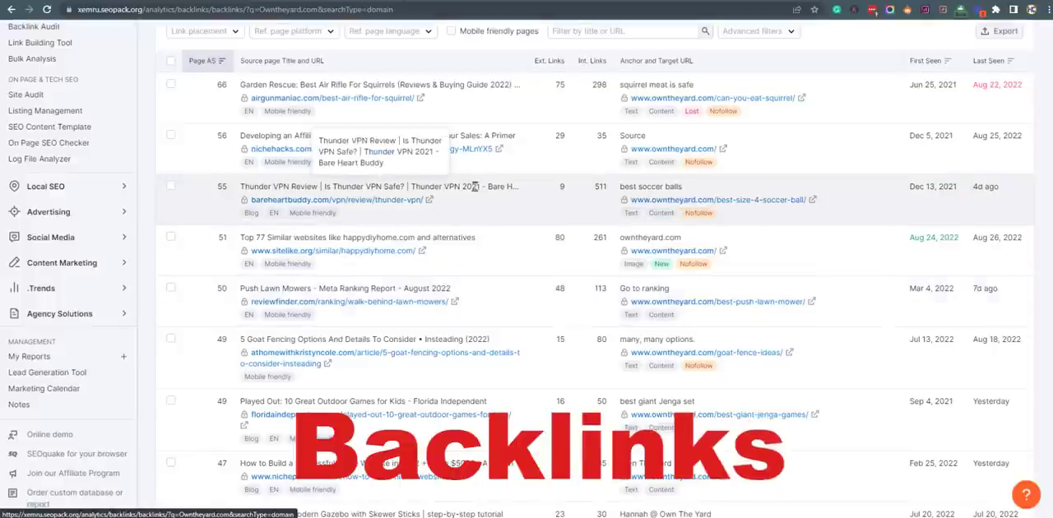
pyautogui.scroll(-3)
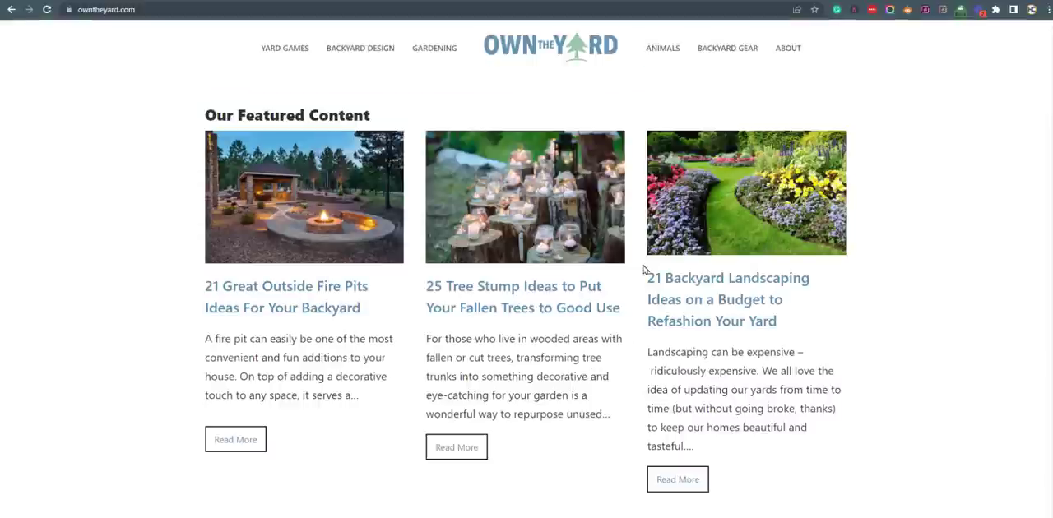
pyautogui.moveTo(646, 269)
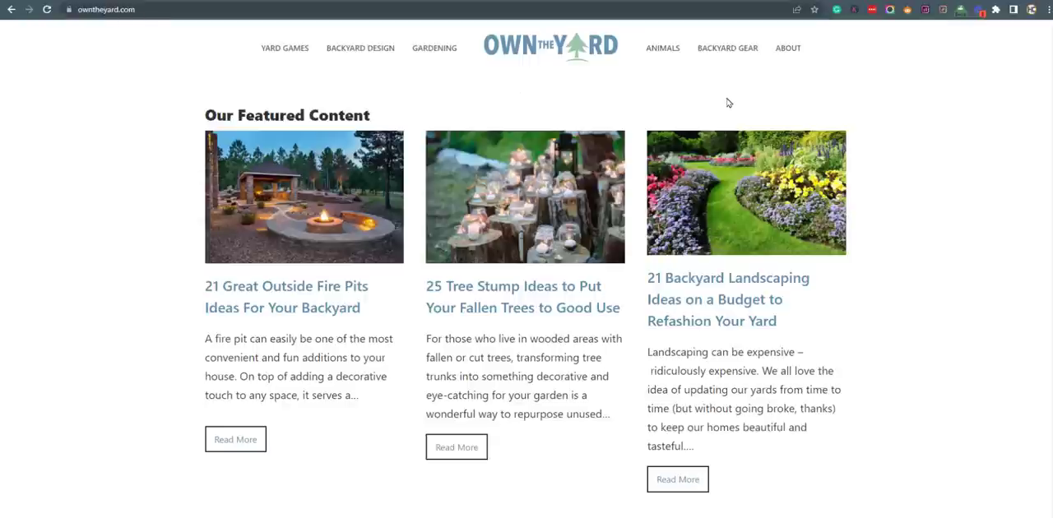
pyautogui.moveTo(677, 118)
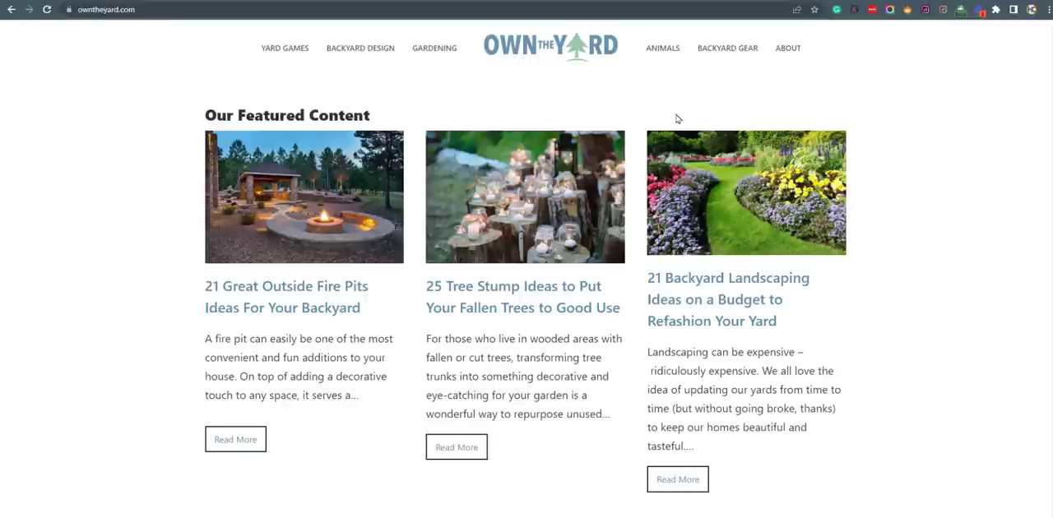
pyautogui.moveTo(678, 252)
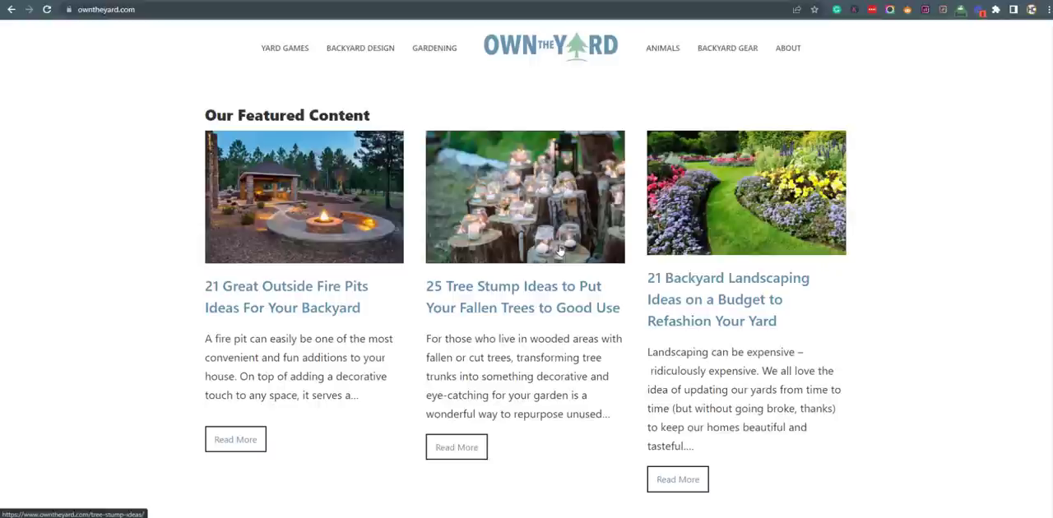
pyautogui.scroll(-3)
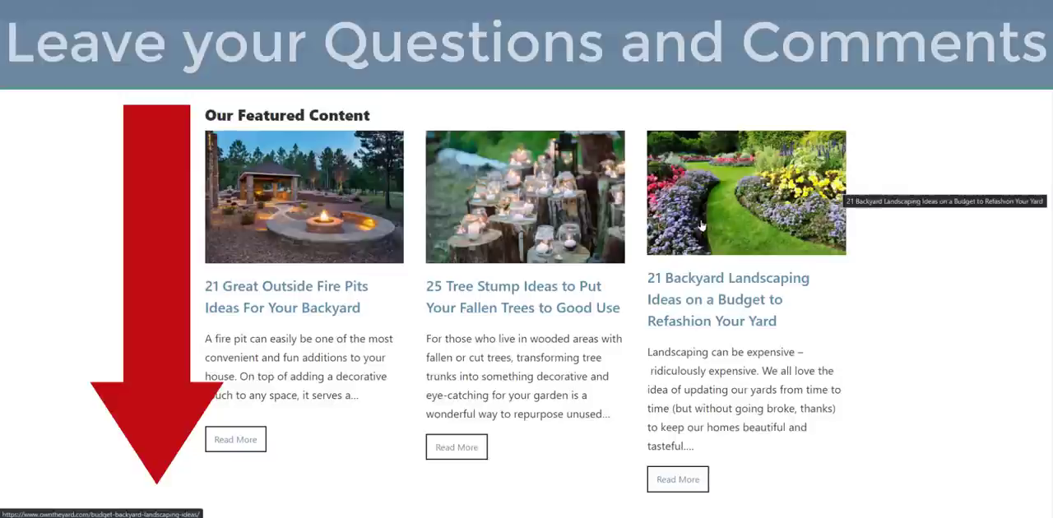
pyautogui.moveTo(699, 222)
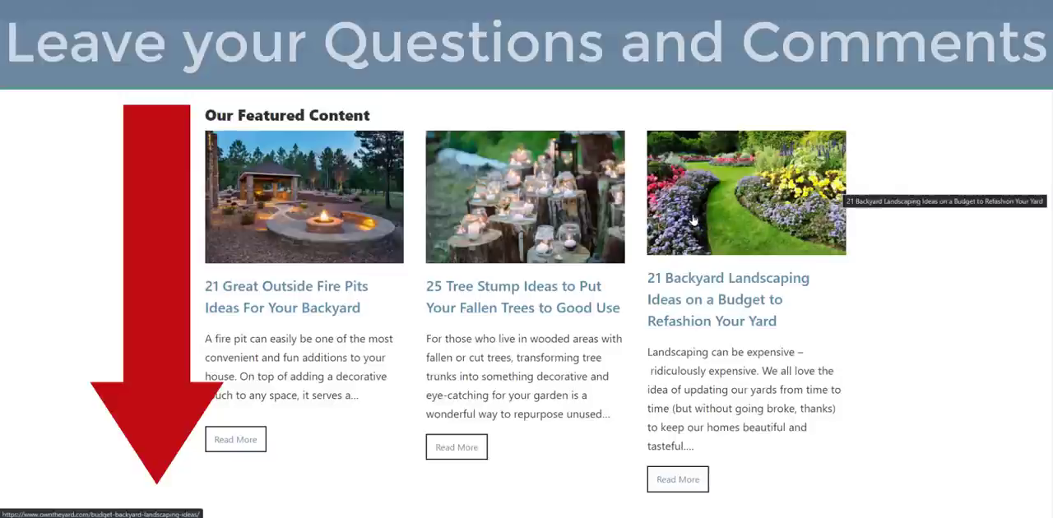
pyautogui.moveTo(689, 219)
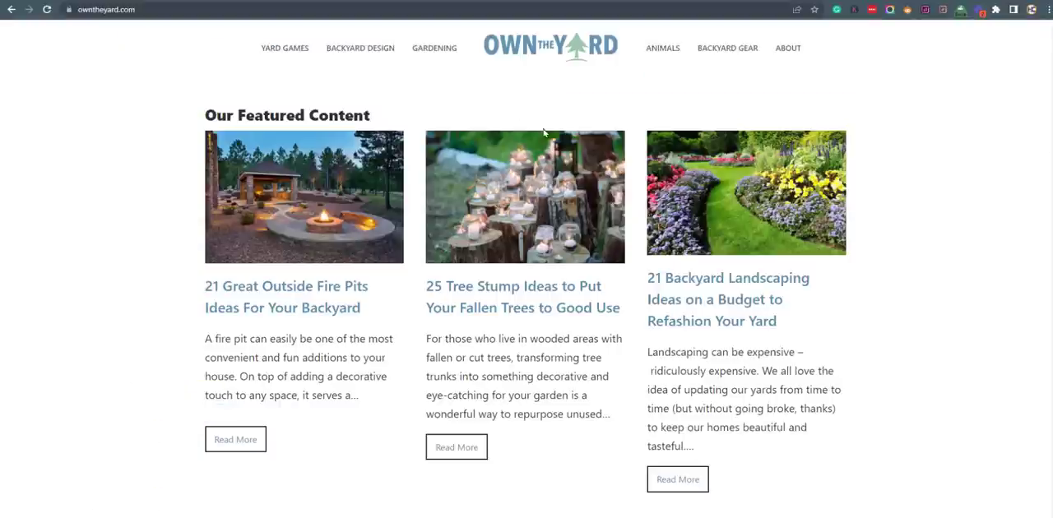
pyautogui.moveTo(551, 144)
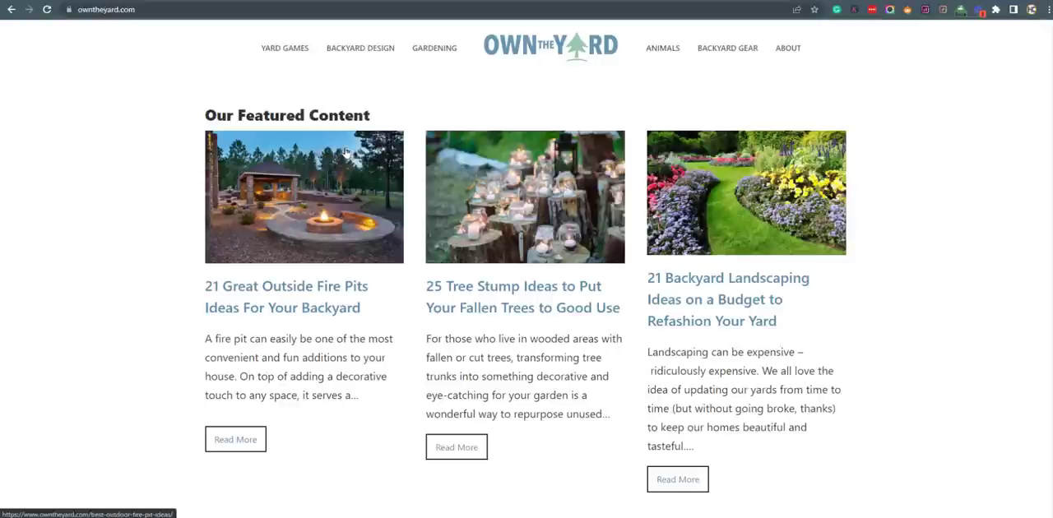
pyautogui.moveTo(345, 149)
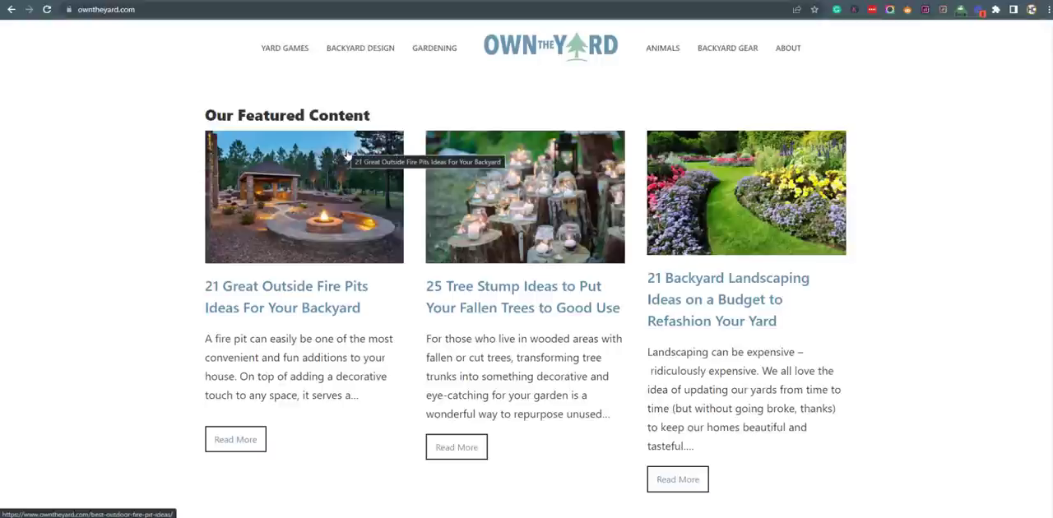
pyautogui.moveTo(324, 214)
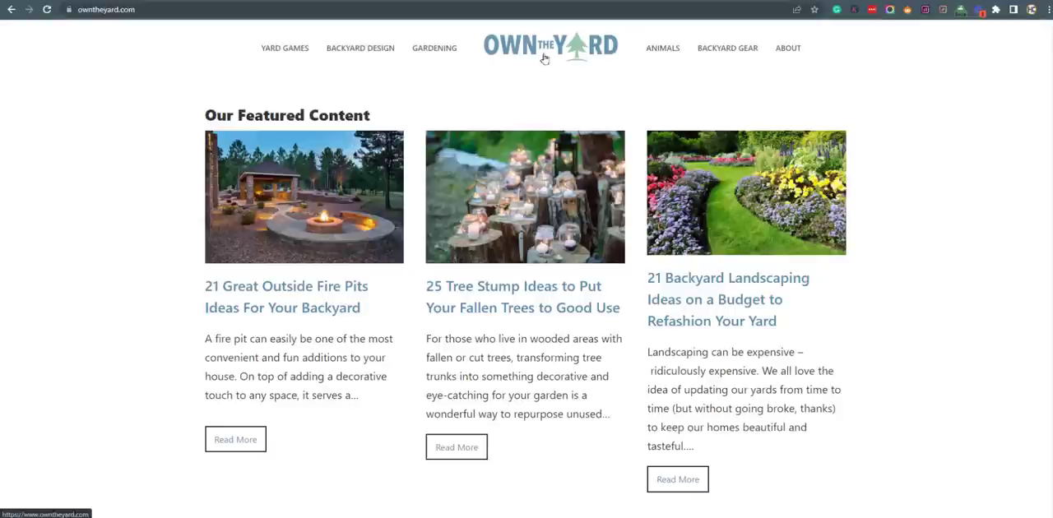
pyautogui.moveTo(524, 51)
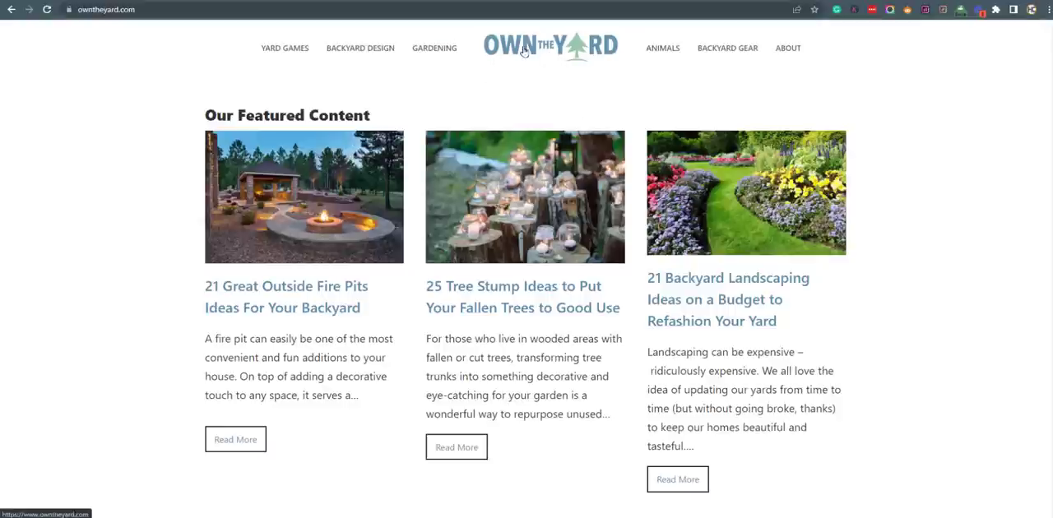
pyautogui.moveTo(382, 76)
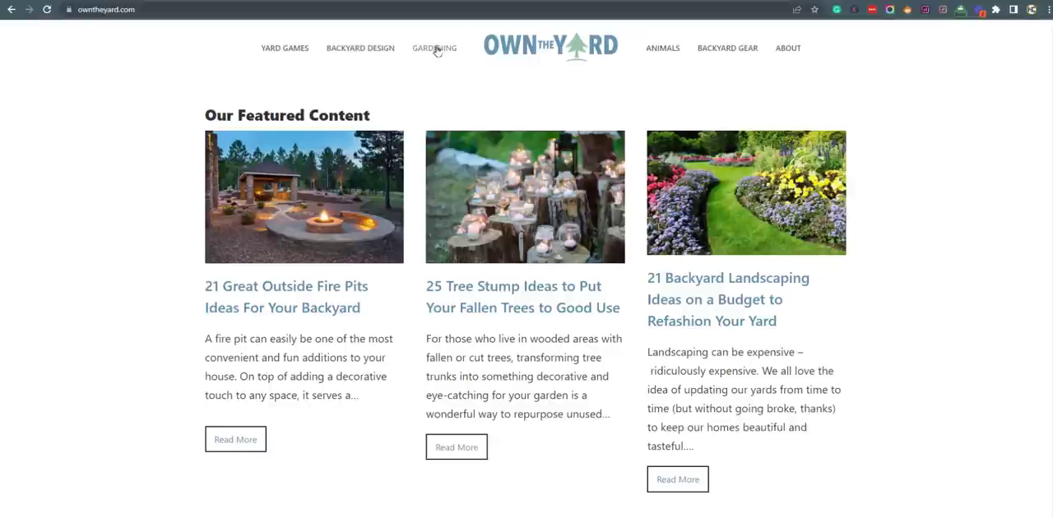
pyautogui.moveTo(725, 62)
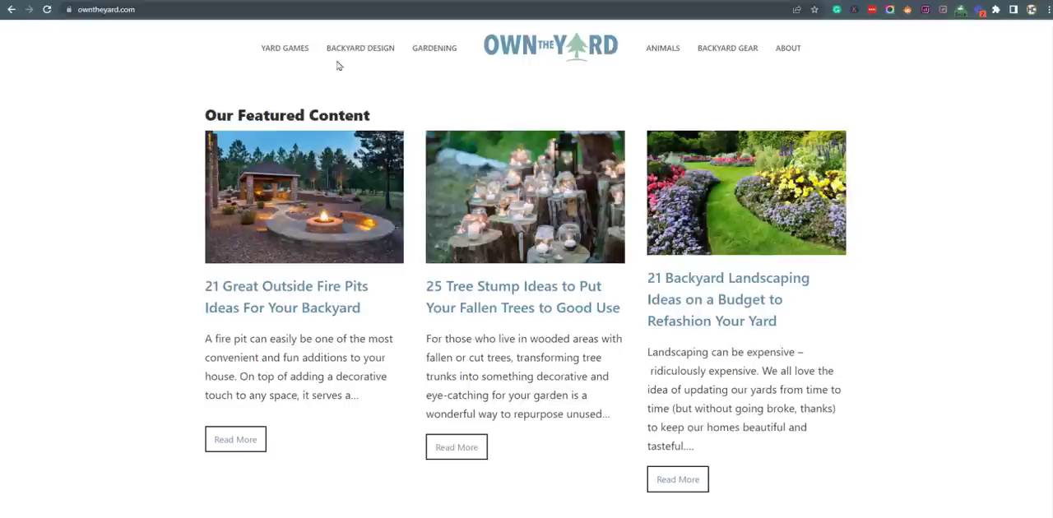
pyautogui.moveTo(607, 164)
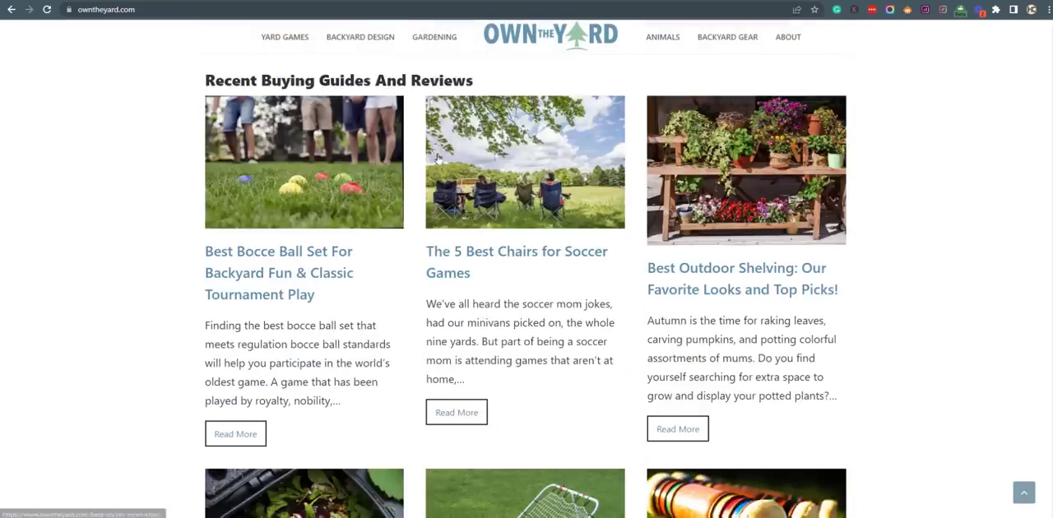
pyautogui.scroll(-3)
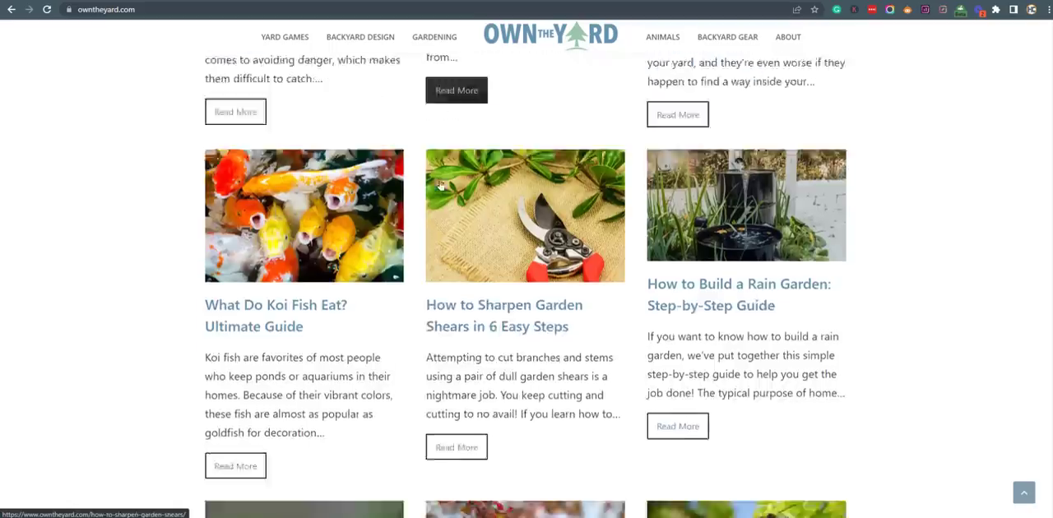
pyautogui.scroll(-3)
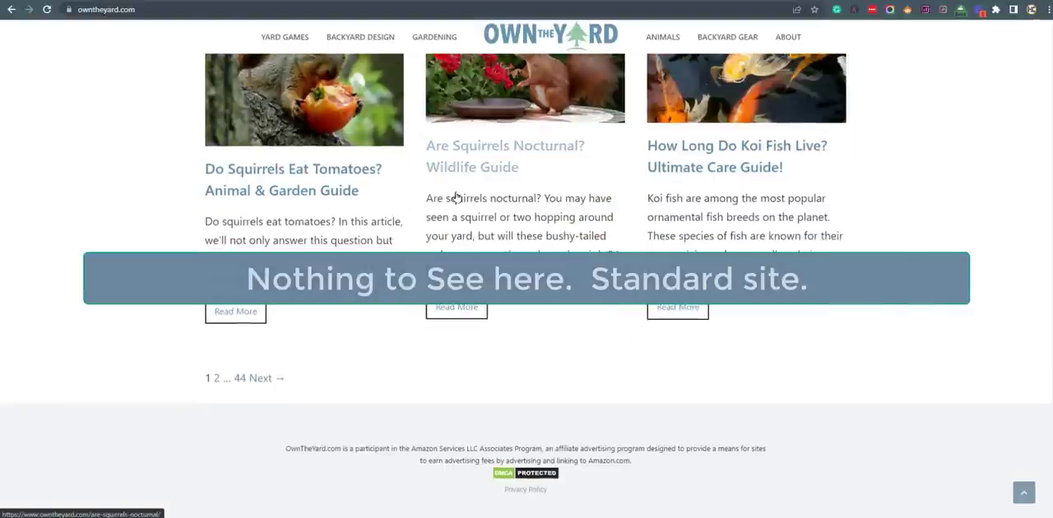
pyautogui.moveTo(598, 440)
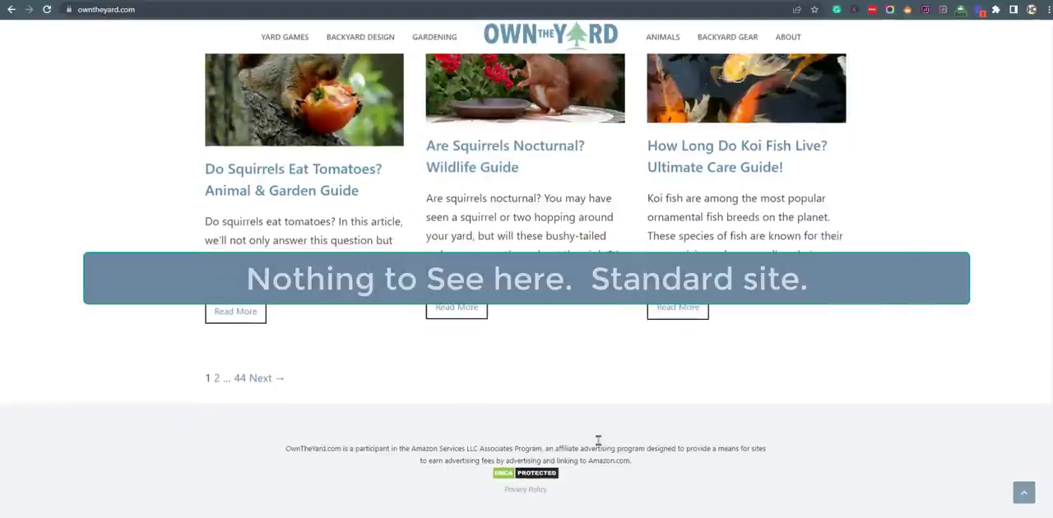
pyautogui.scroll(-3)
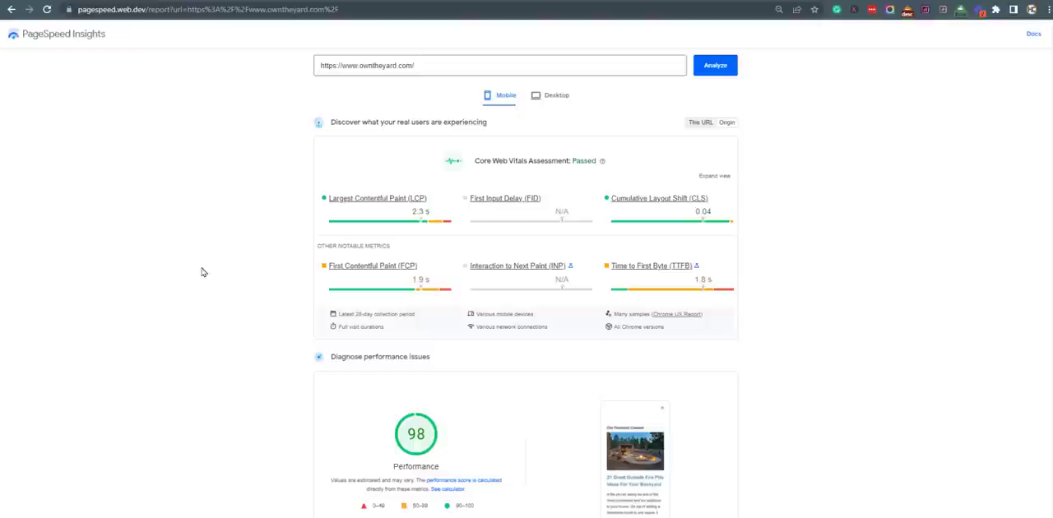
pyautogui.moveTo(403, 443)
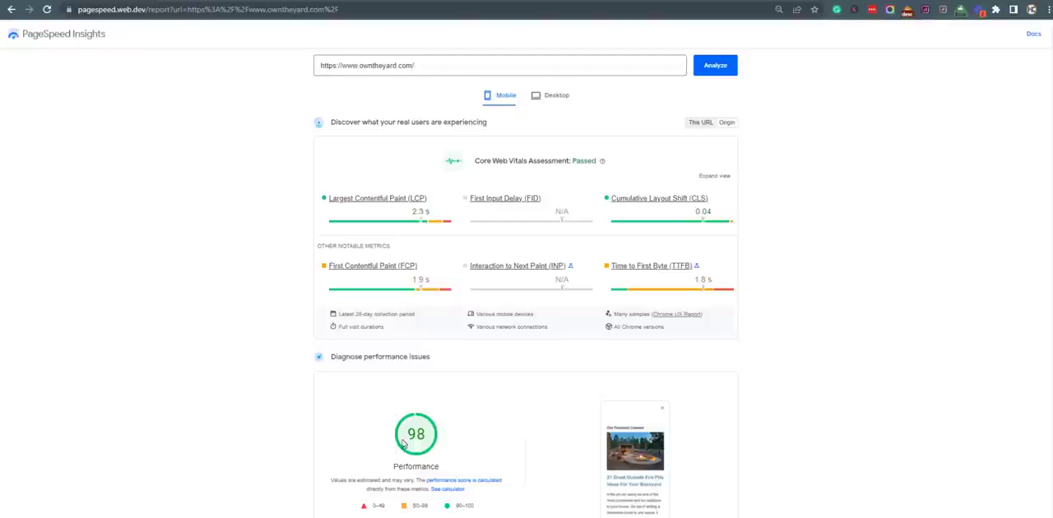
pyautogui.moveTo(494, 136)
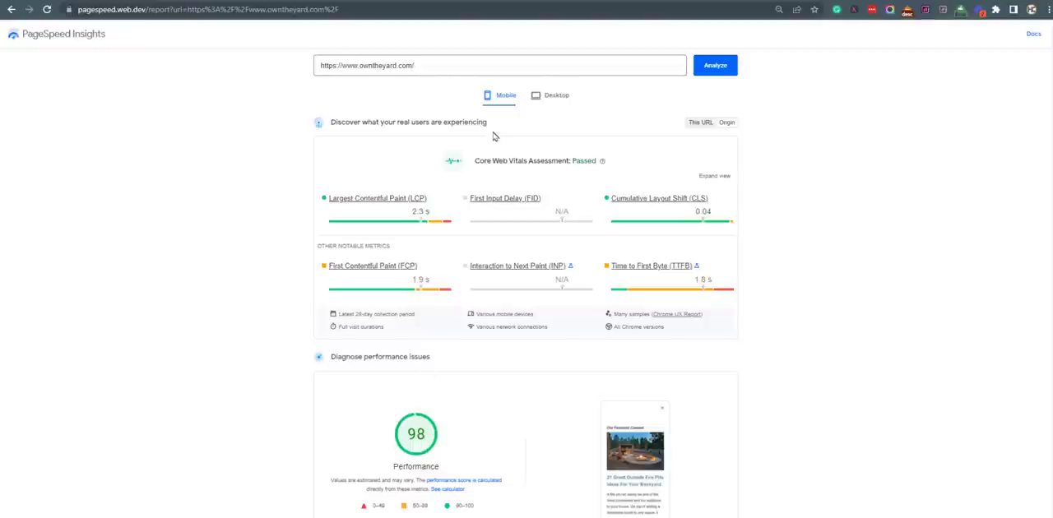
pyautogui.moveTo(404, 278)
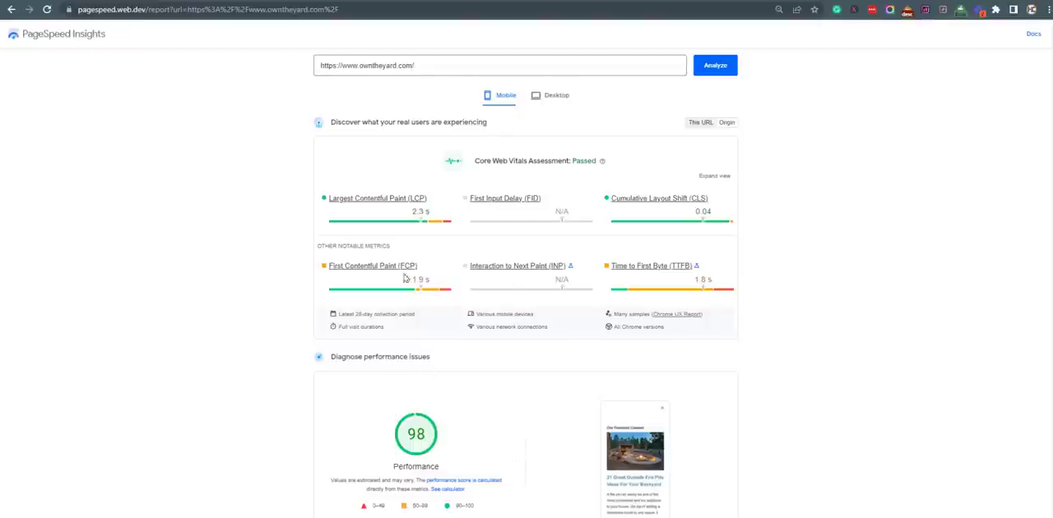
pyautogui.moveTo(460, 400)
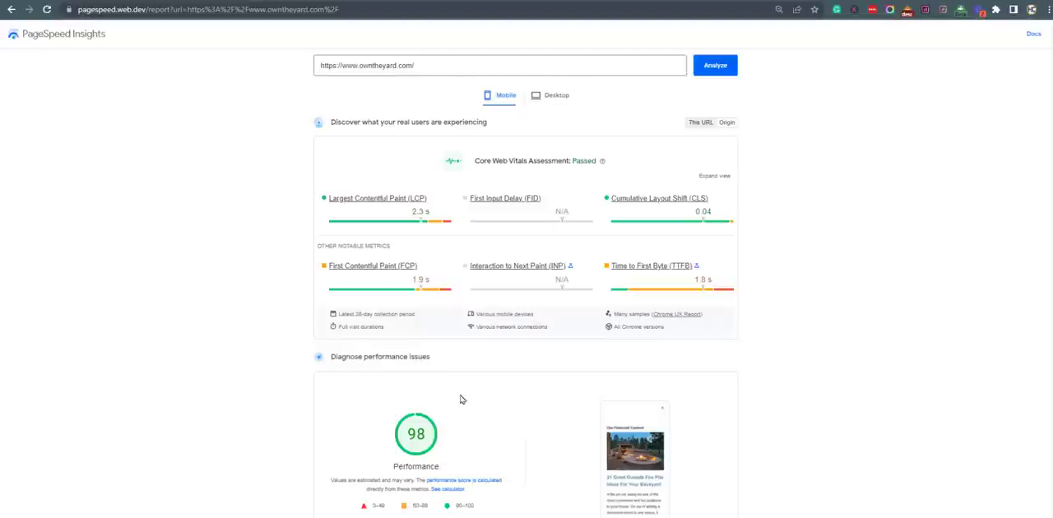
# Show owntheyard.com's desktop PageSpeed results, scoring 100 for Performance
pyautogui.click(550, 94)
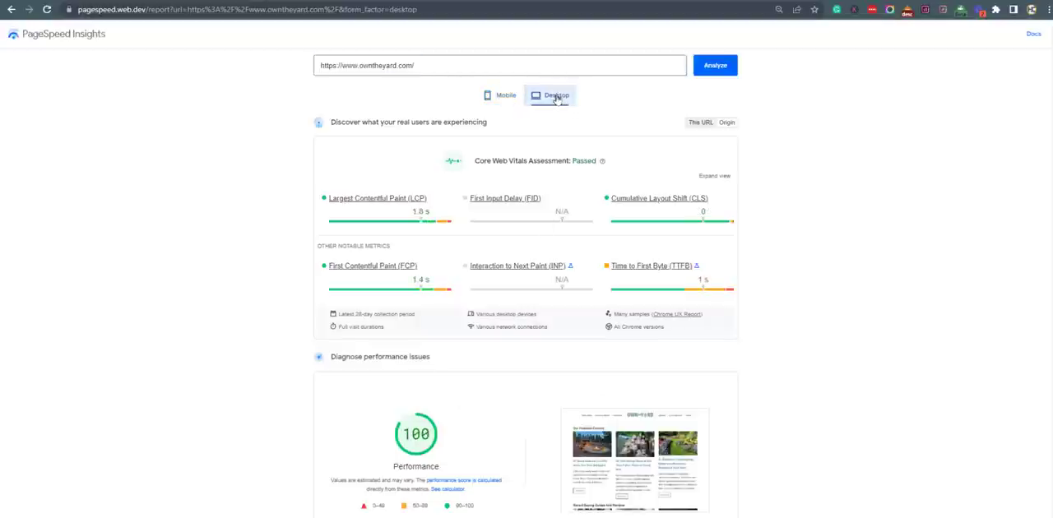
pyautogui.moveTo(908, 50)
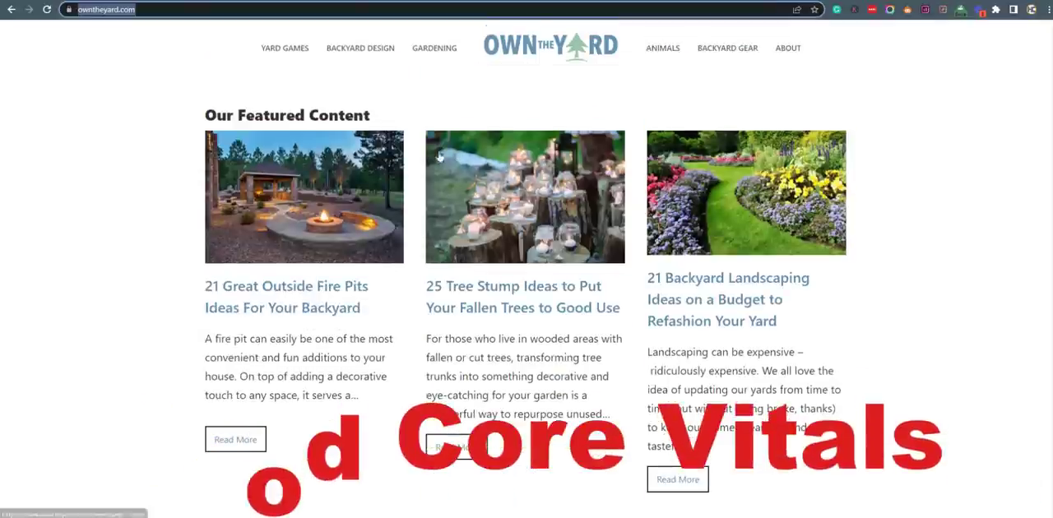
pyautogui.moveTo(319, 202)
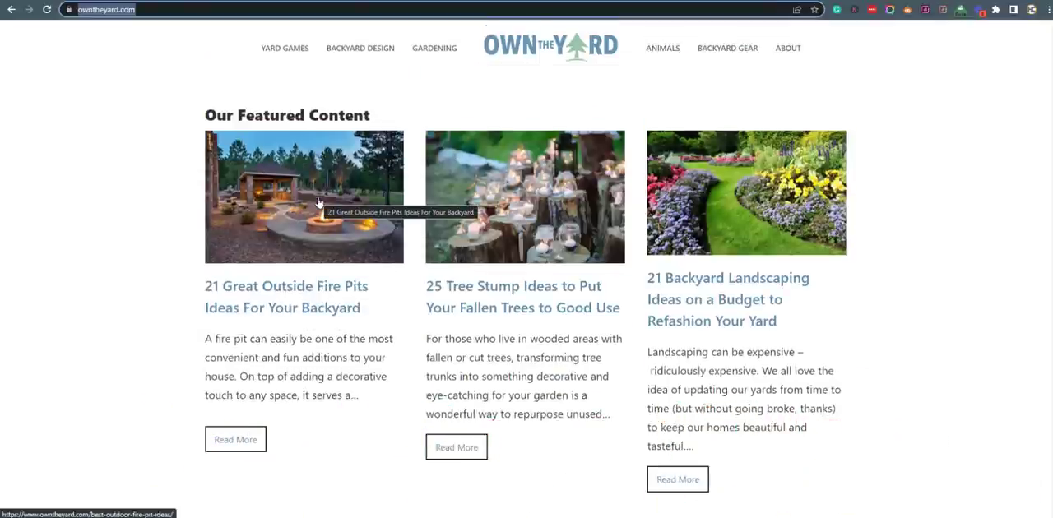
# Browse the Own The Yard homepage, then the Yard Games and Backyard Design categories
pyautogui.scroll(-3)
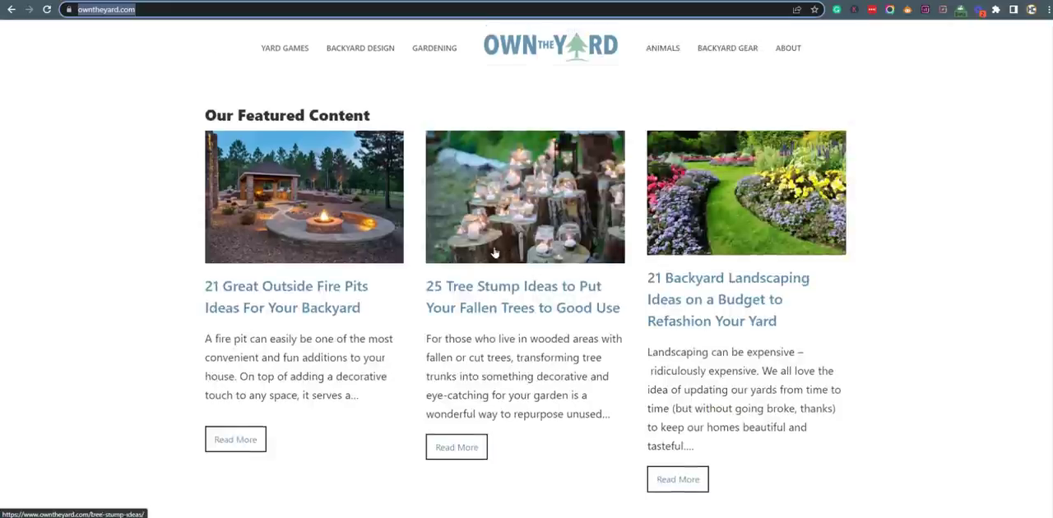
pyautogui.scroll(-3)
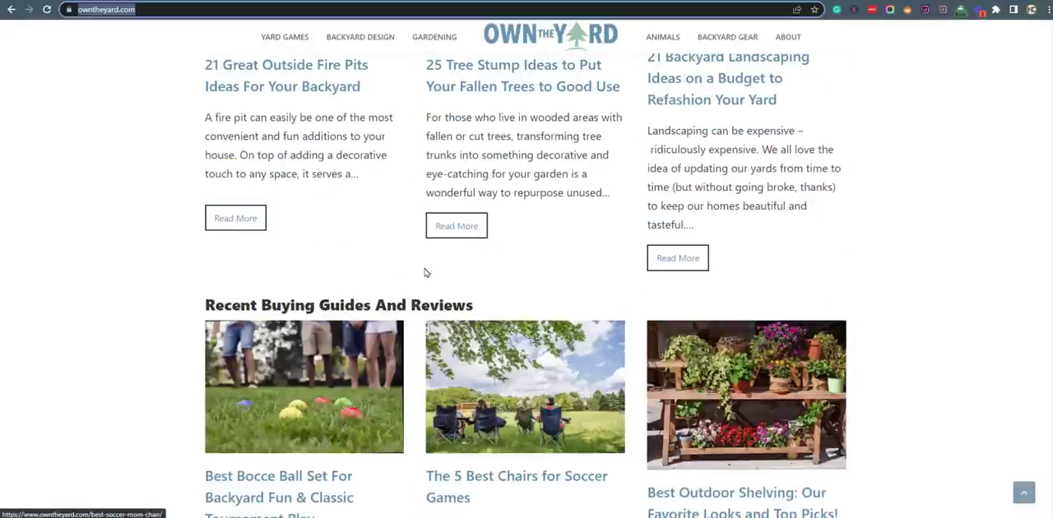
pyautogui.scroll(3)
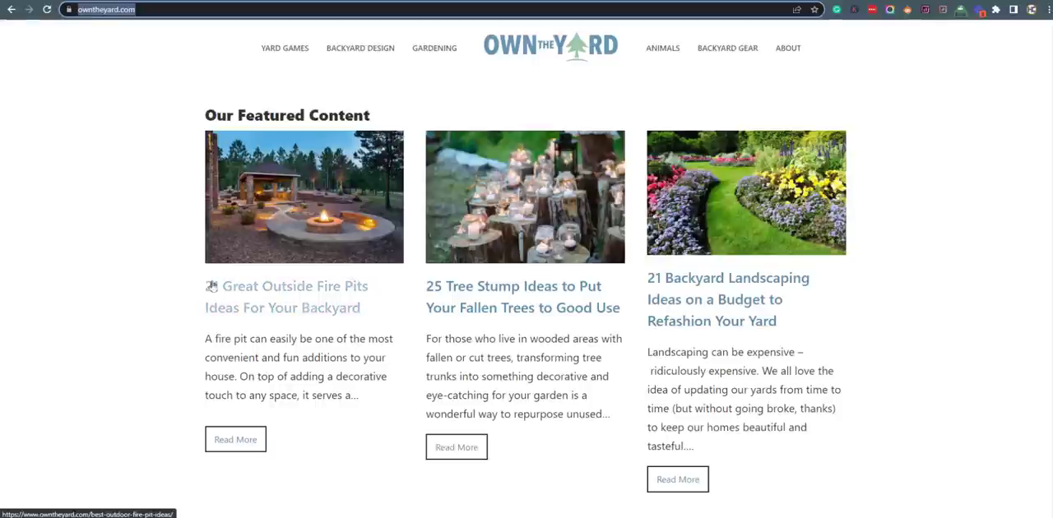
pyautogui.moveTo(284, 48)
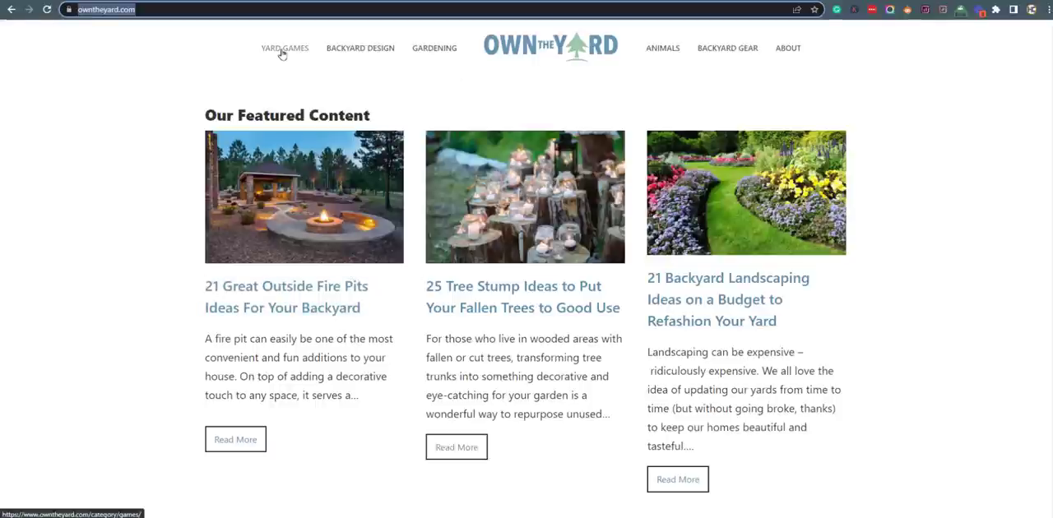
pyautogui.click(285, 48)
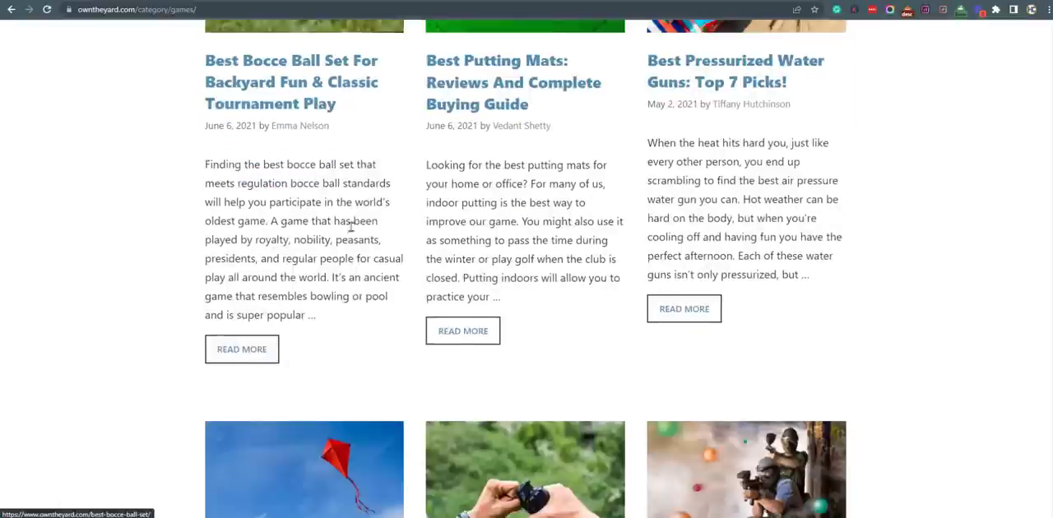
pyautogui.scroll(-3)
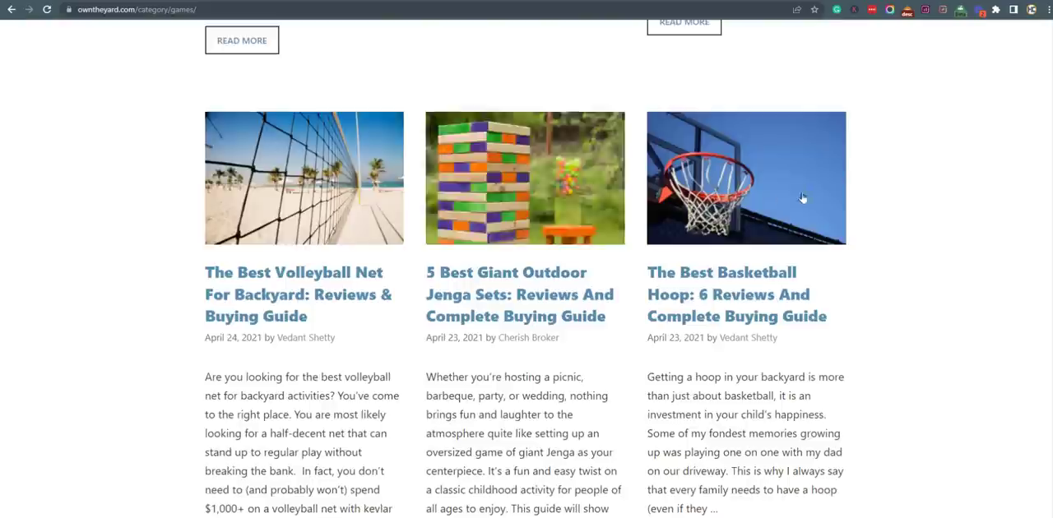
pyautogui.scroll(-3)
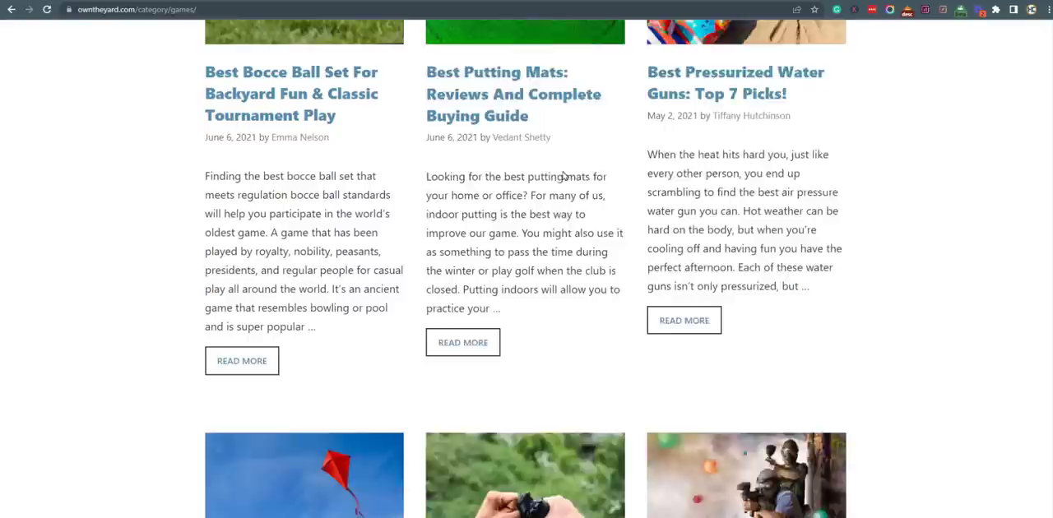
pyautogui.click(359, 47)
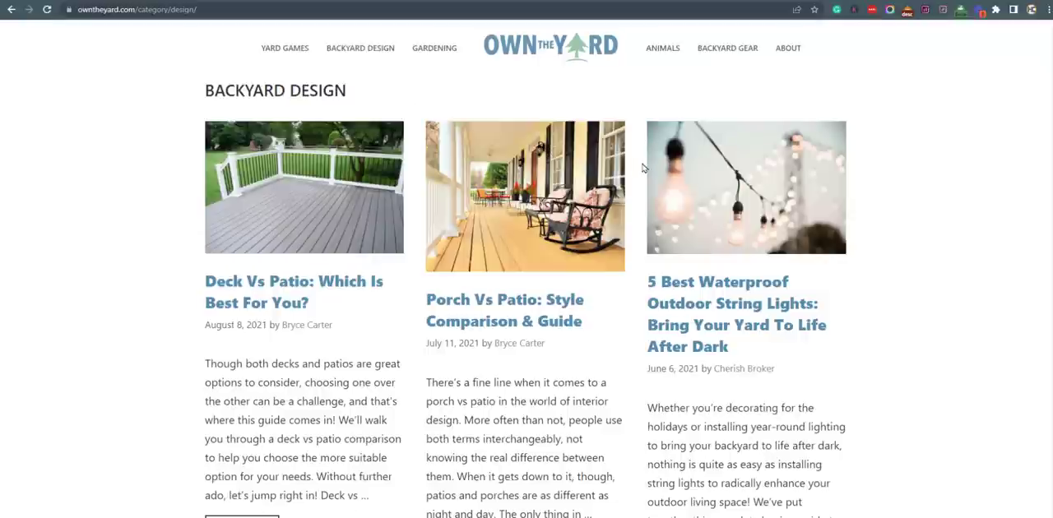
# Look through the Gardening, Animals and Backyard Gear category pages
pyautogui.click(434, 47)
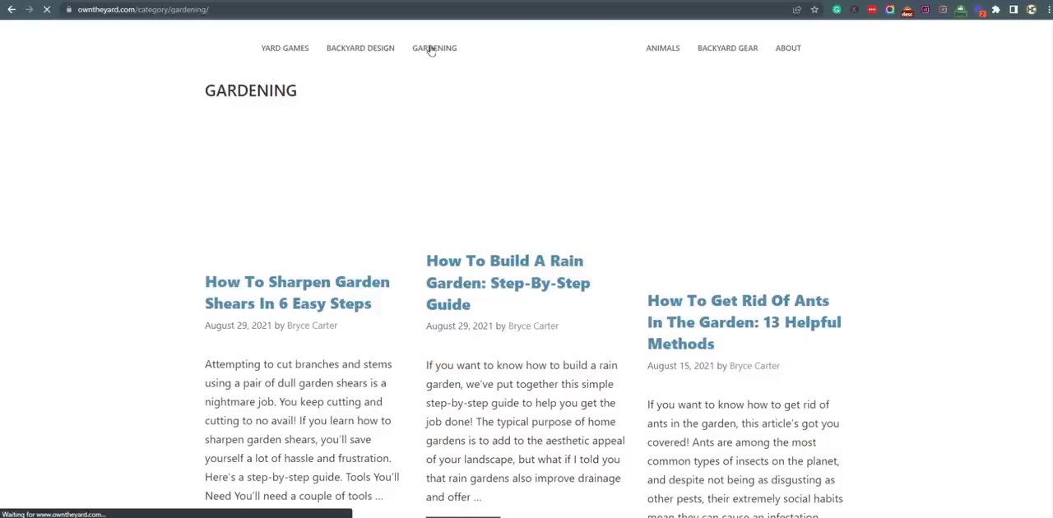
pyautogui.scroll(-3)
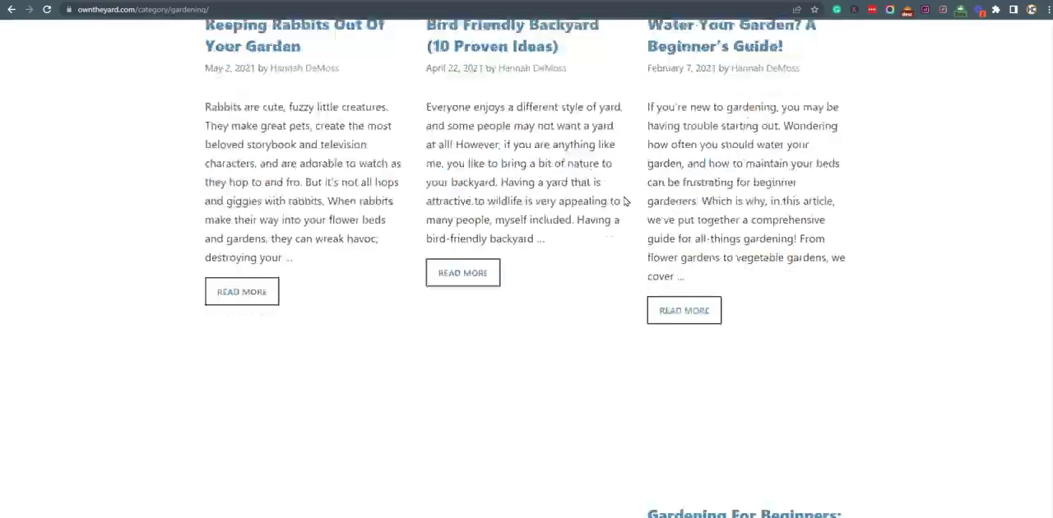
pyautogui.scroll(-3)
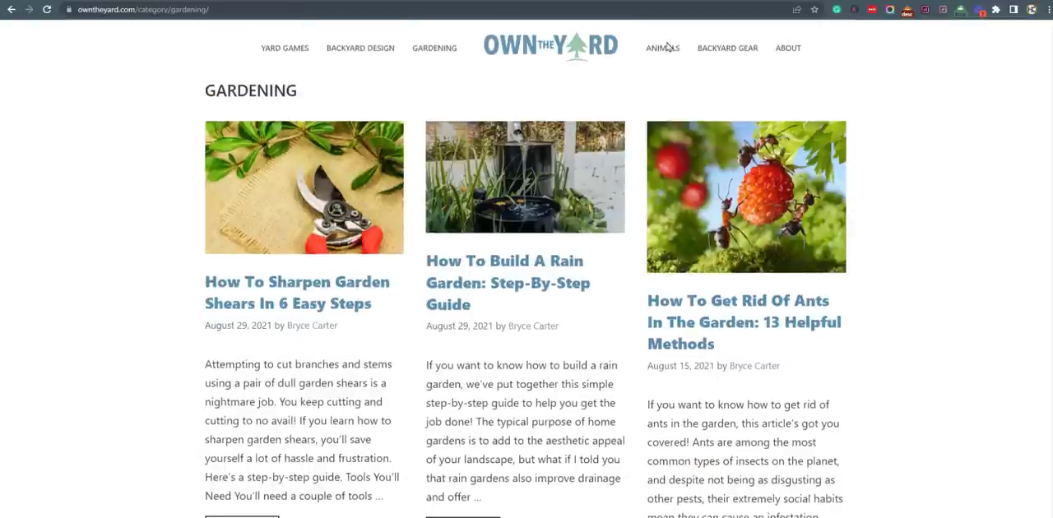
pyautogui.click(662, 47)
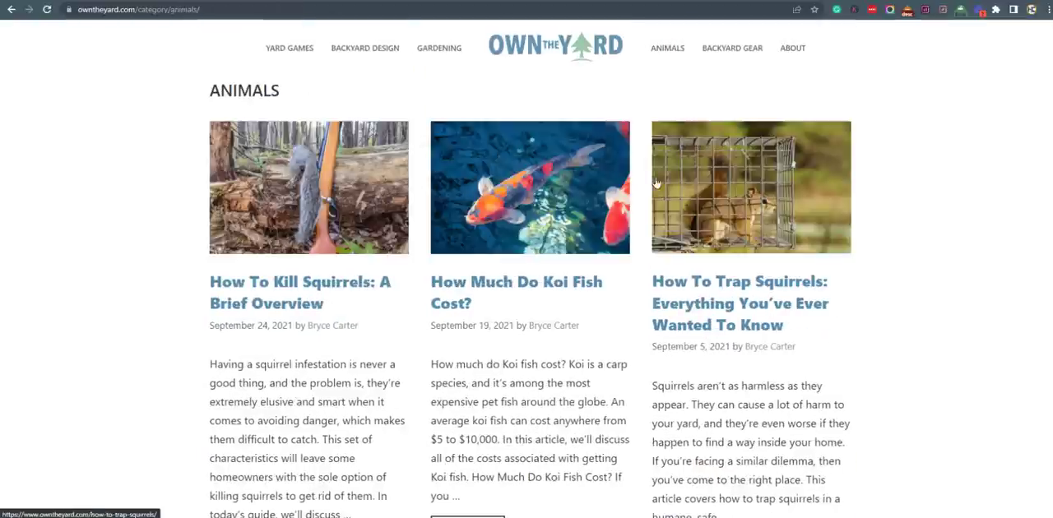
pyautogui.scroll(-3)
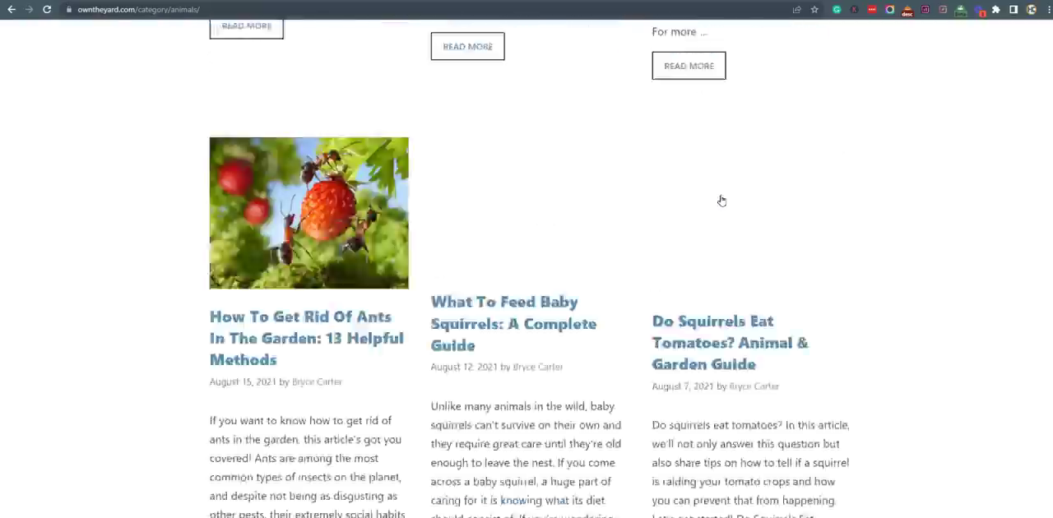
pyautogui.scroll(-3)
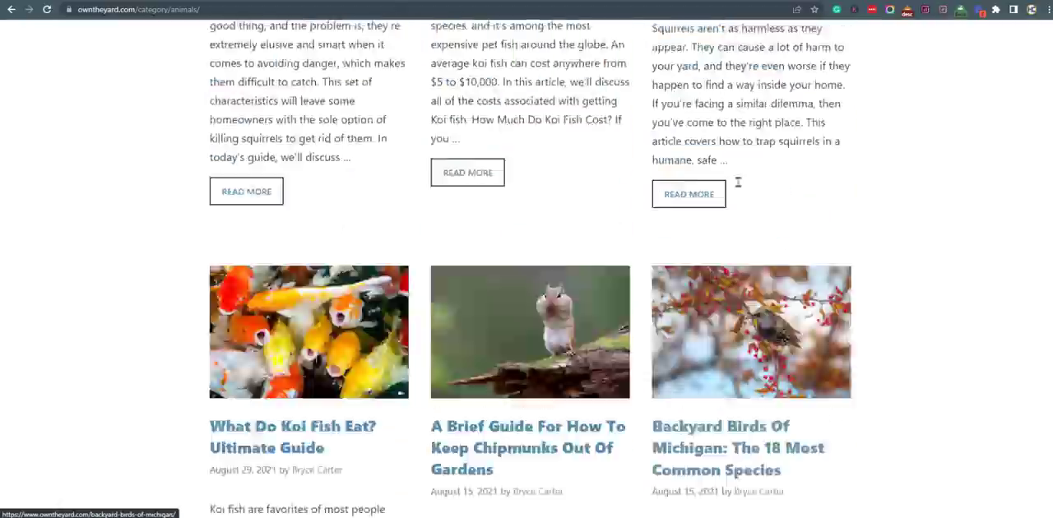
pyautogui.click(727, 48)
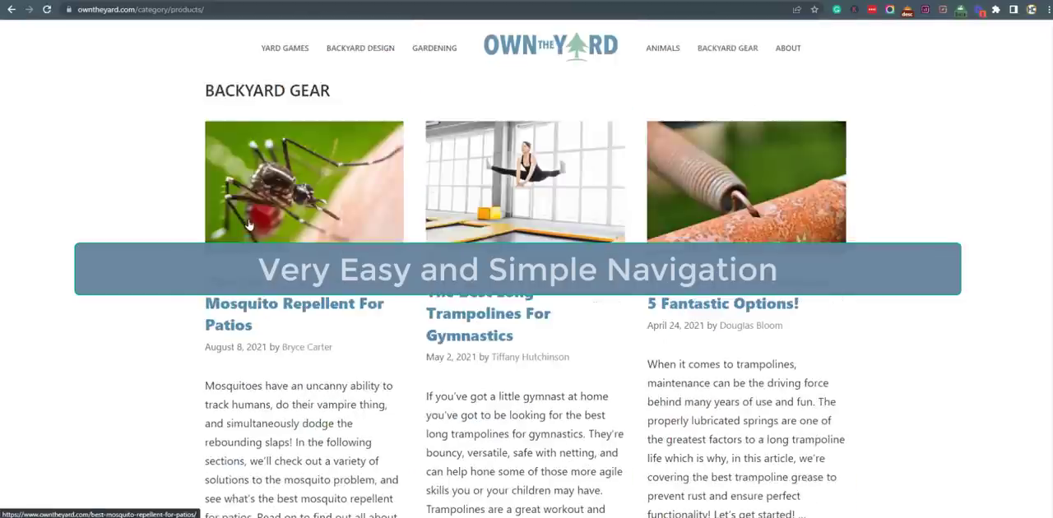
pyautogui.scroll(-3)
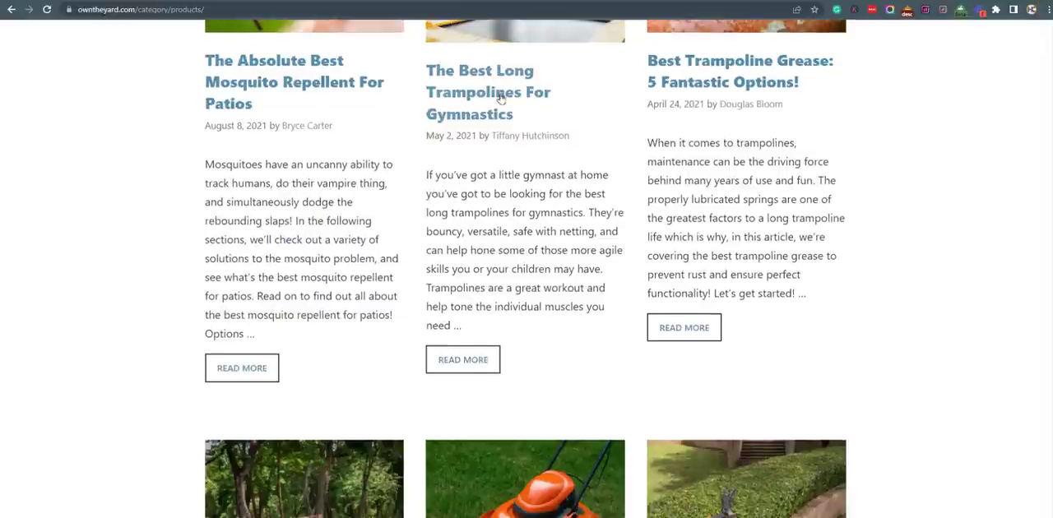
# Open The Best Long Trampolines For Gymnastics article and read through its product picks
pyautogui.click(488, 91)
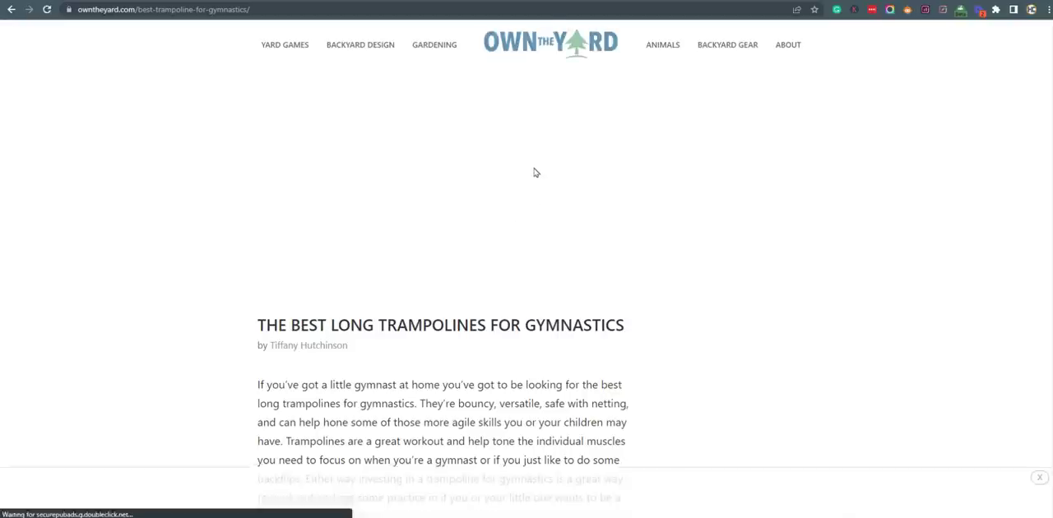
pyautogui.scroll(-3)
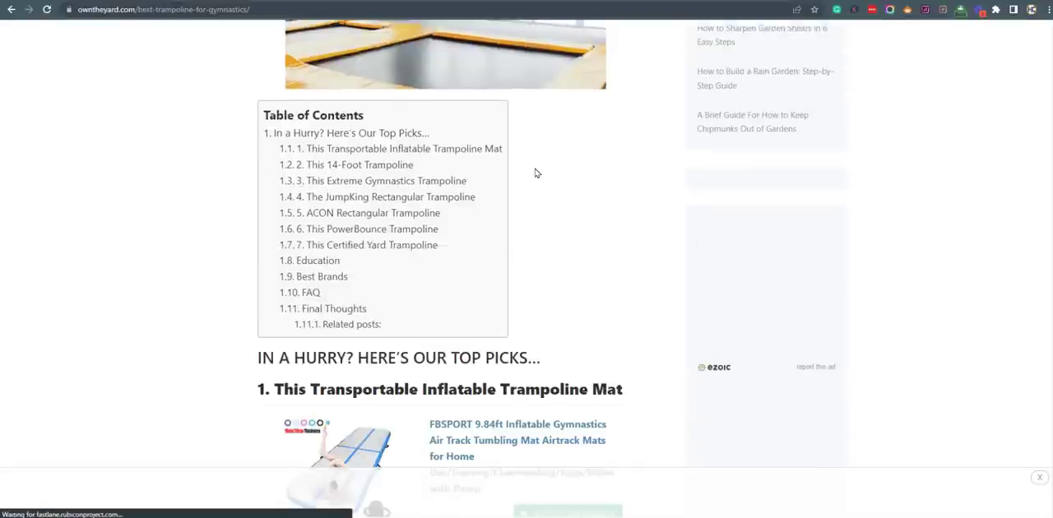
pyautogui.scroll(-3)
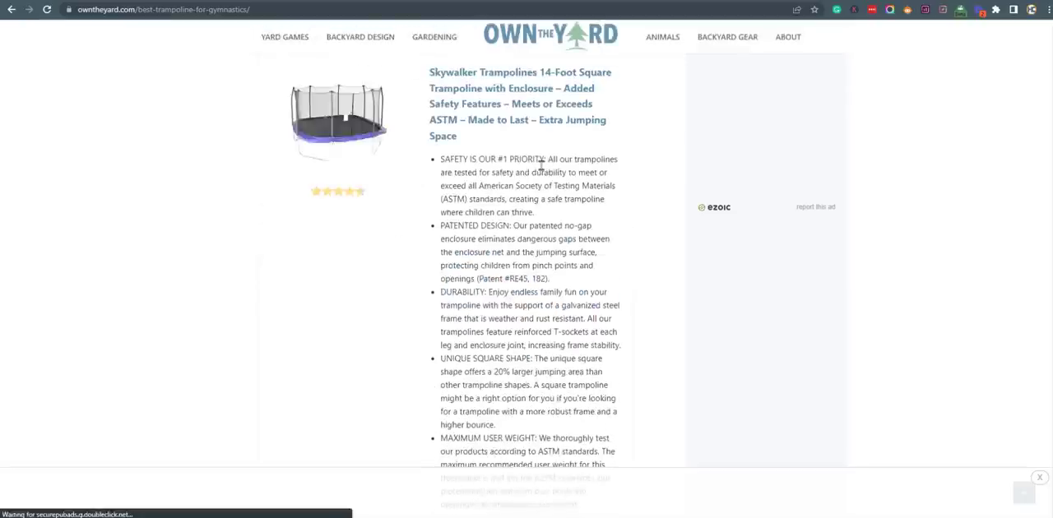
pyautogui.scroll(-3)
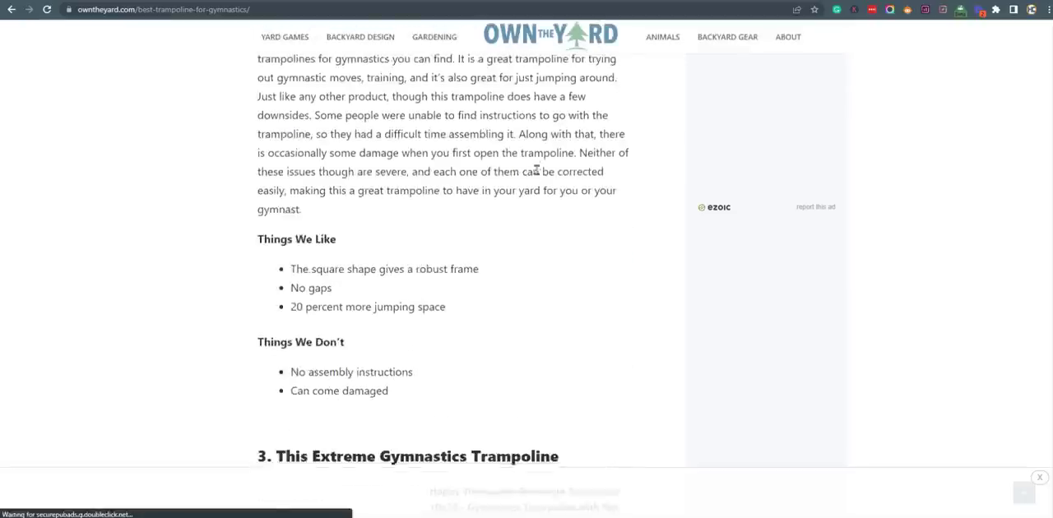
pyautogui.scroll(-3)
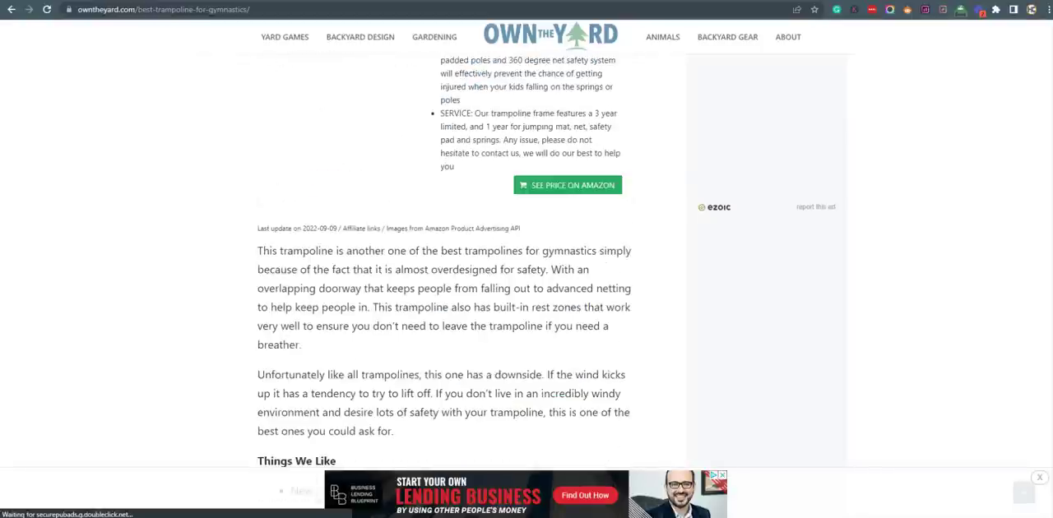
pyautogui.scroll(-3)
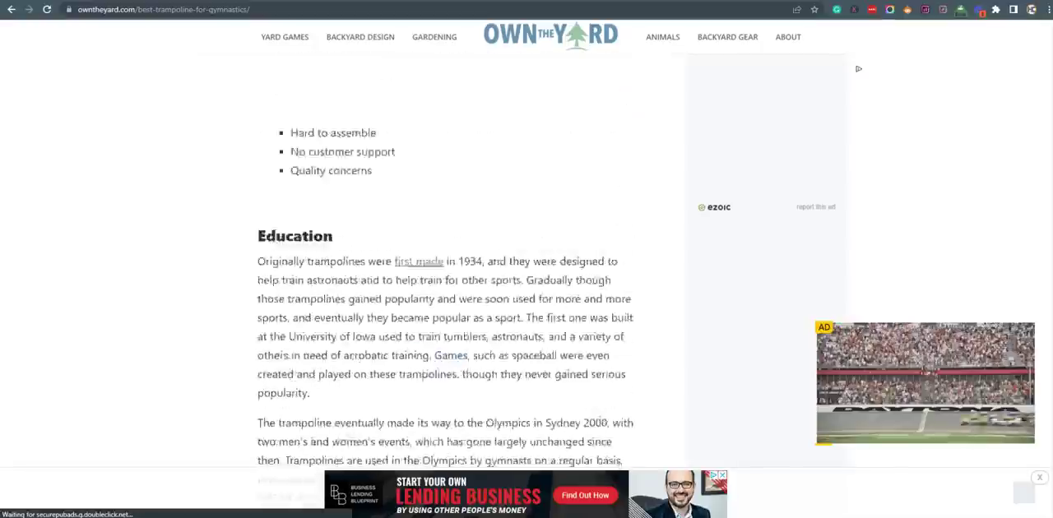
pyautogui.scroll(-3)
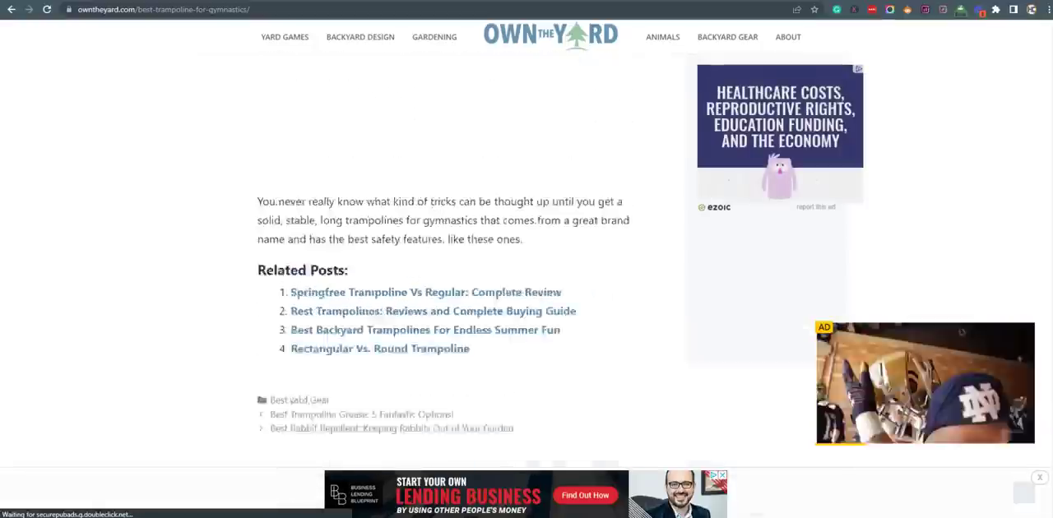
pyautogui.scroll(-3)
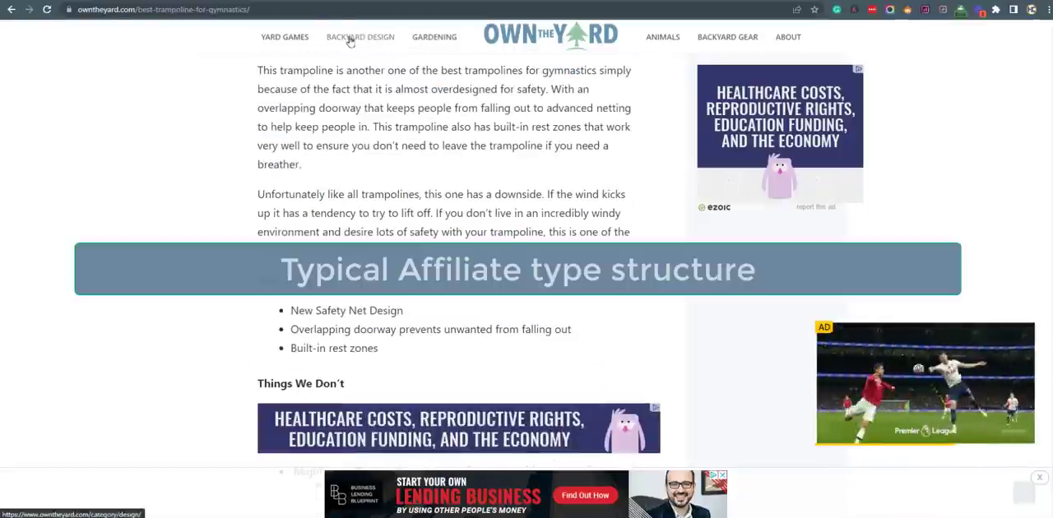
# Open the Deck Vs Patio article under Backyard Design and read down to its Wrap Up
pyautogui.click(359, 36)
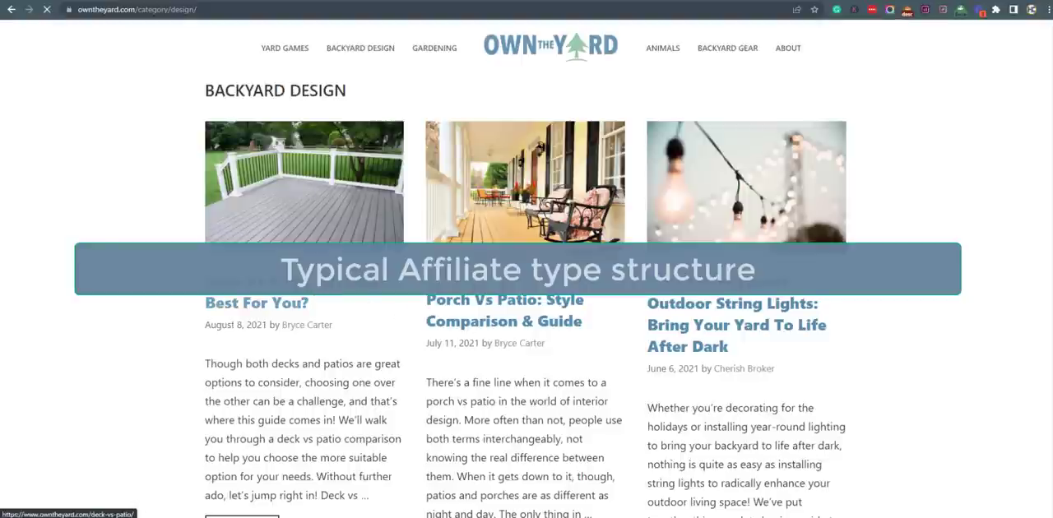
pyautogui.click(257, 302)
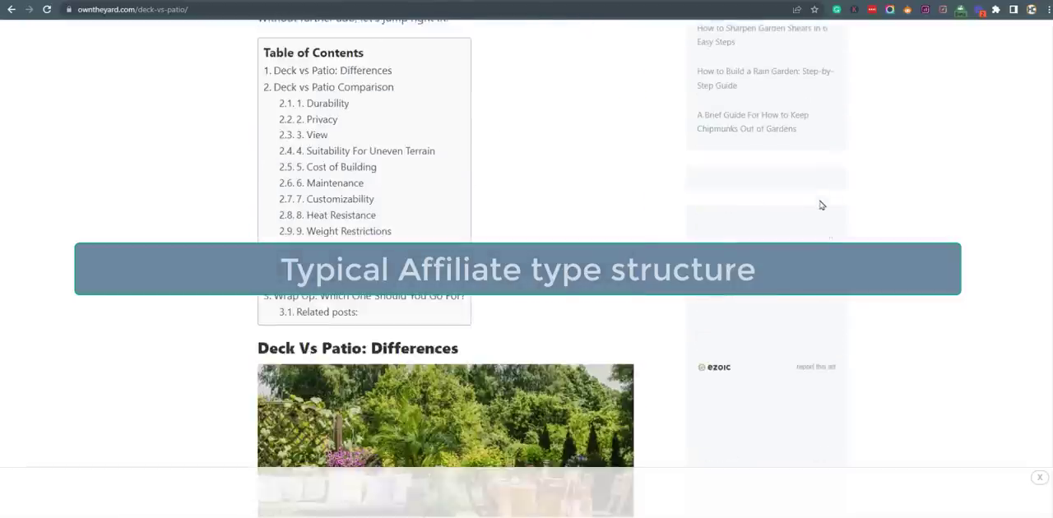
pyautogui.scroll(-3)
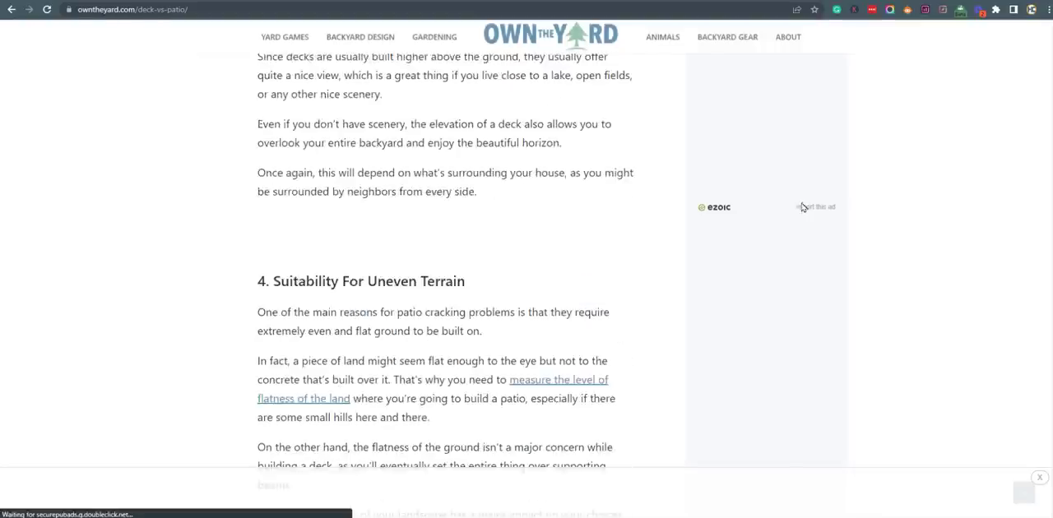
pyautogui.scroll(-3)
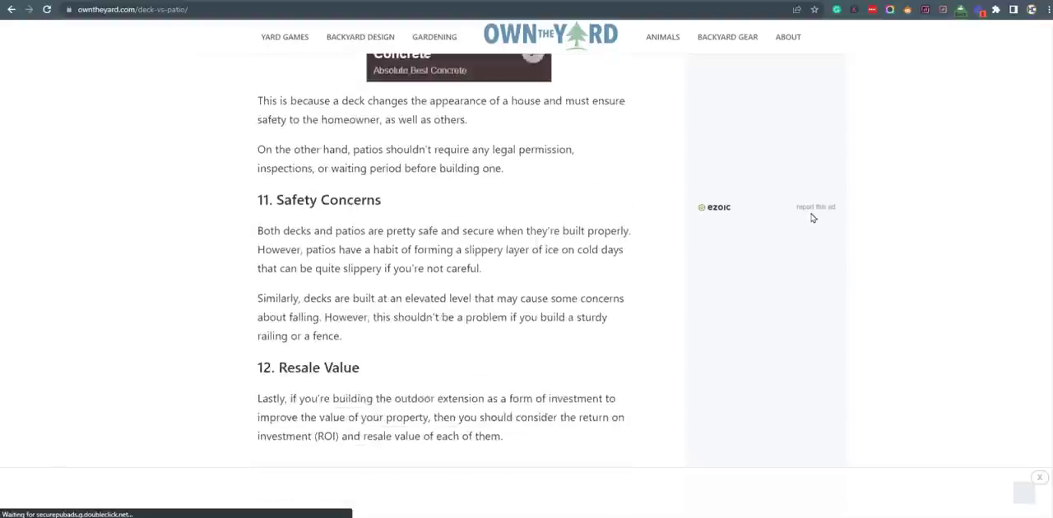
pyautogui.scroll(-3)
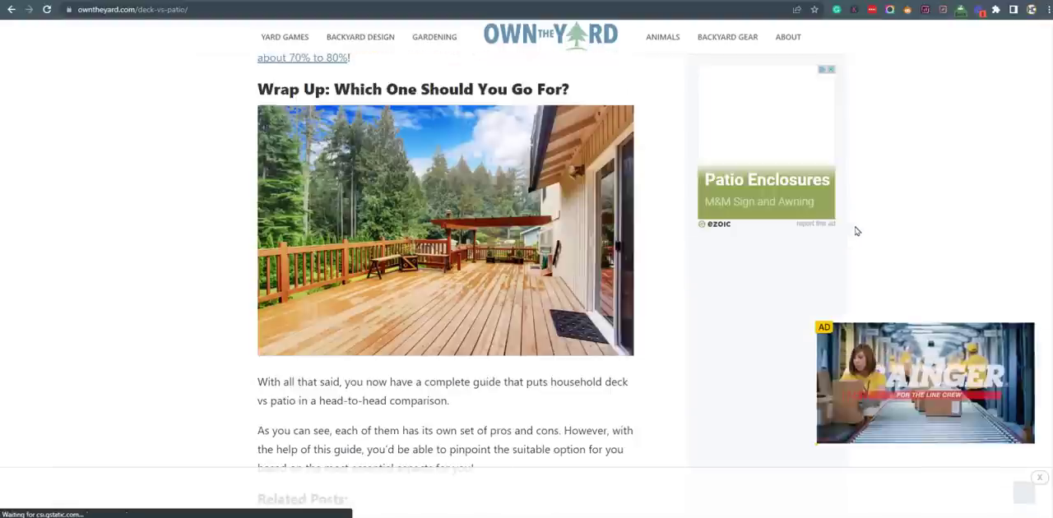
pyautogui.scroll(-3)
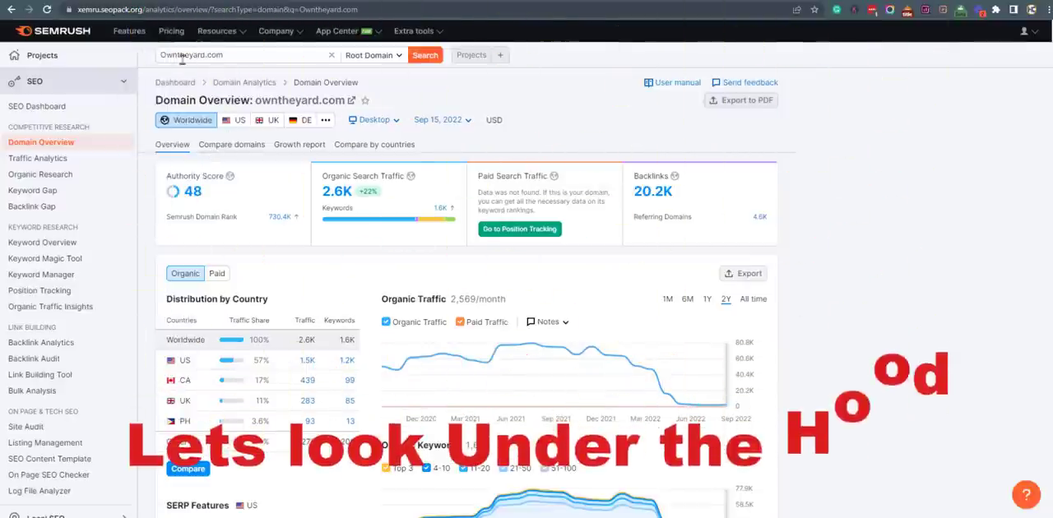
# Scroll owntheyard.com's Domain Overview down to the traffic by country and keyword charts
pyautogui.scroll(-3)
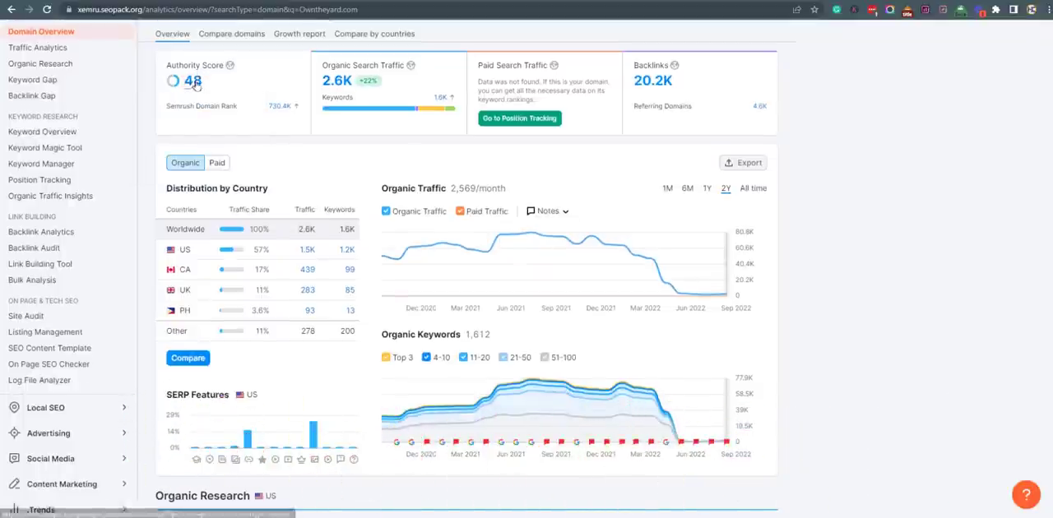
pyautogui.moveTo(292, 71)
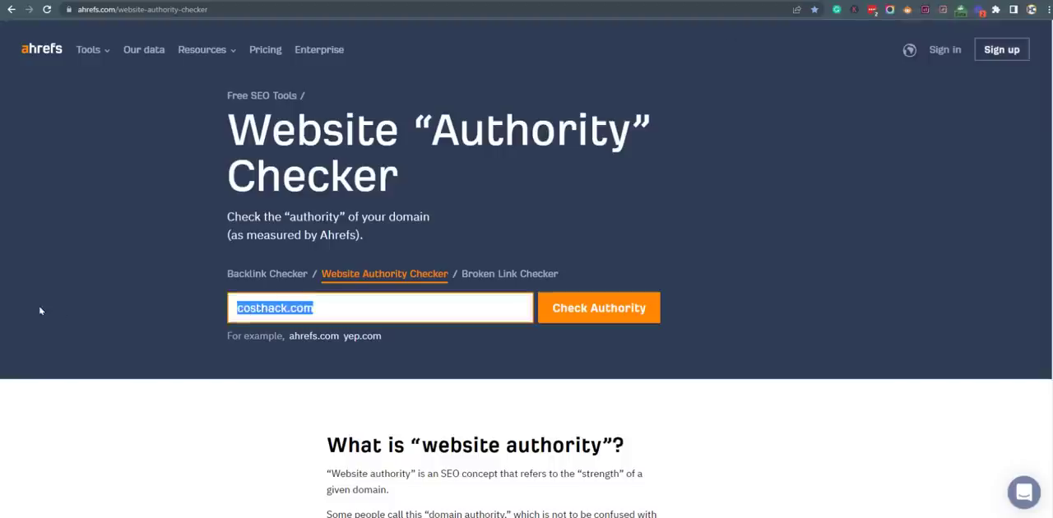
# Run Ahrefs' authority check on Owntheyard.com, passing reCAPTCHA and rechecking after dismissing the popup
pyautogui.click(599, 307)
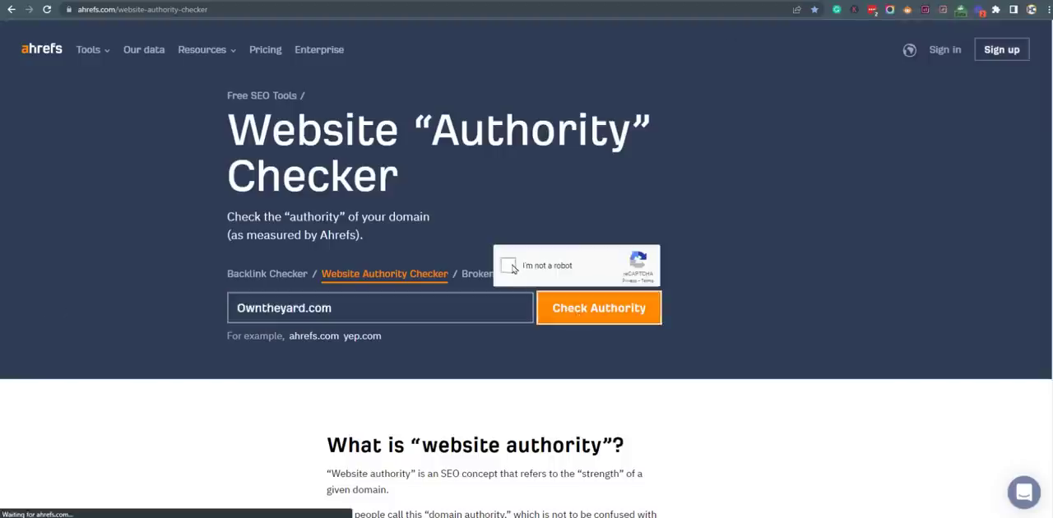
pyautogui.click(598, 308)
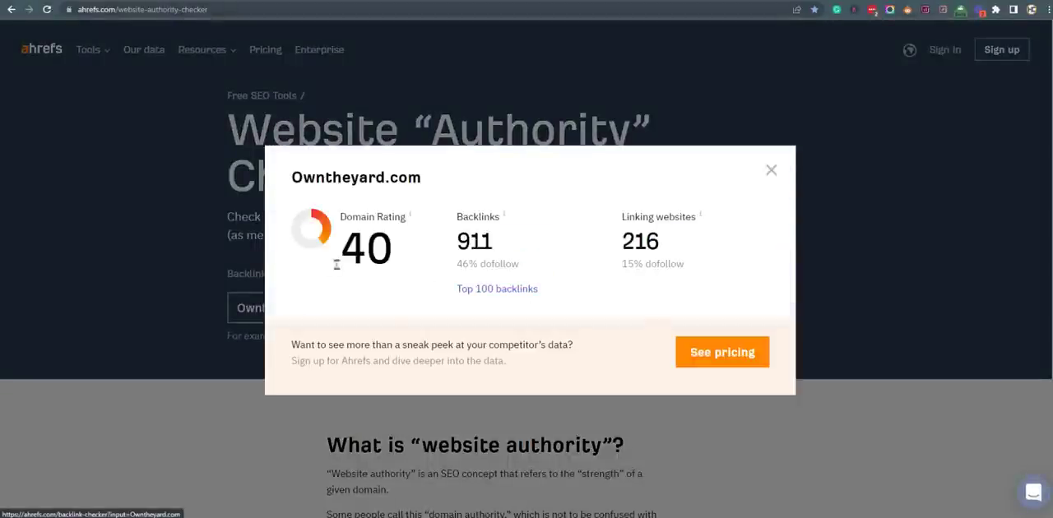
pyautogui.click(770, 169)
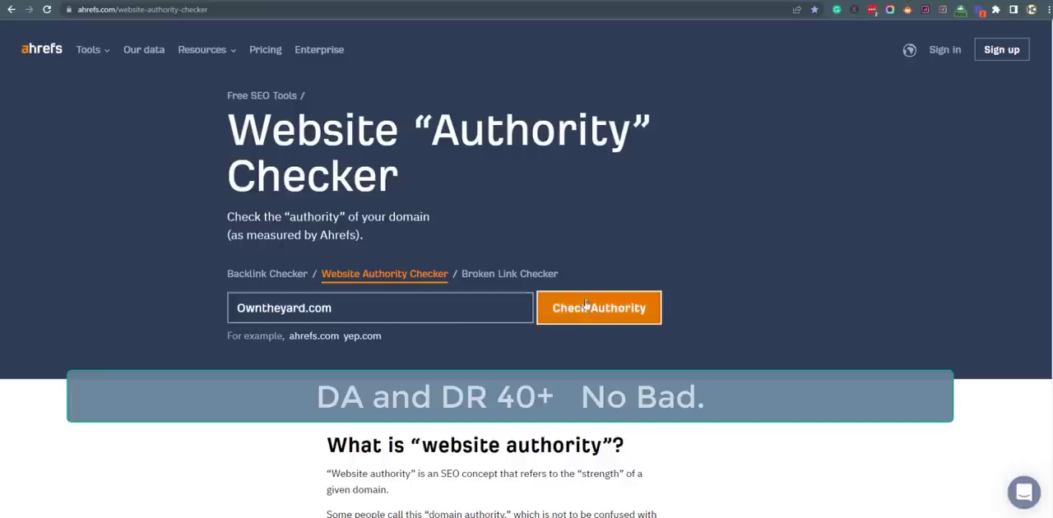
pyautogui.click(599, 308)
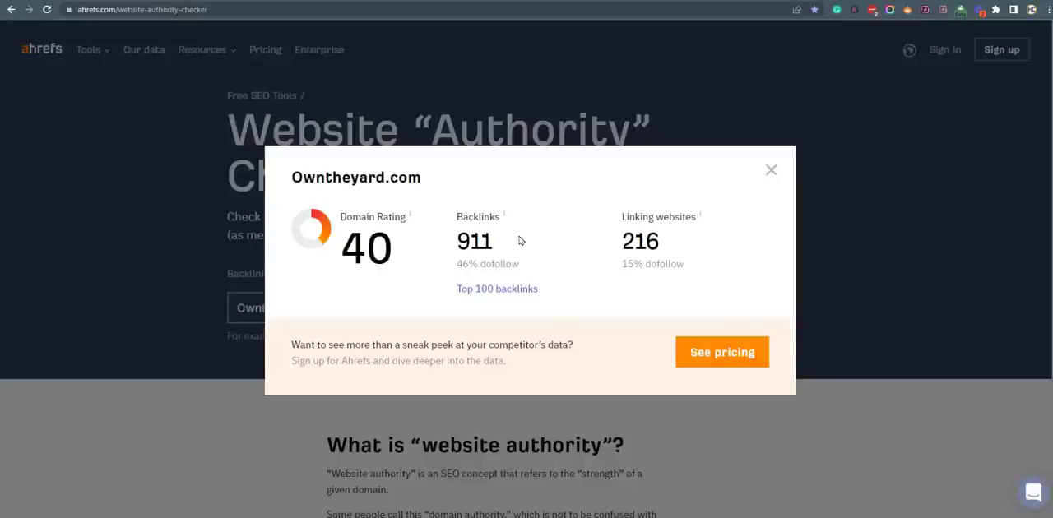
pyautogui.moveTo(616, 247)
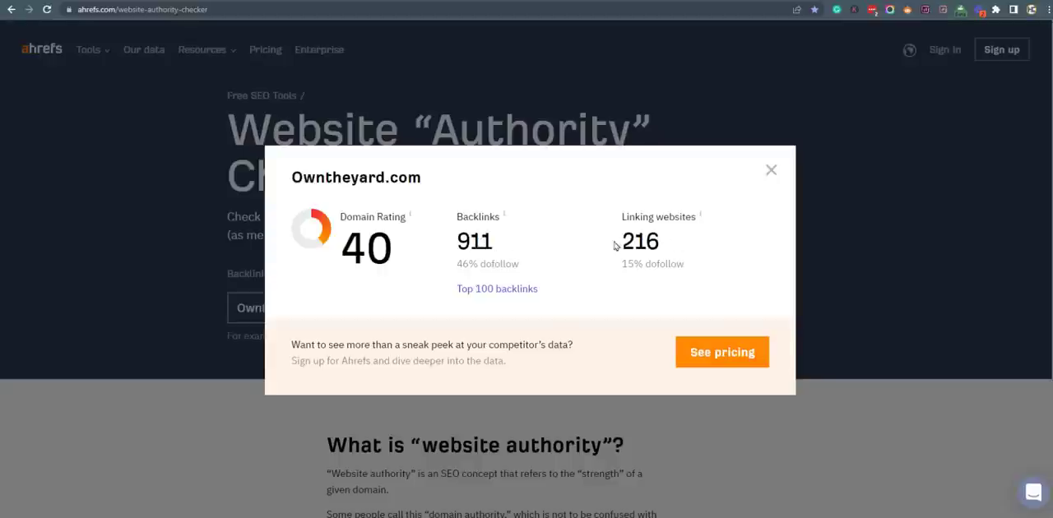
pyautogui.moveTo(702, 212)
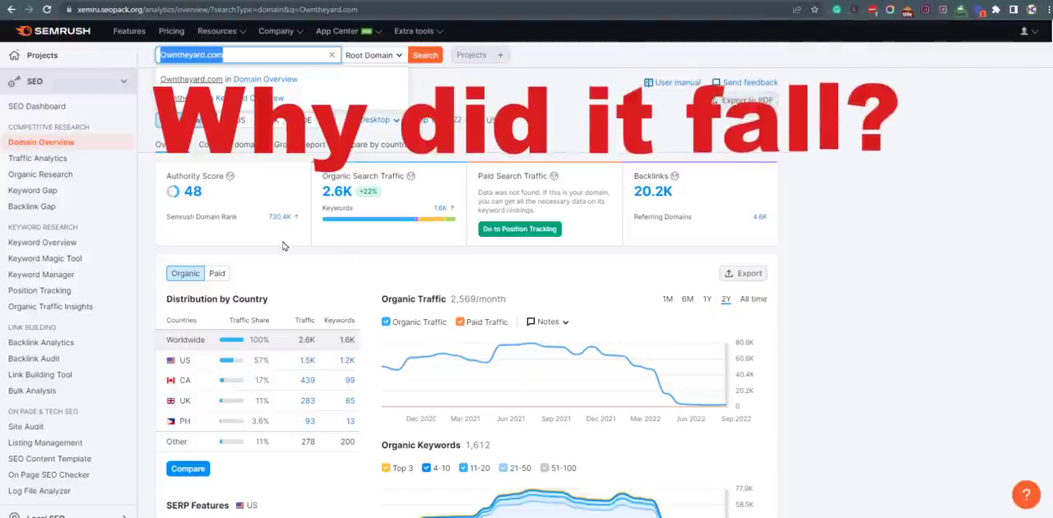
pyautogui.scroll(-3)
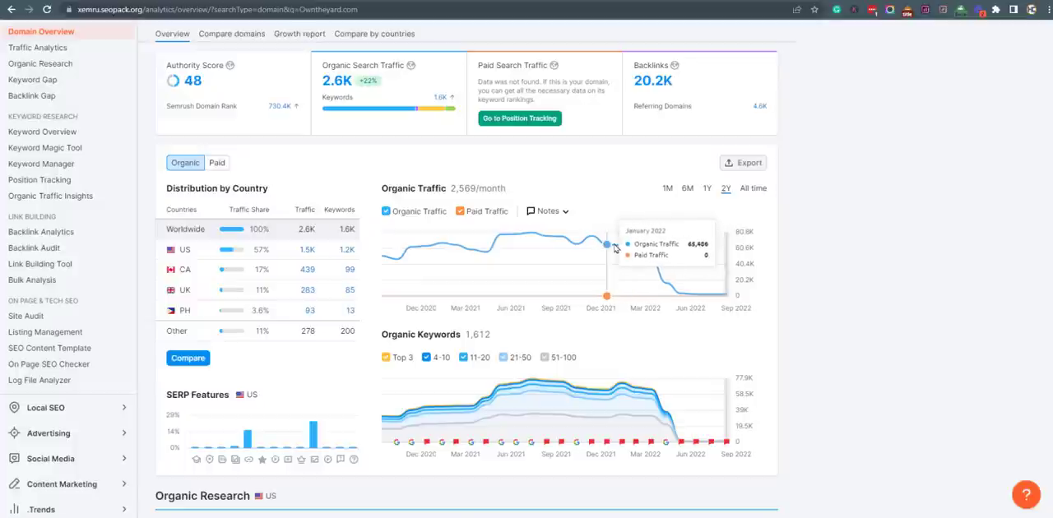
pyautogui.moveTo(652, 255)
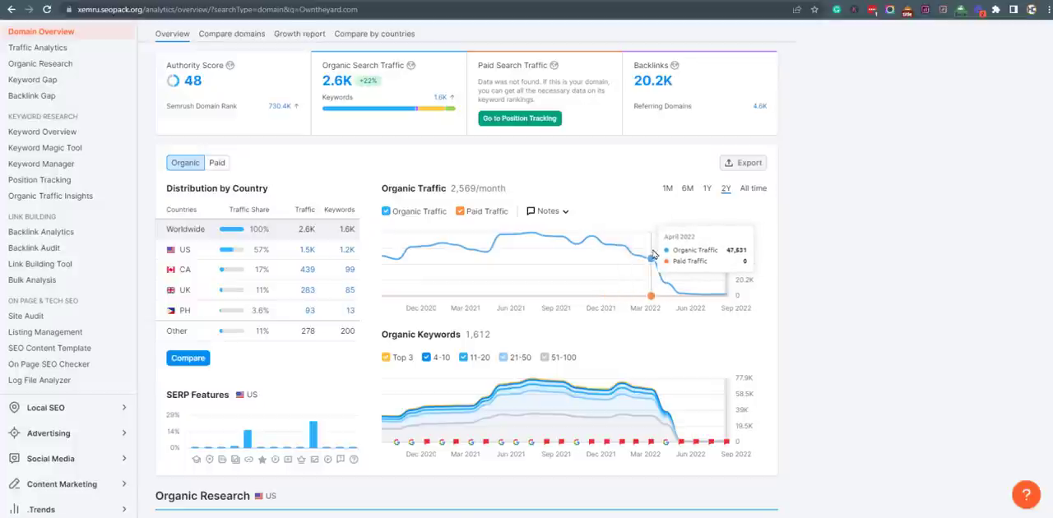
pyautogui.moveTo(633, 246)
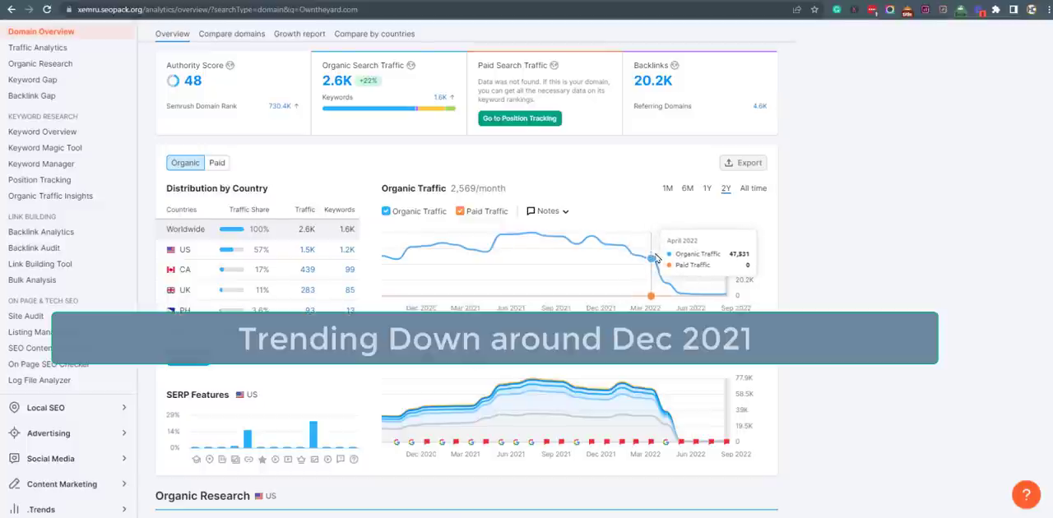
pyautogui.moveTo(665, 261)
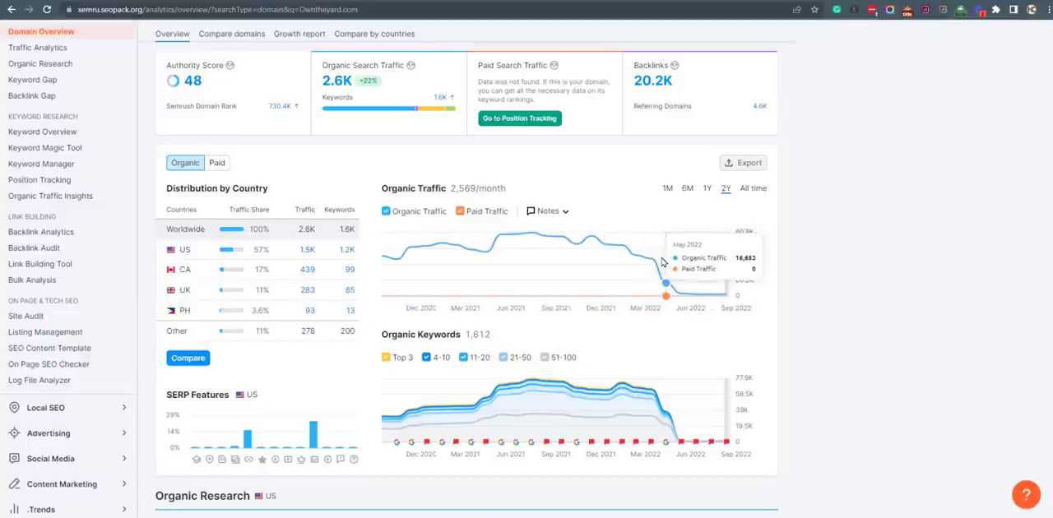
pyautogui.moveTo(703, 438)
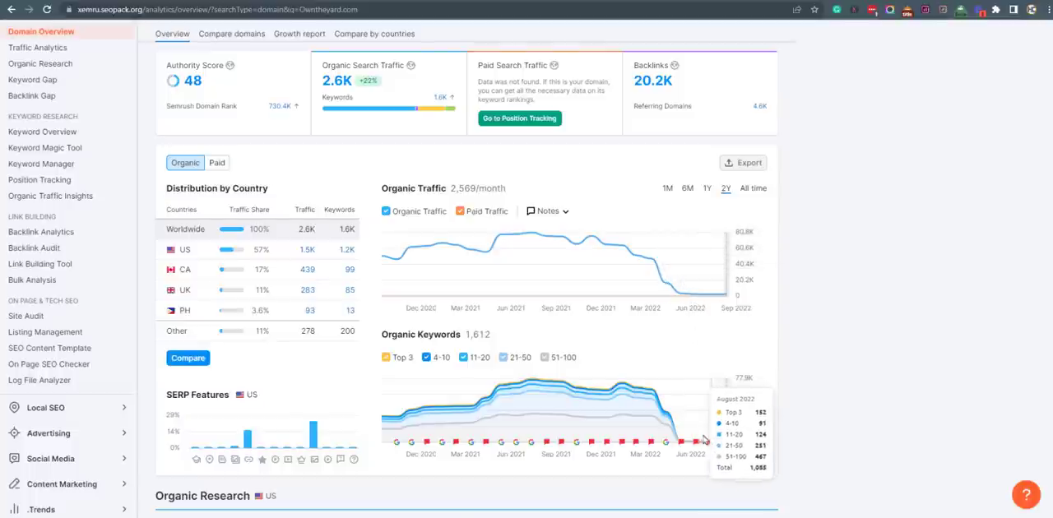
pyautogui.moveTo(696, 443)
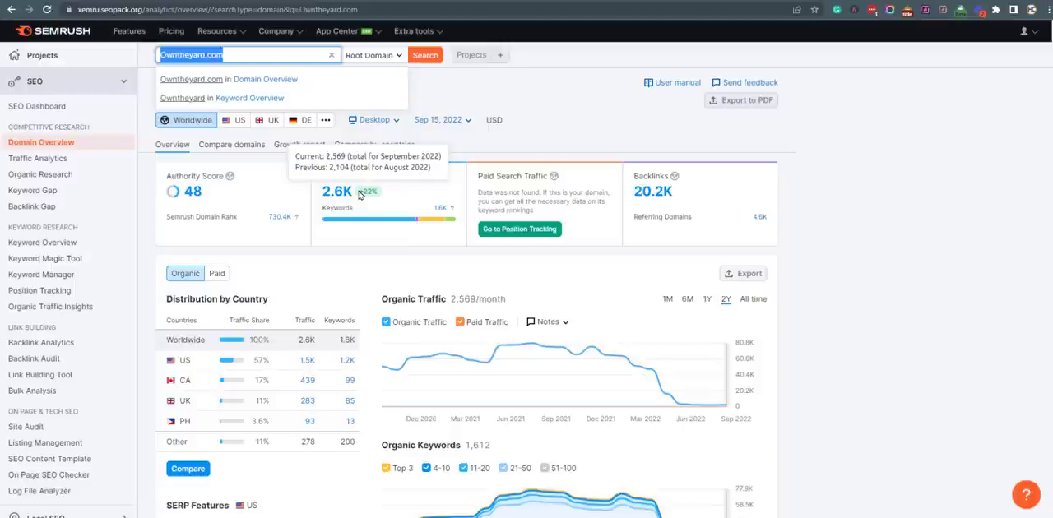
pyautogui.moveTo(485, 264)
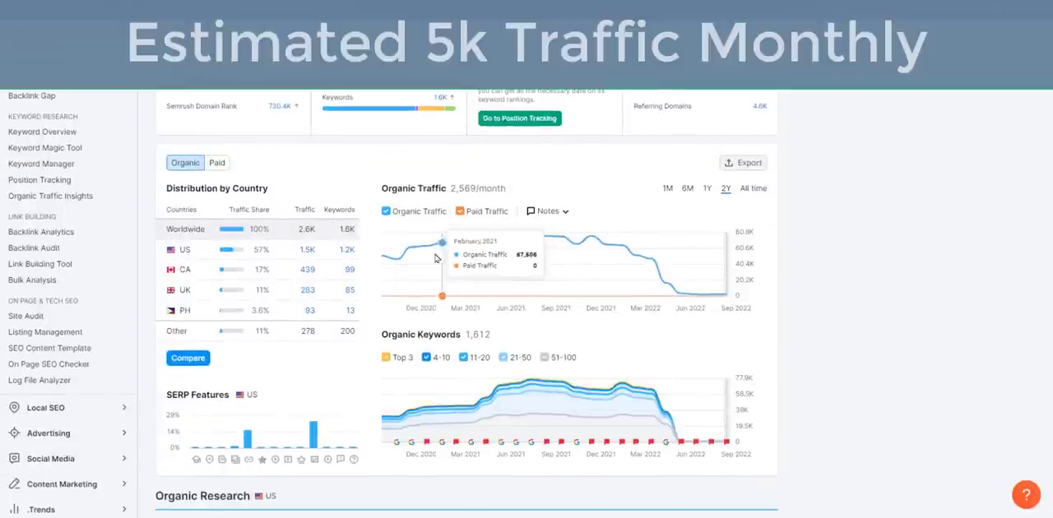
pyautogui.moveTo(533, 243)
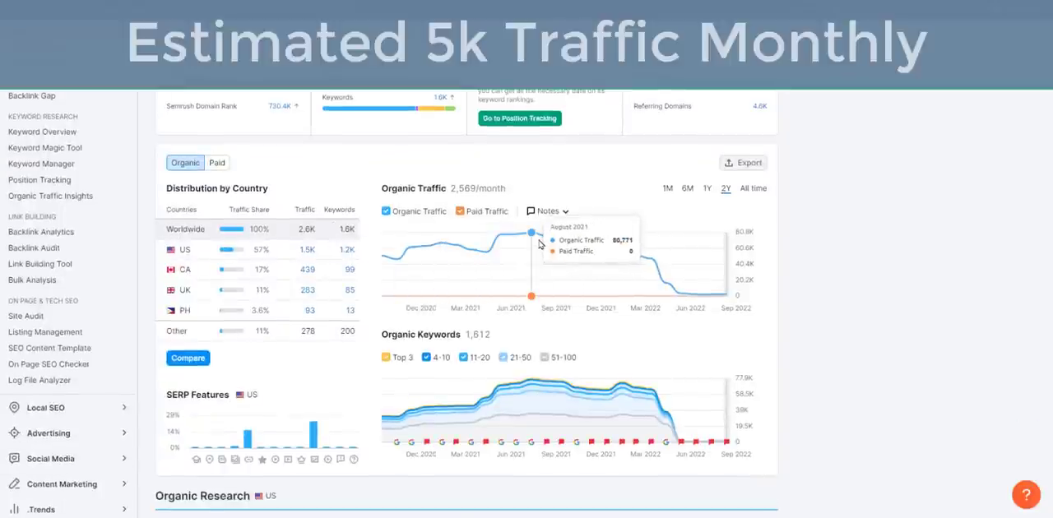
pyautogui.moveTo(566, 165)
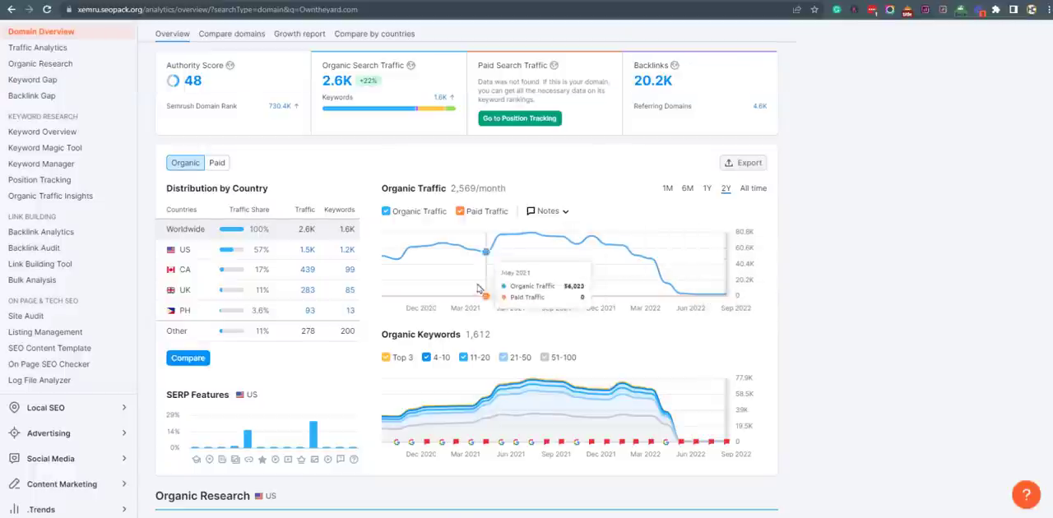
pyautogui.scroll(-3)
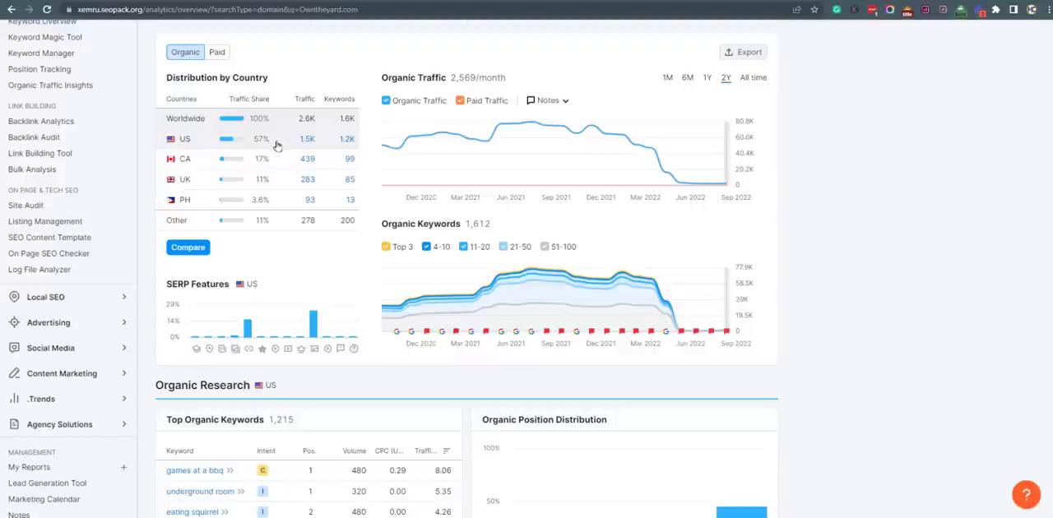
pyautogui.moveTo(265, 184)
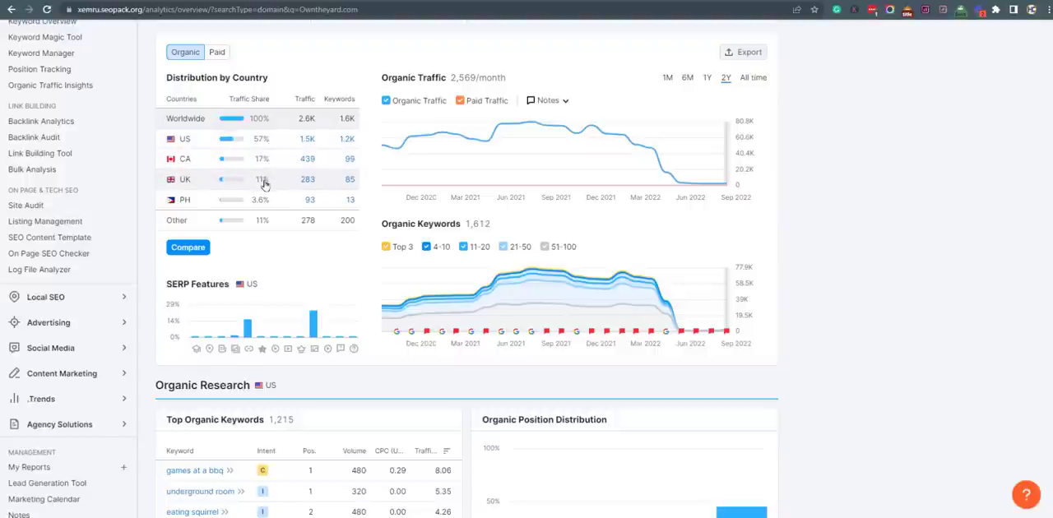
pyautogui.scroll(-3)
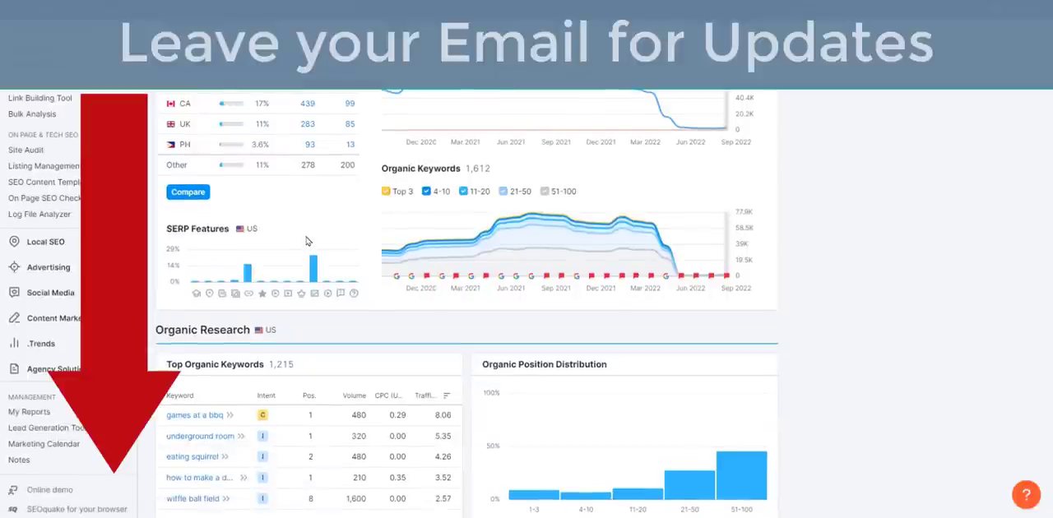
pyautogui.moveTo(323, 229)
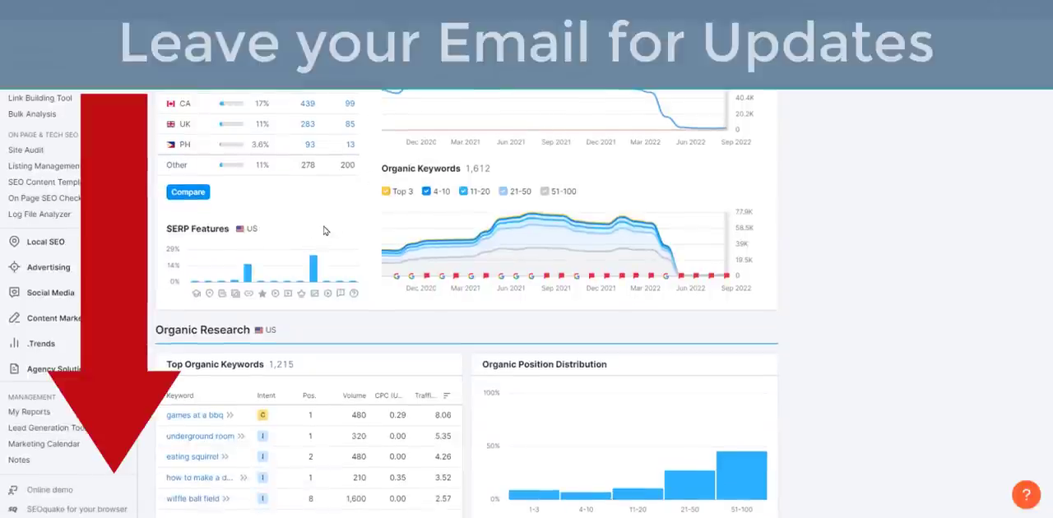
pyautogui.scroll(-3)
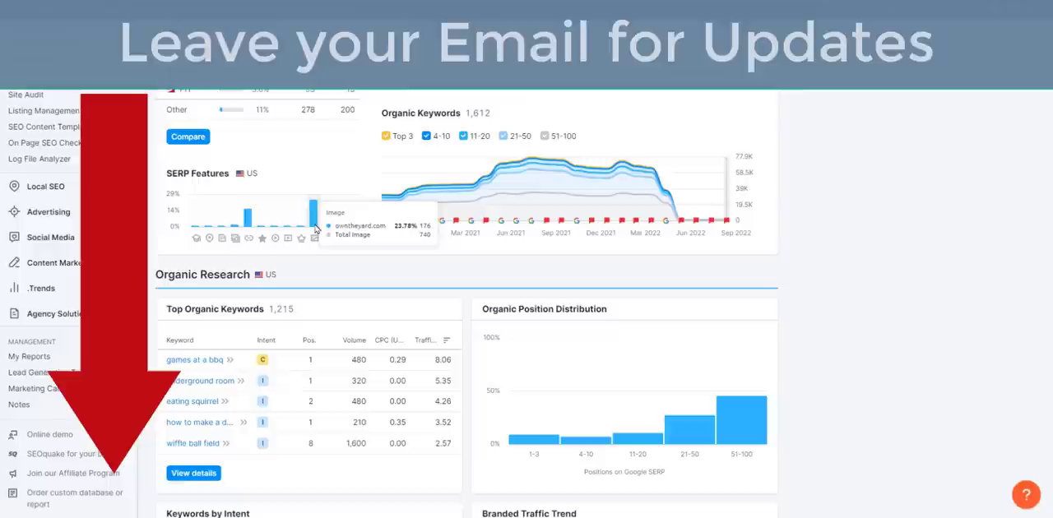
pyautogui.moveTo(256, 239)
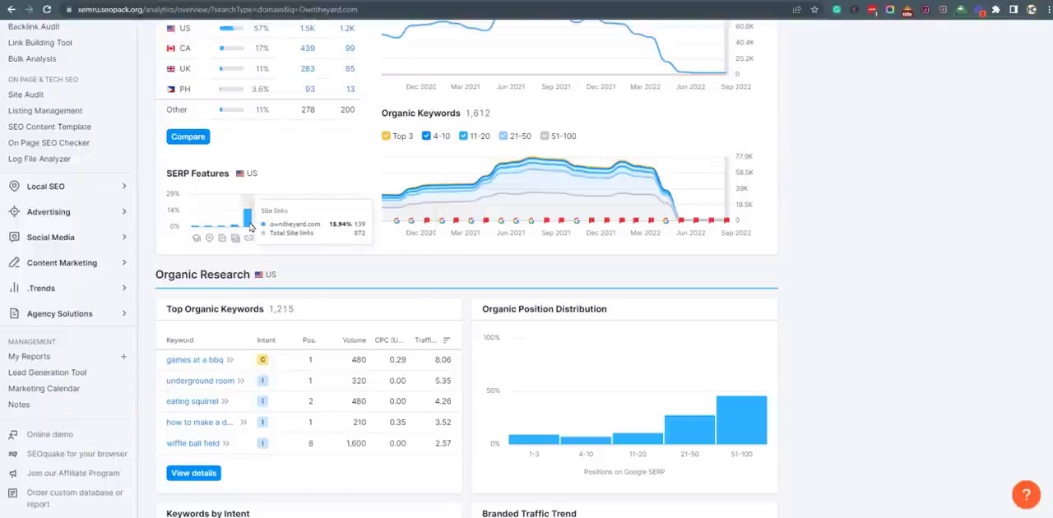
pyautogui.moveTo(403, 144)
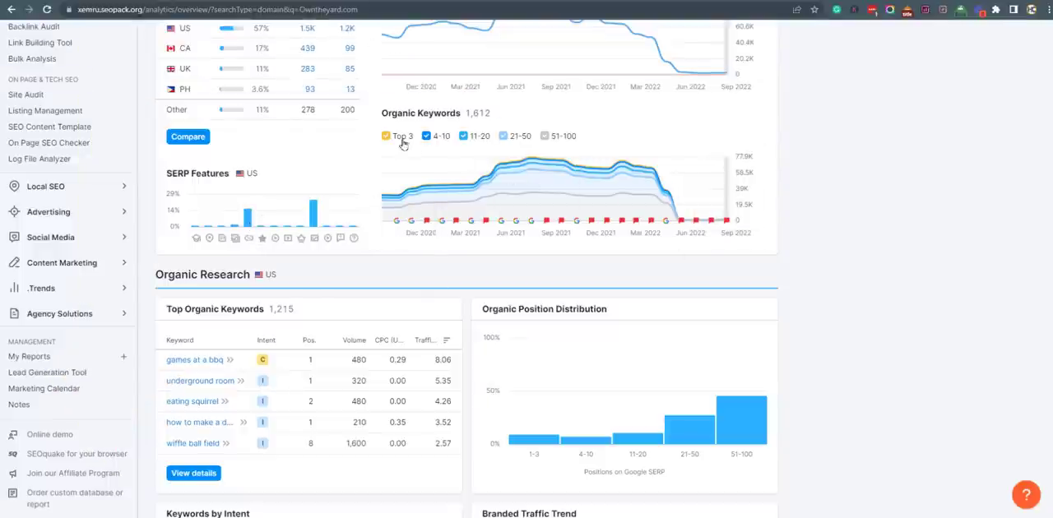
pyautogui.moveTo(720, 220)
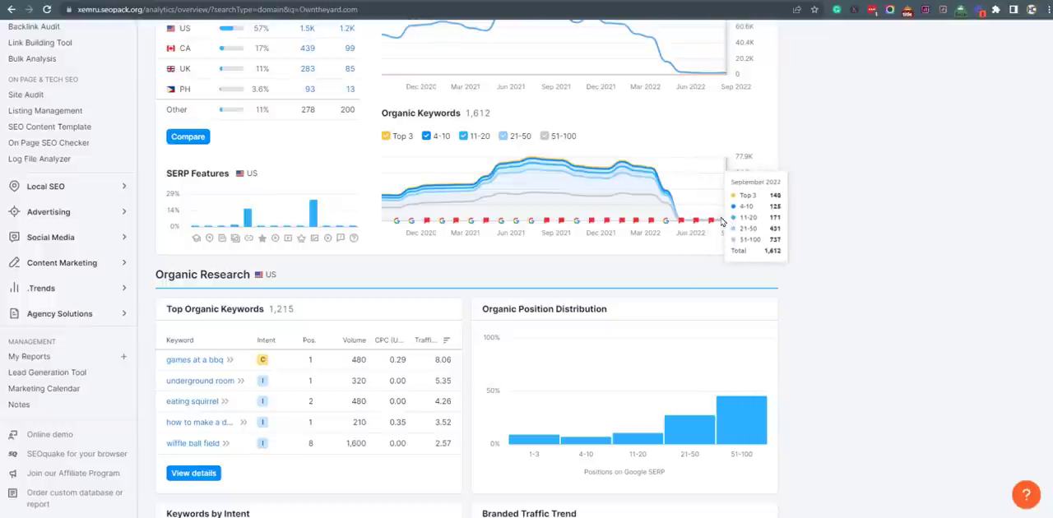
pyautogui.moveTo(536, 190)
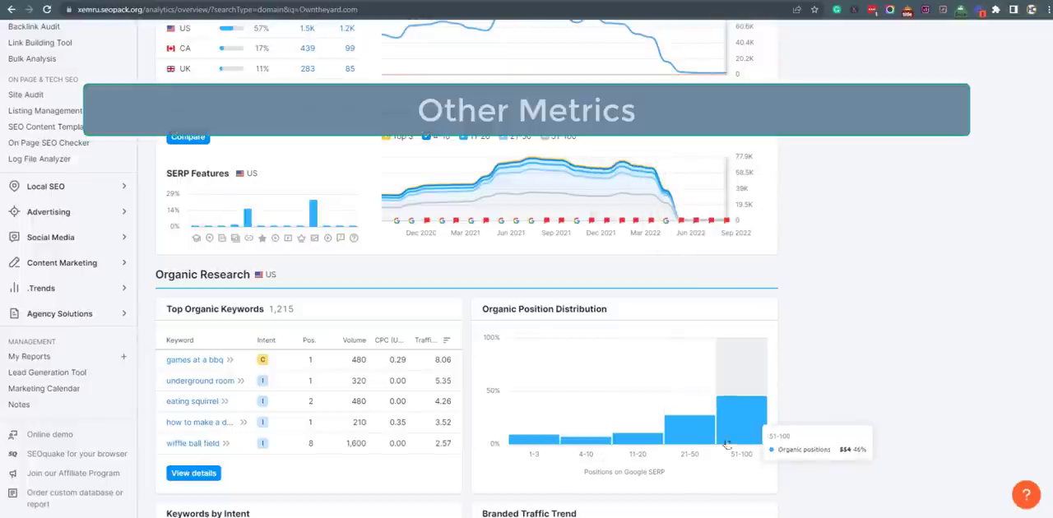
pyautogui.scroll(-3)
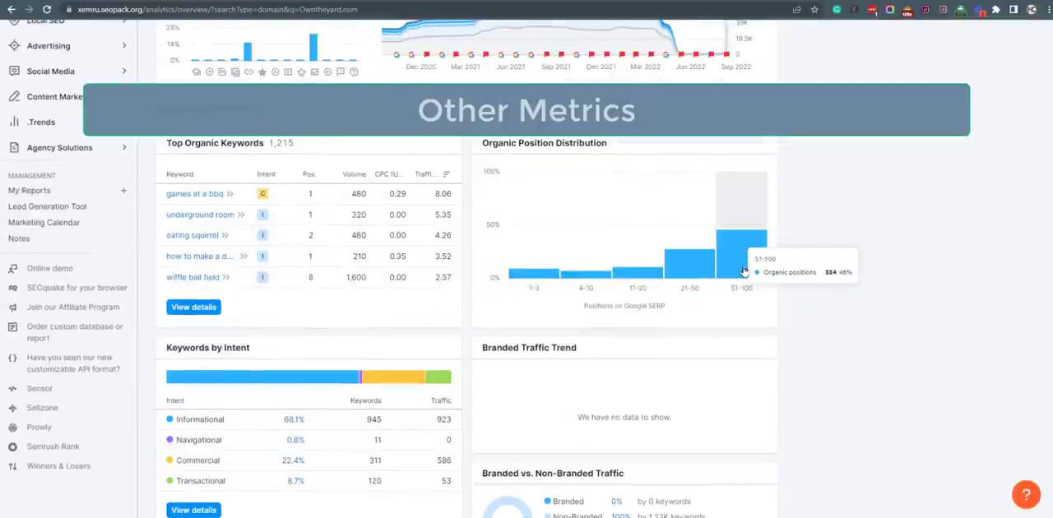
pyautogui.moveTo(503, 274)
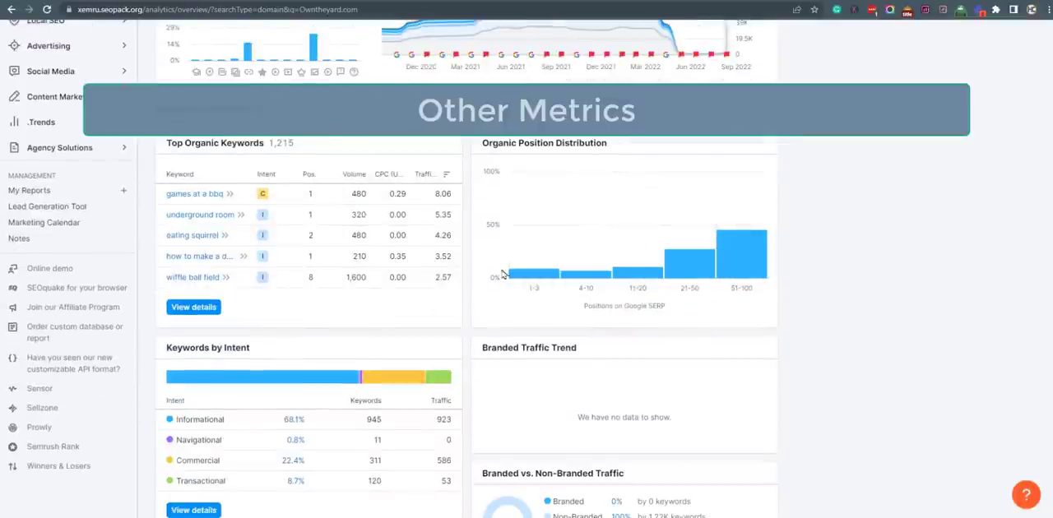
pyautogui.scroll(-3)
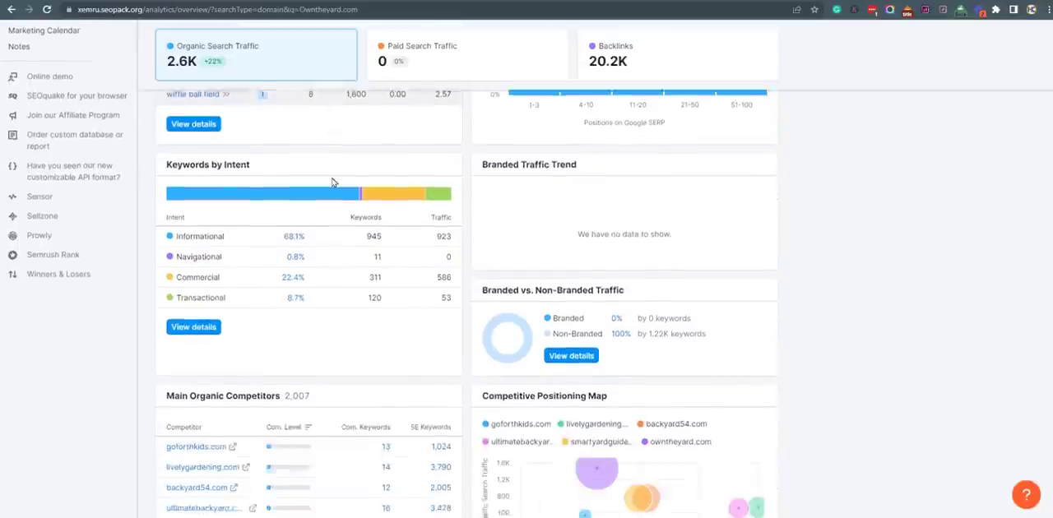
pyautogui.scroll(-3)
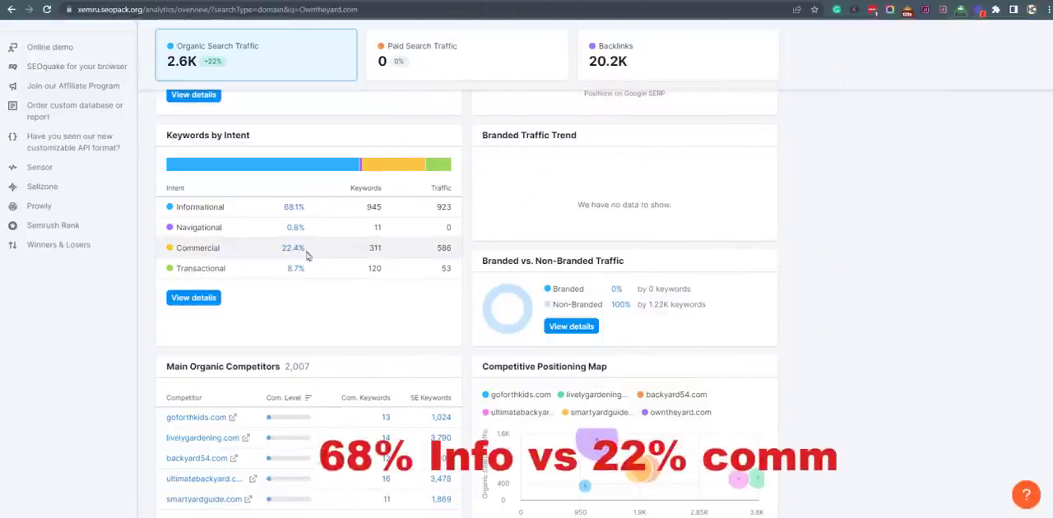
pyautogui.scroll(-3)
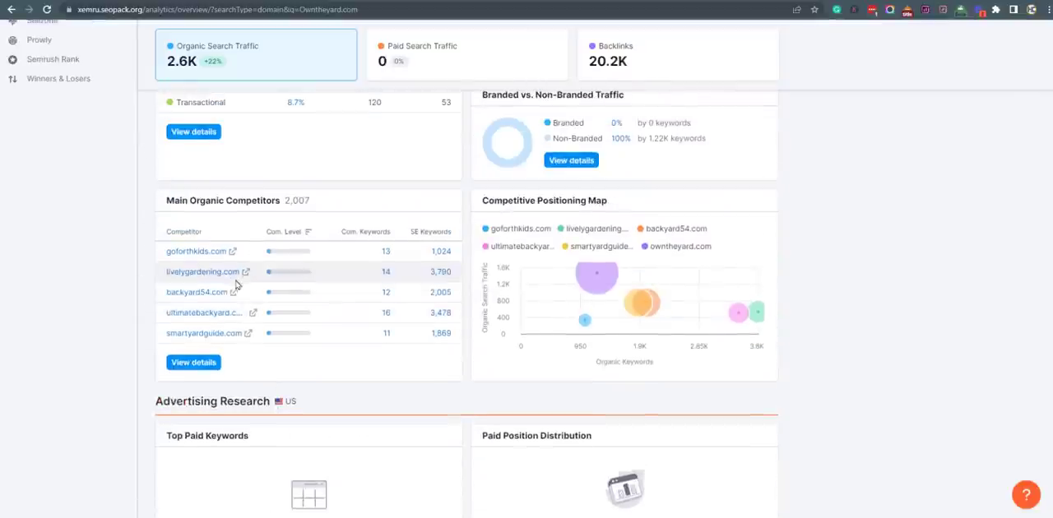
pyautogui.scroll(-3)
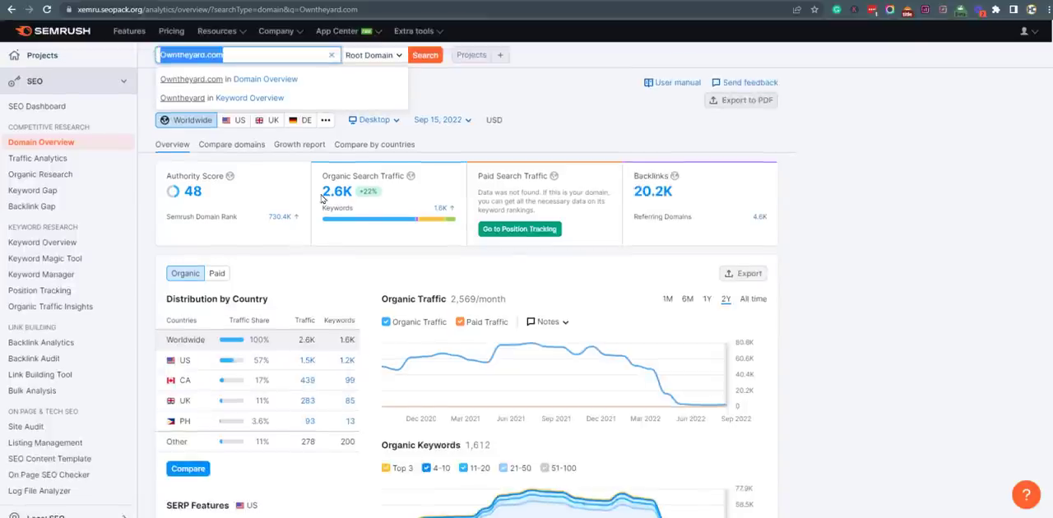
# Open Organic Research for owntheyard.com from the Competitive Research sidebar
pyautogui.scroll(-3)
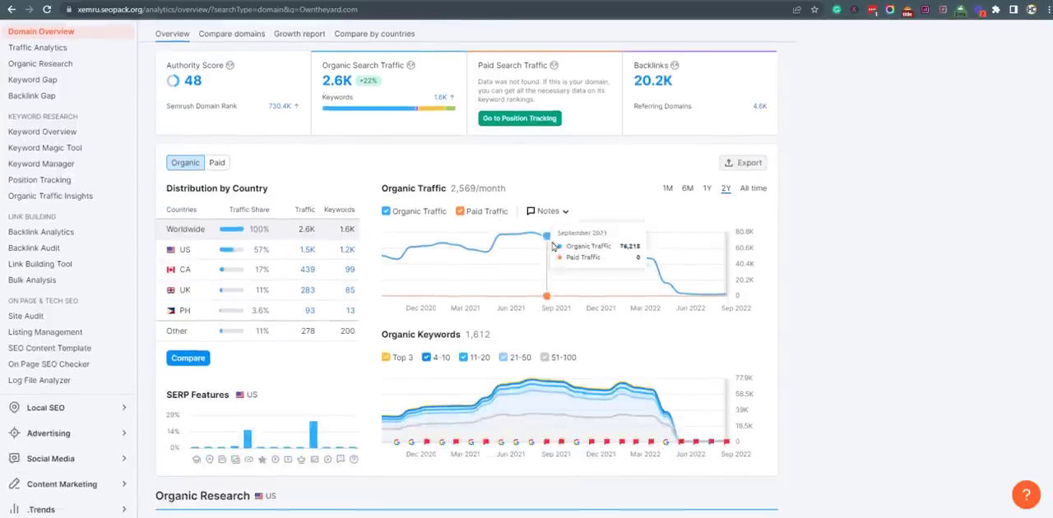
pyautogui.moveTo(682, 291)
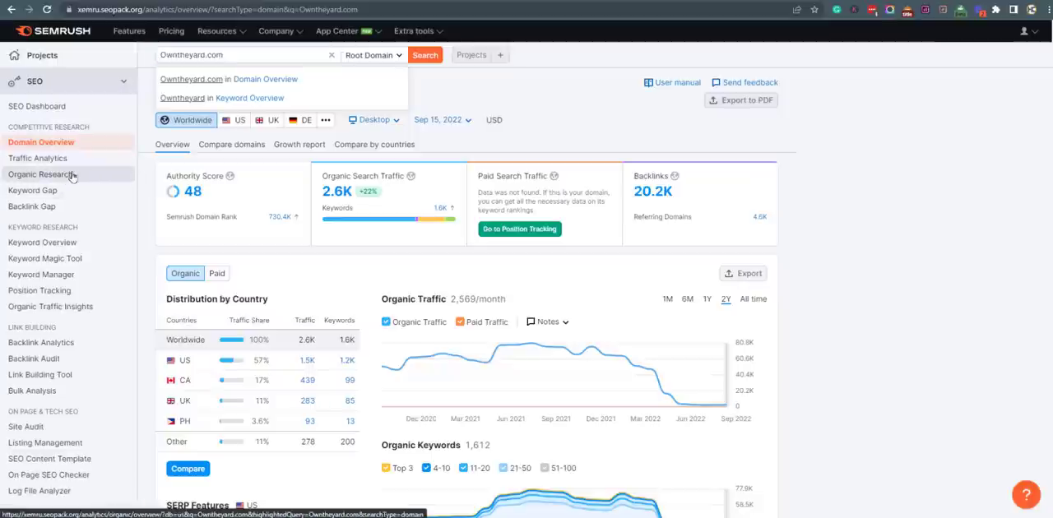
pyautogui.click(42, 174)
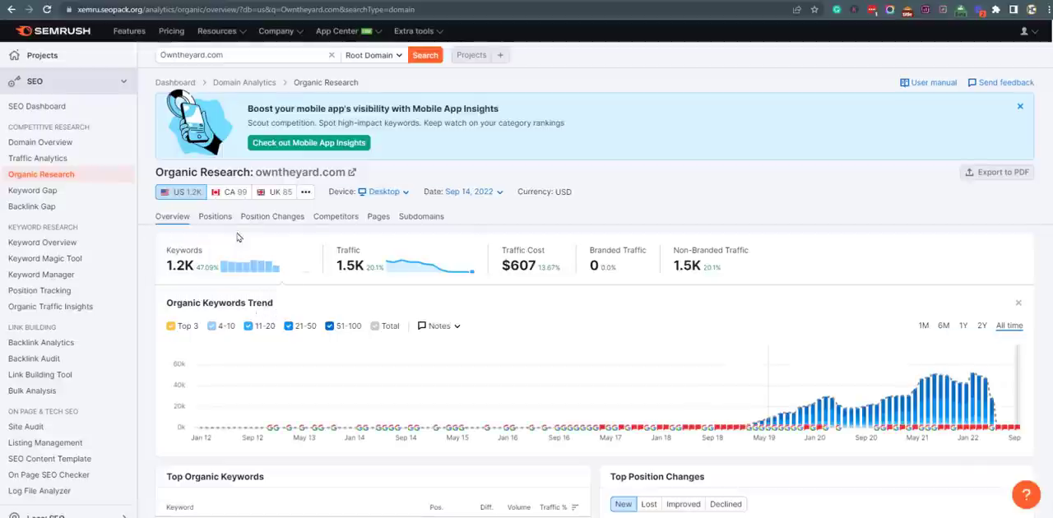
# Scroll the Organic Research overview to the Top Pages and Main Organic Competitors widgets
pyautogui.scroll(-3)
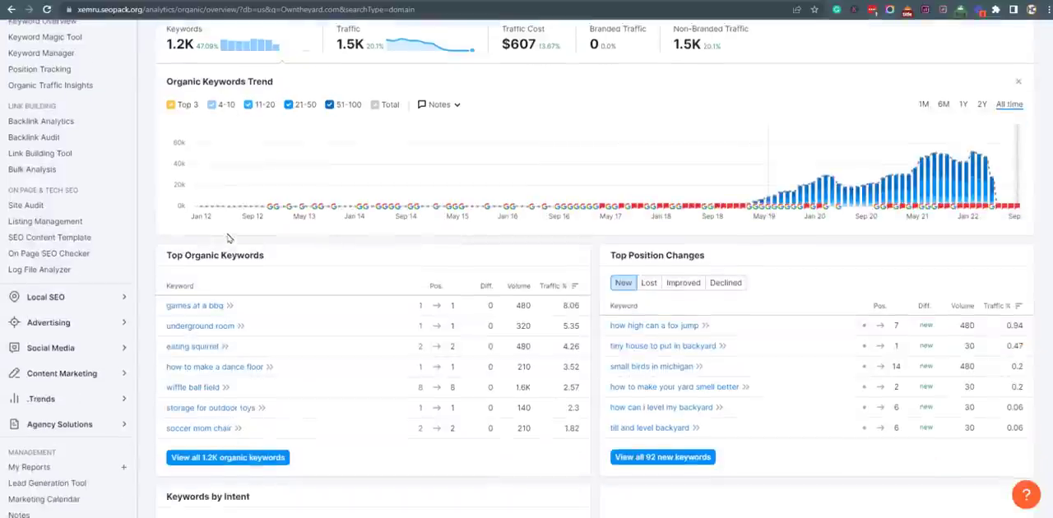
pyautogui.scroll(-3)
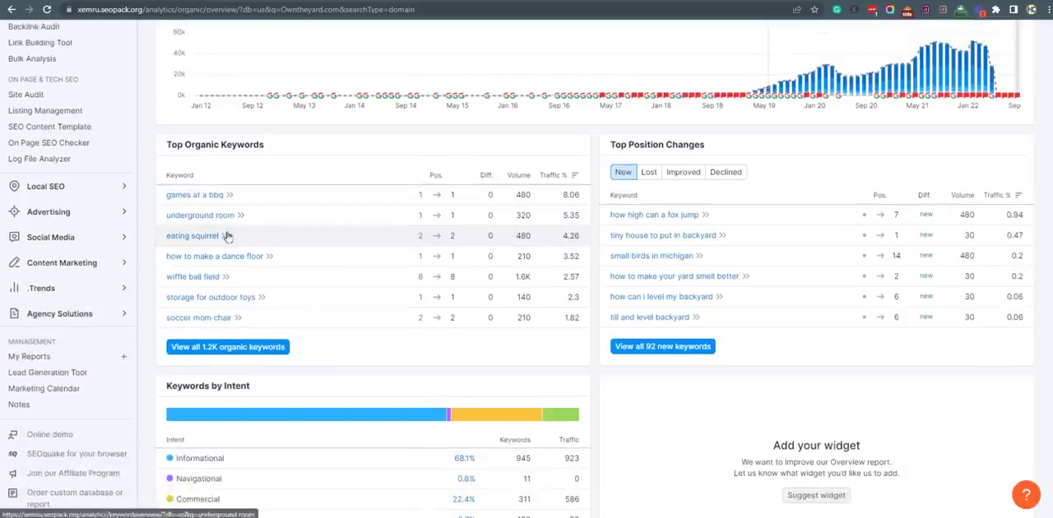
pyautogui.scroll(-3)
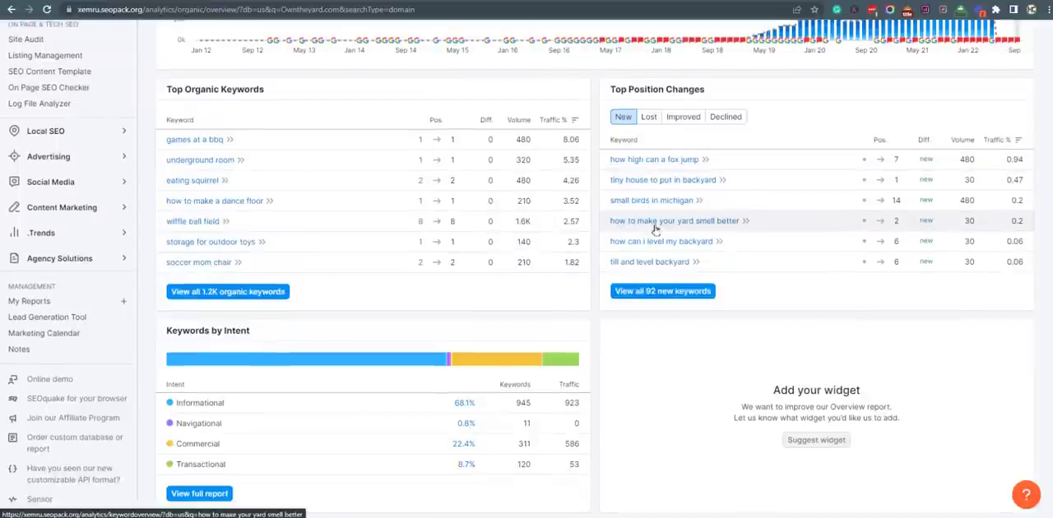
pyautogui.scroll(-3)
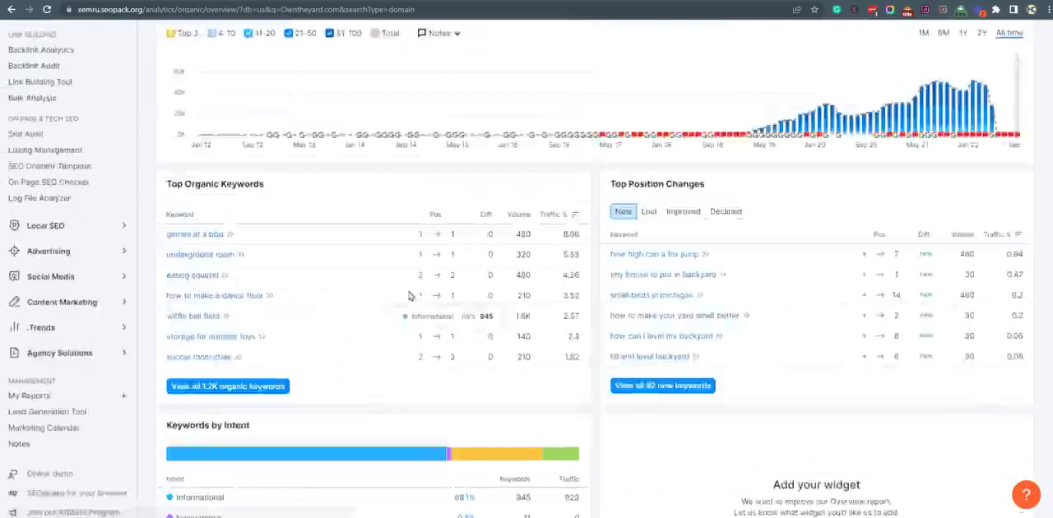
pyautogui.scroll(-3)
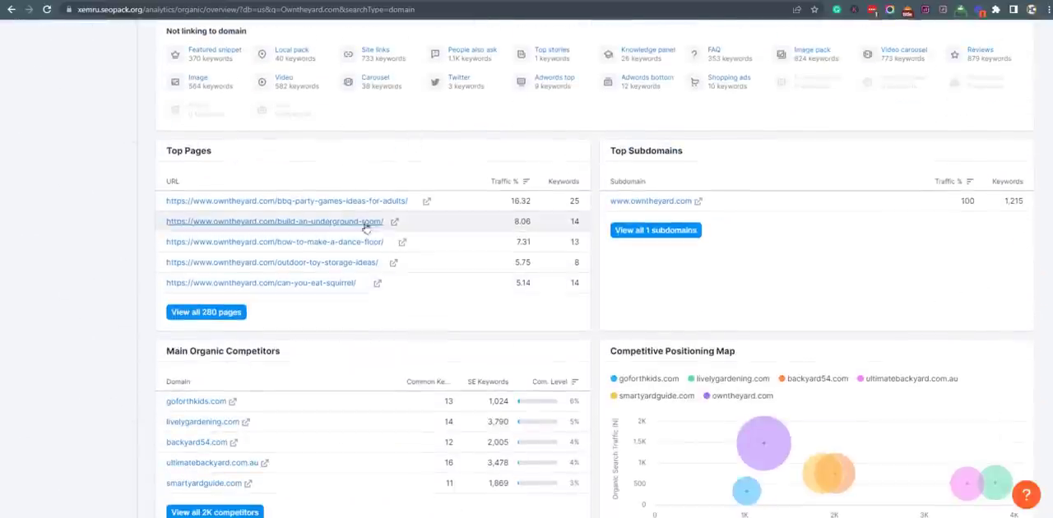
pyautogui.scroll(-3)
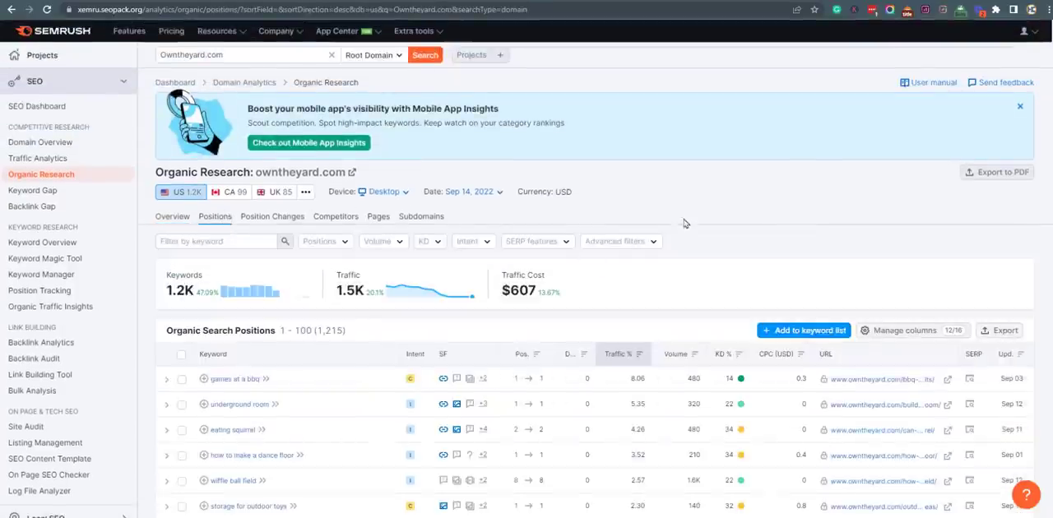
# Scroll through the Organic Search Positions table of owntheyard.com's ranking keywords
pyautogui.scroll(-3)
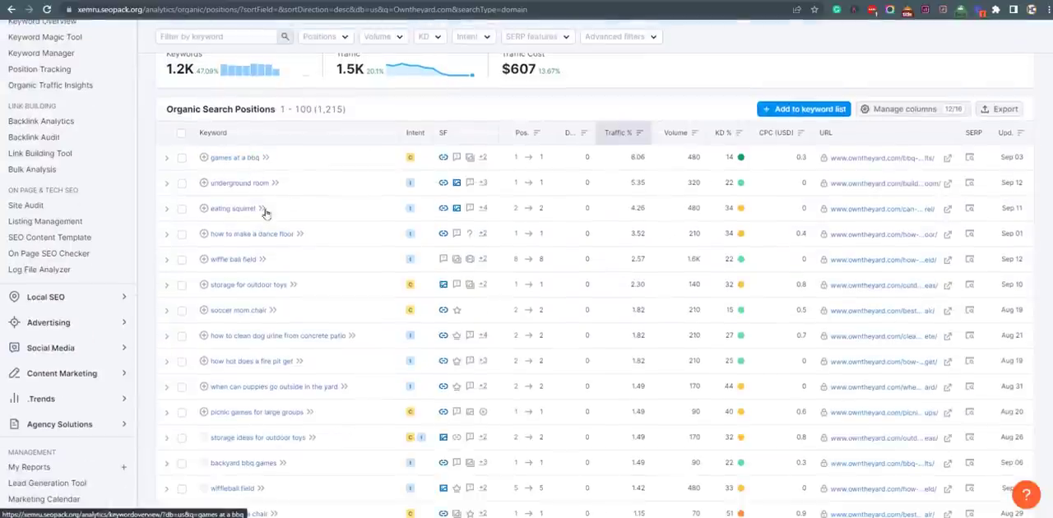
pyautogui.scroll(-3)
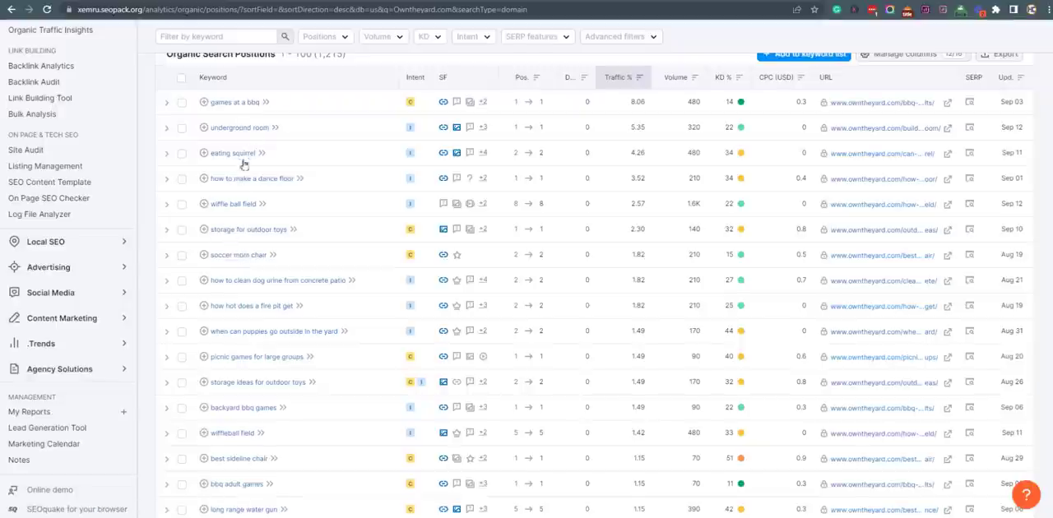
pyautogui.scroll(-3)
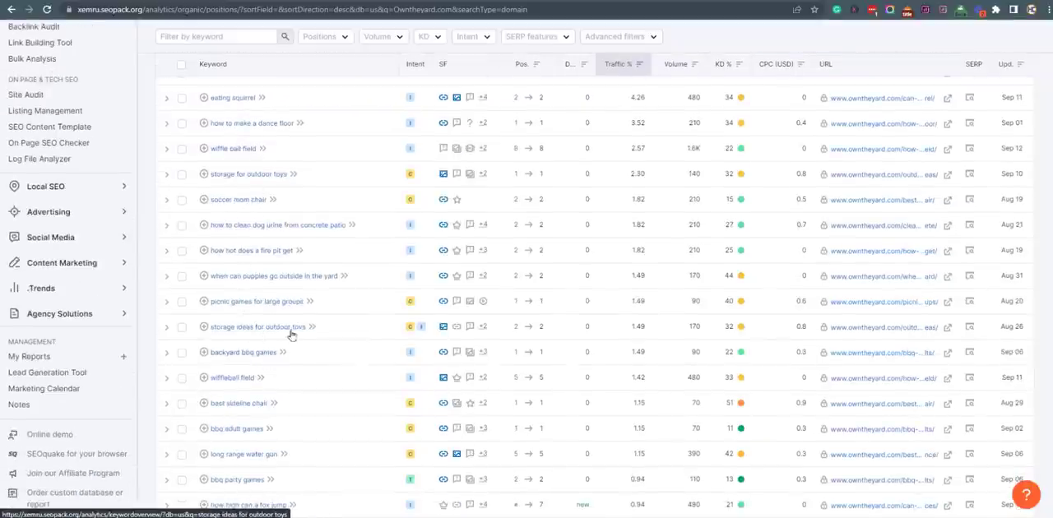
pyautogui.scroll(-3)
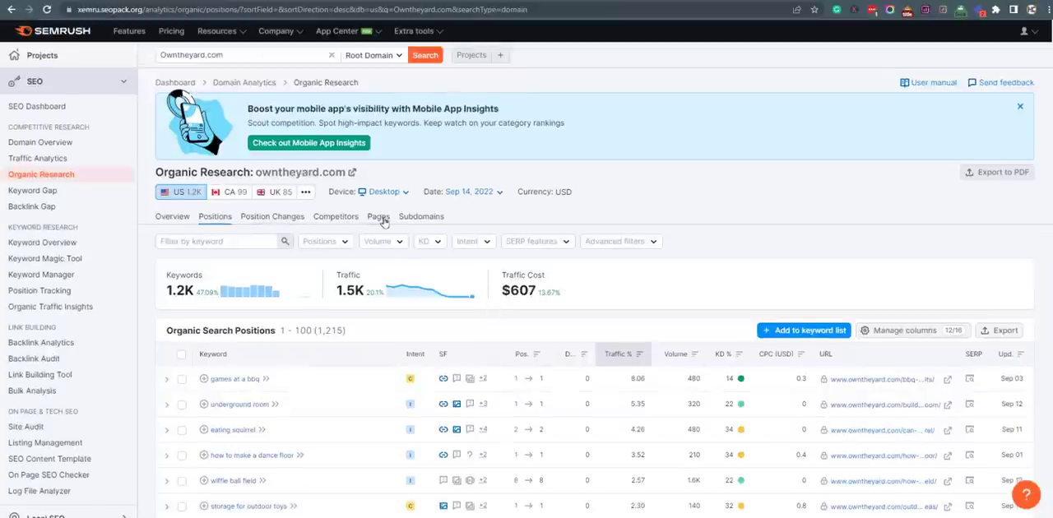
# Open the Pages tab and scroll through owntheyard.com's 280 ranking URLs with traffic
pyautogui.click(377, 216)
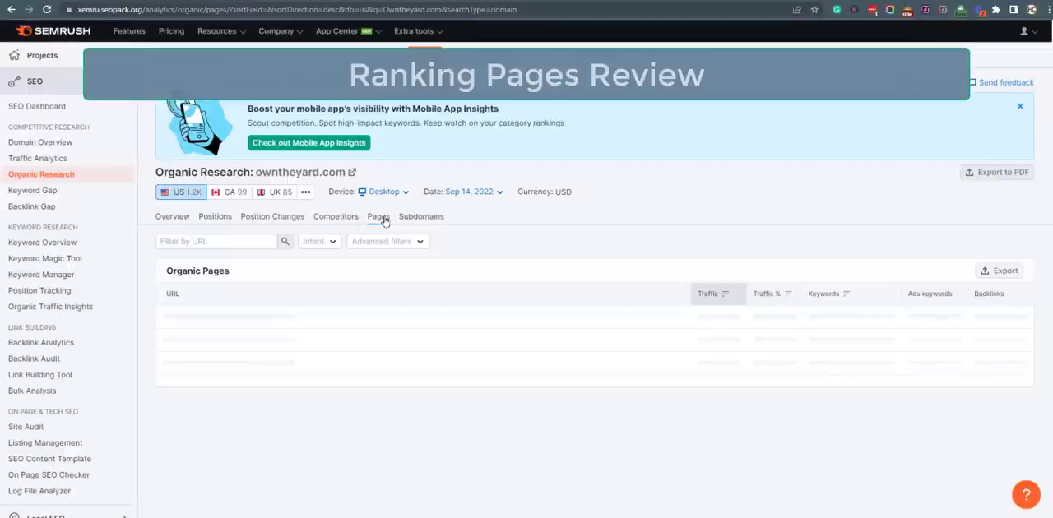
pyautogui.click(378, 217)
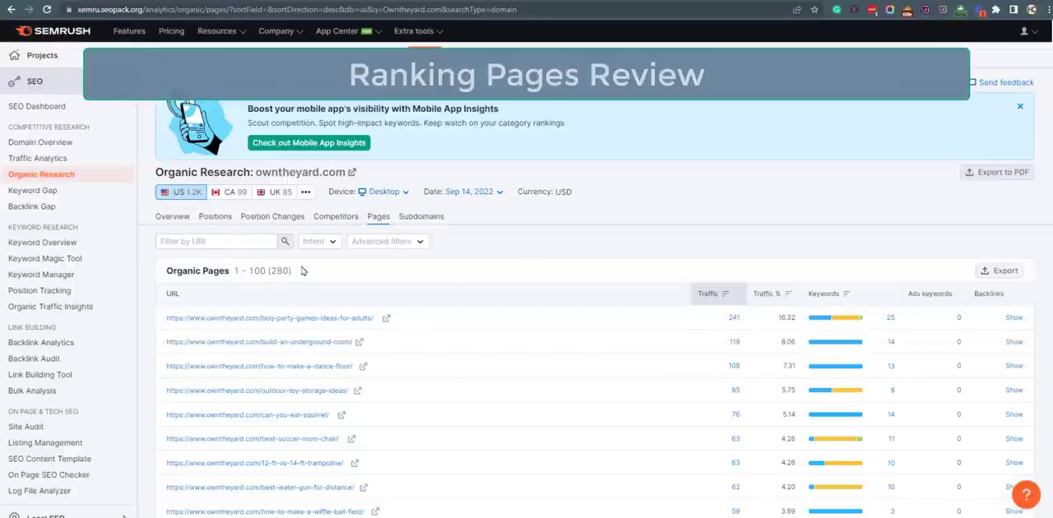
pyautogui.scroll(-3)
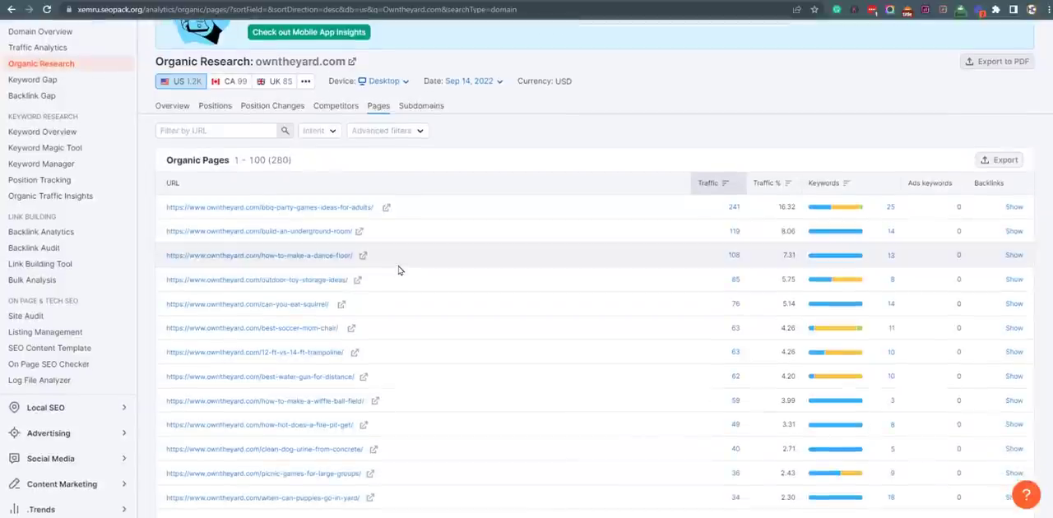
pyautogui.moveTo(558, 256)
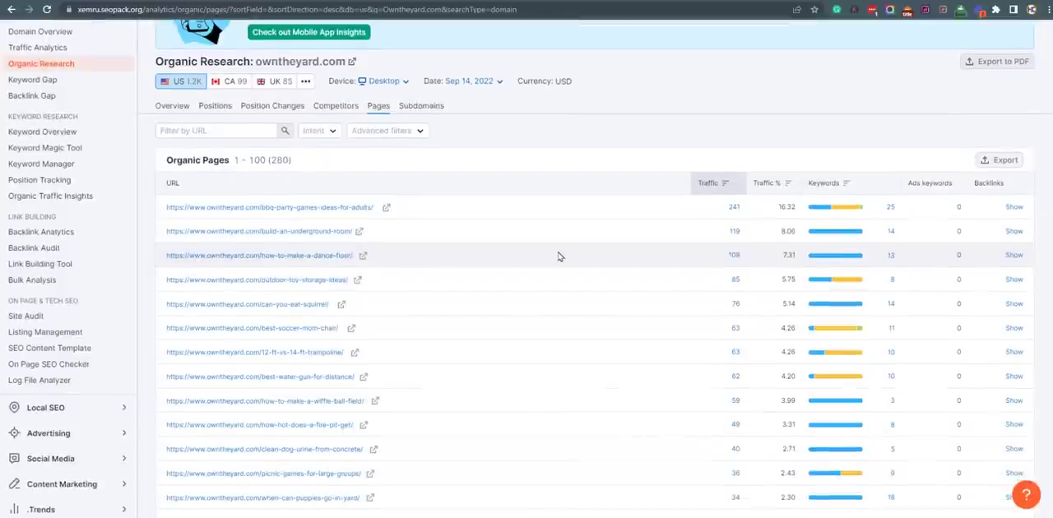
pyautogui.scroll(-3)
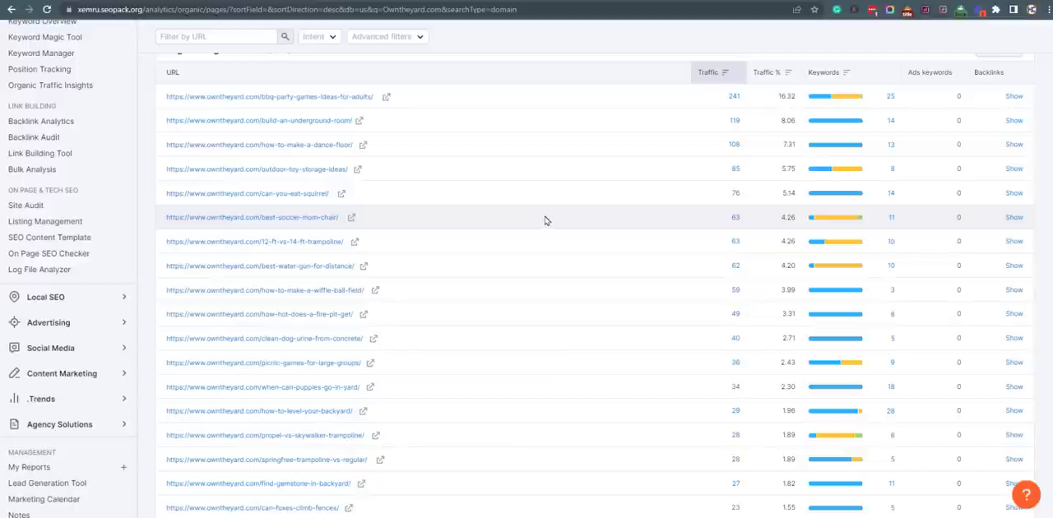
pyautogui.scroll(-3)
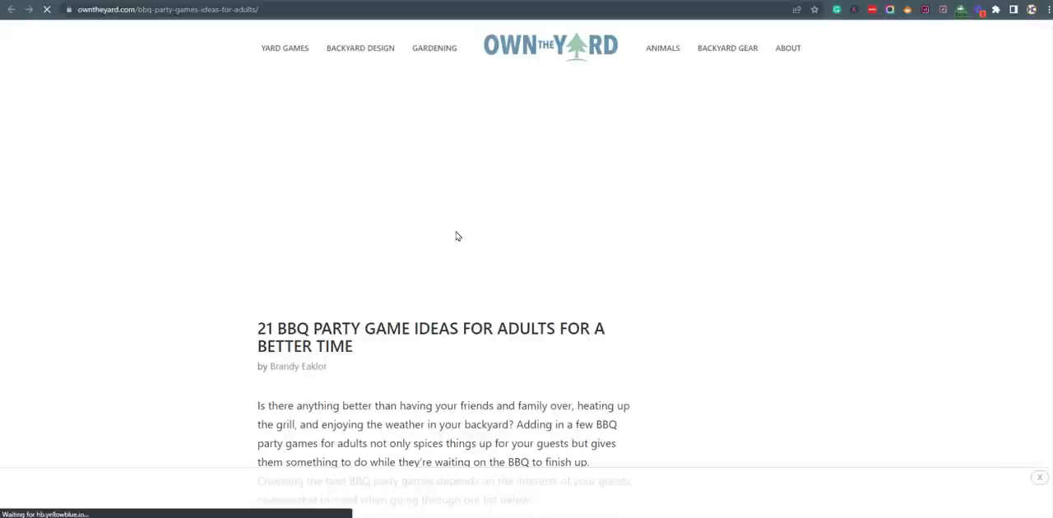
# Scroll down through the 21 BBQ party game ideas for adults article's game list
pyautogui.scroll(-3)
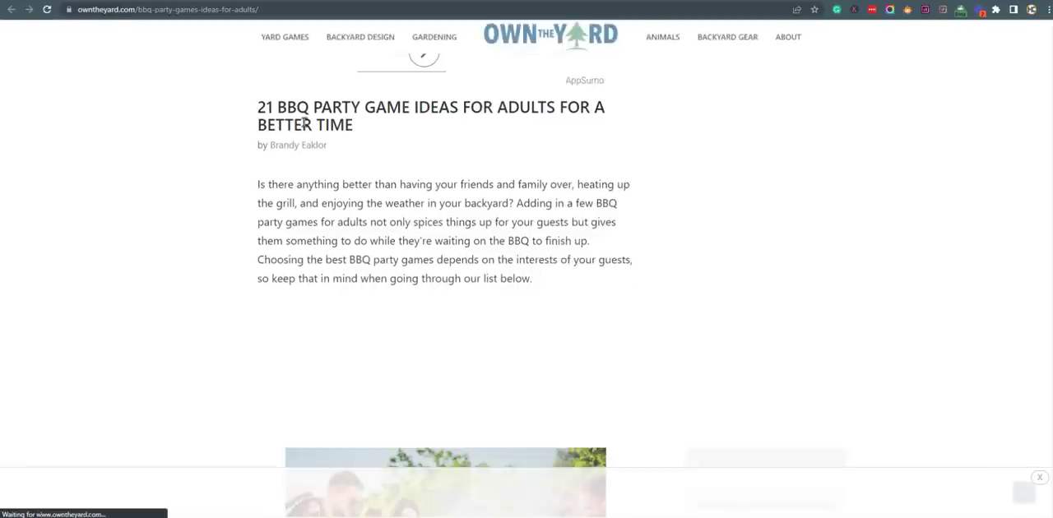
pyautogui.scroll(-3)
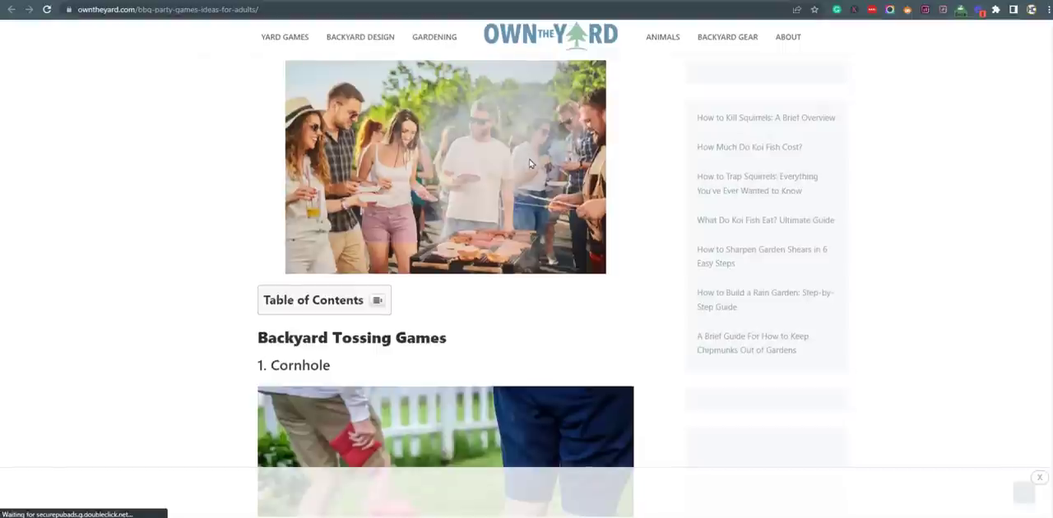
pyautogui.scroll(-3)
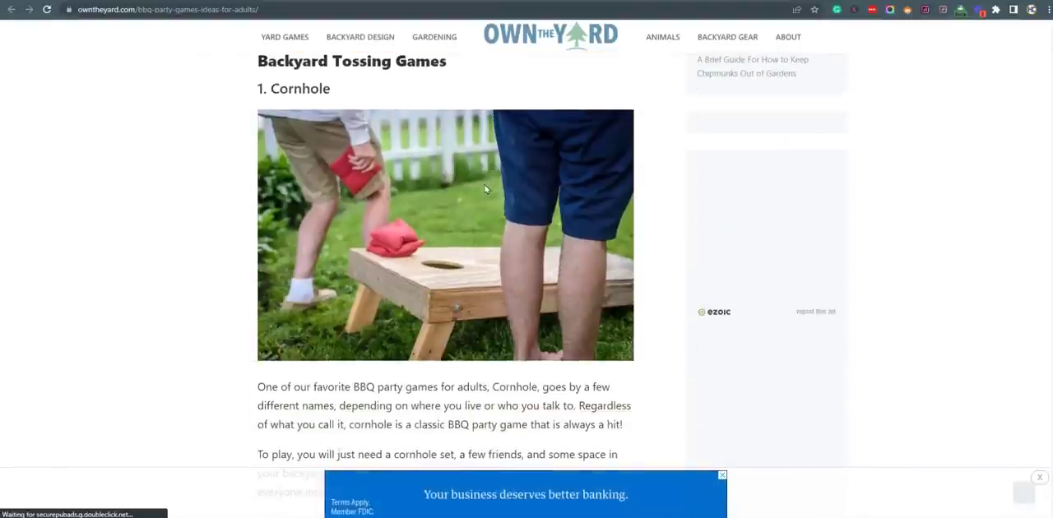
pyautogui.scroll(-3)
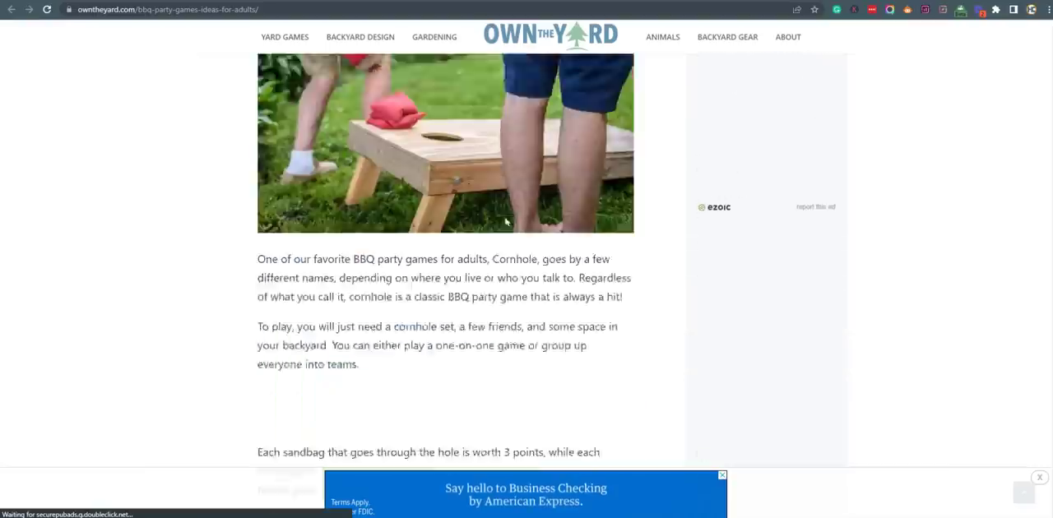
pyautogui.scroll(-3)
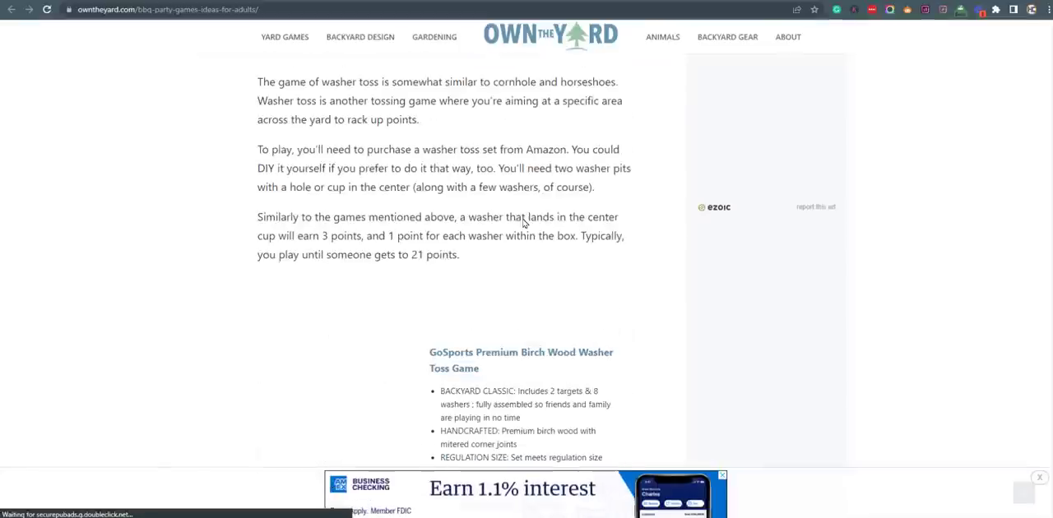
pyautogui.scroll(-3)
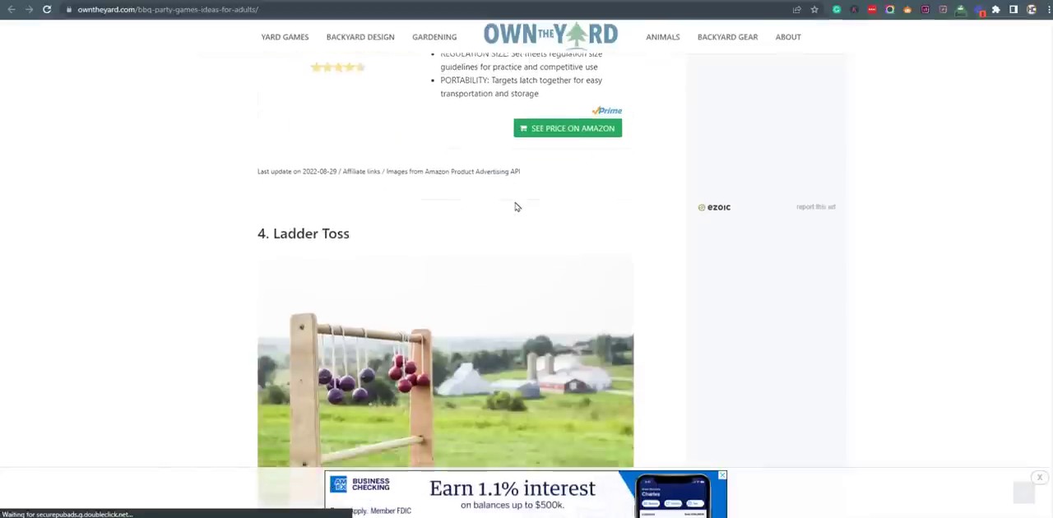
pyautogui.scroll(-3)
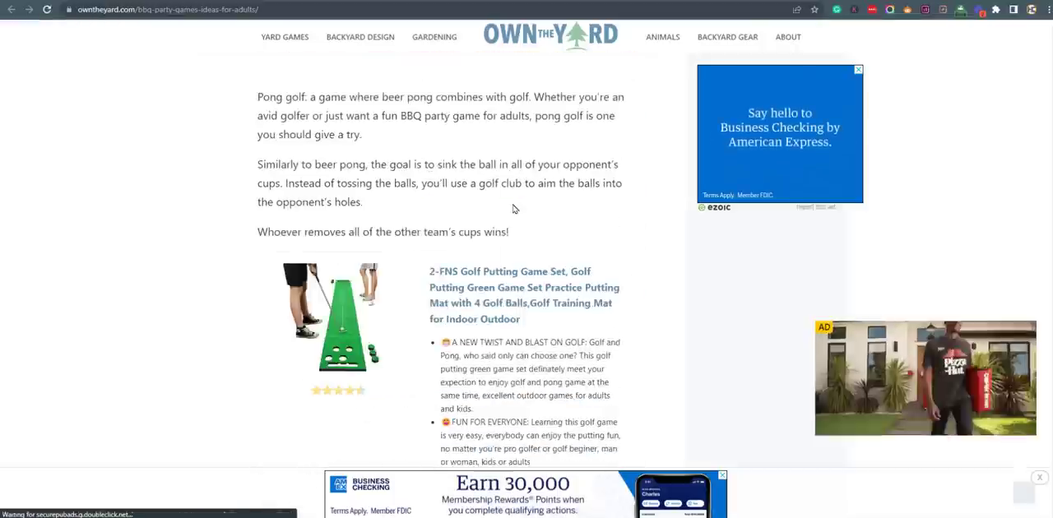
pyautogui.scroll(-3)
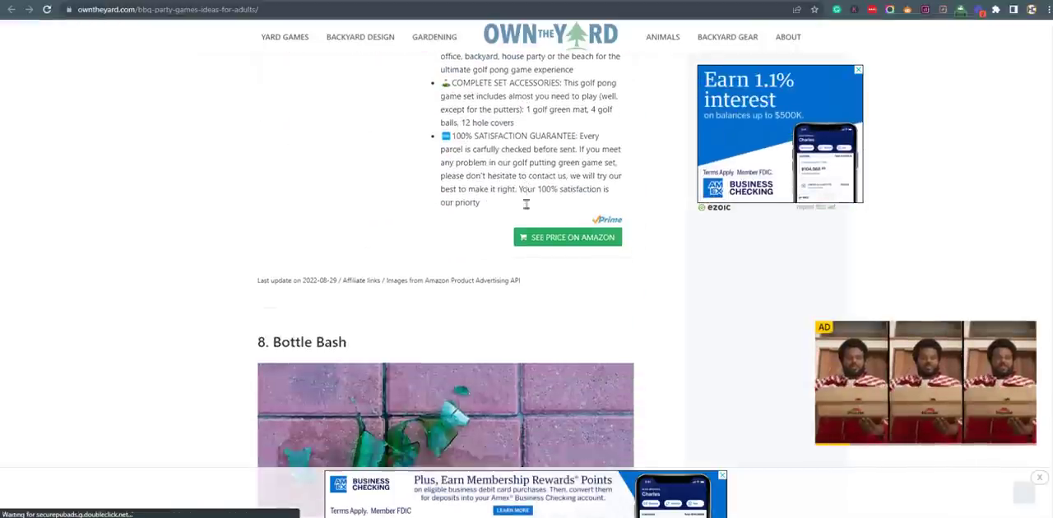
pyautogui.scroll(-3)
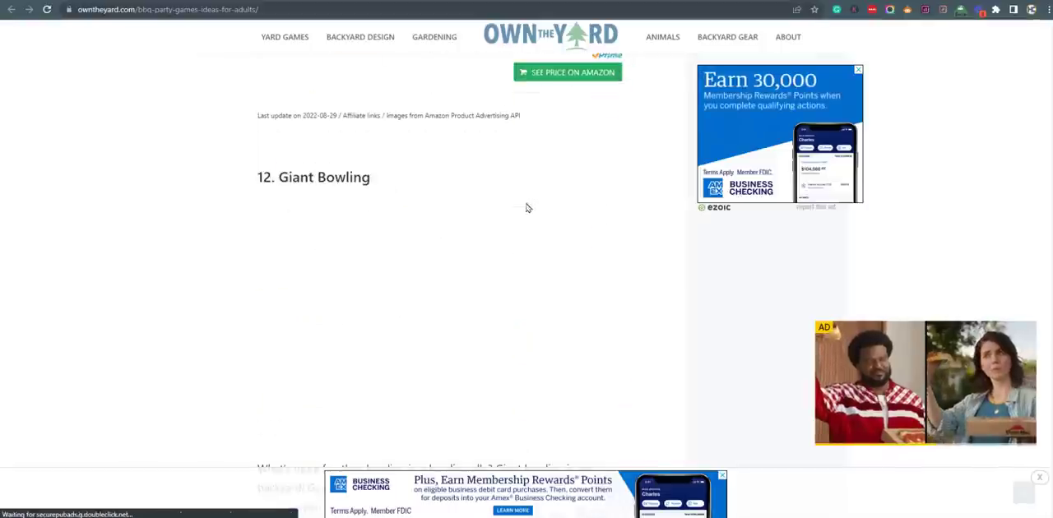
pyautogui.scroll(-3)
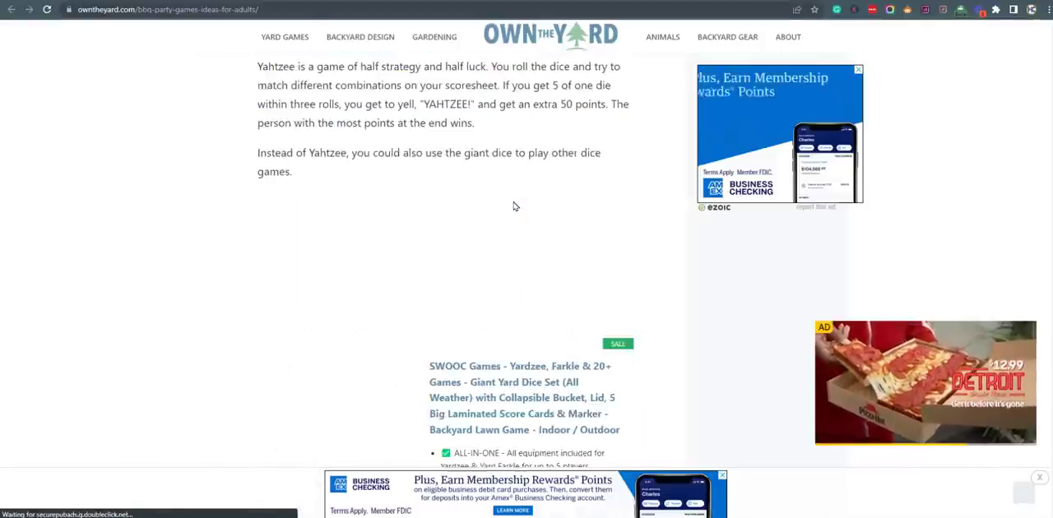
pyautogui.scroll(-3)
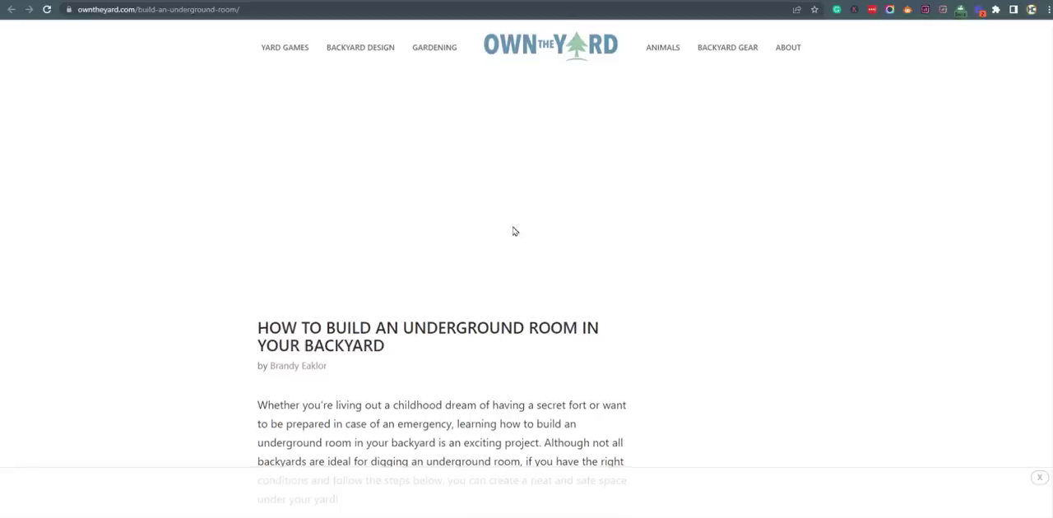
# Scroll the underground-room article down through its sections to the roof step
pyautogui.scroll(-3)
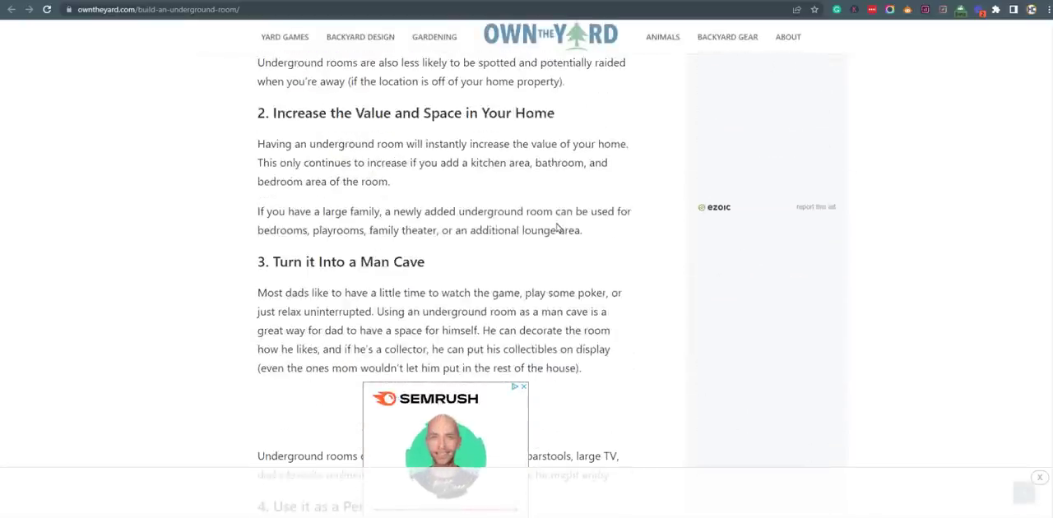
pyautogui.scroll(-3)
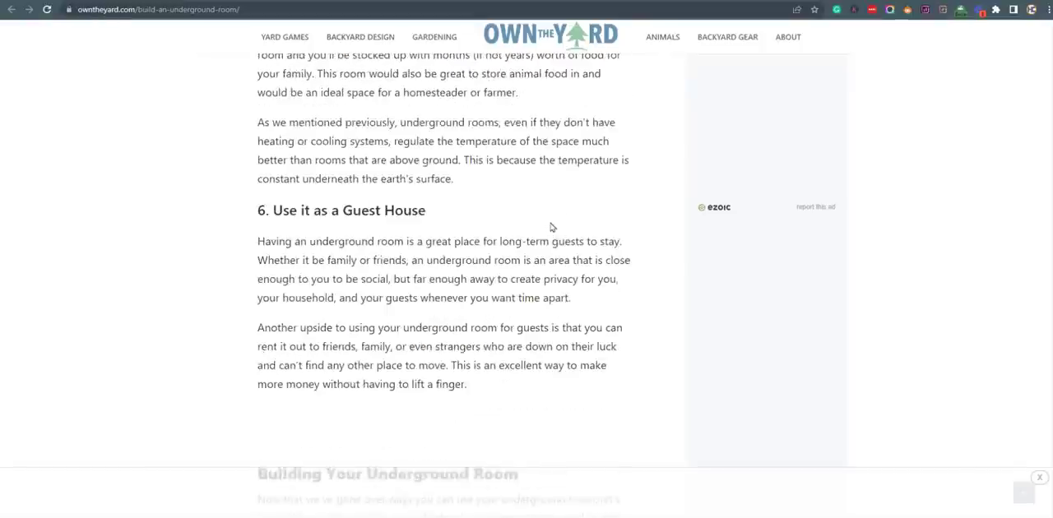
pyautogui.scroll(-3)
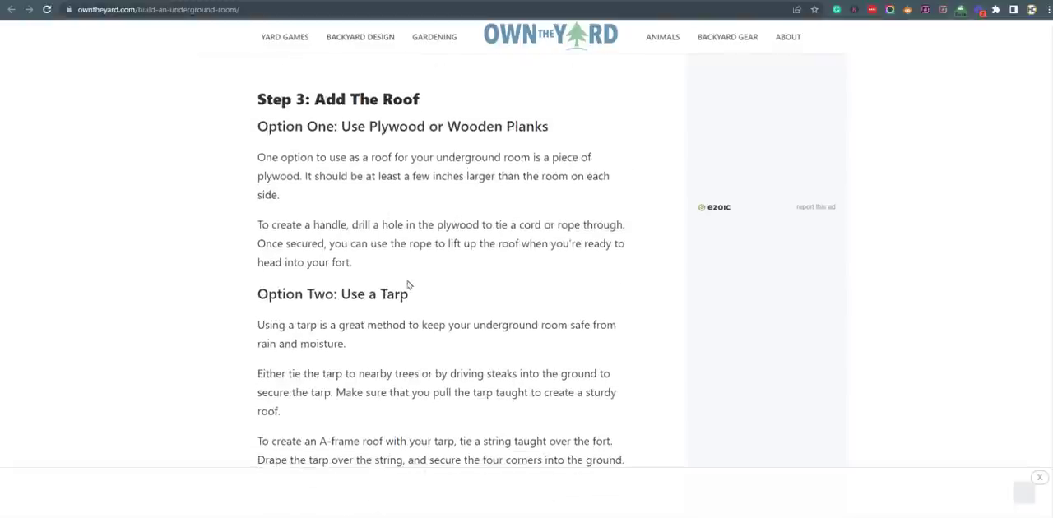
pyautogui.scroll(-3)
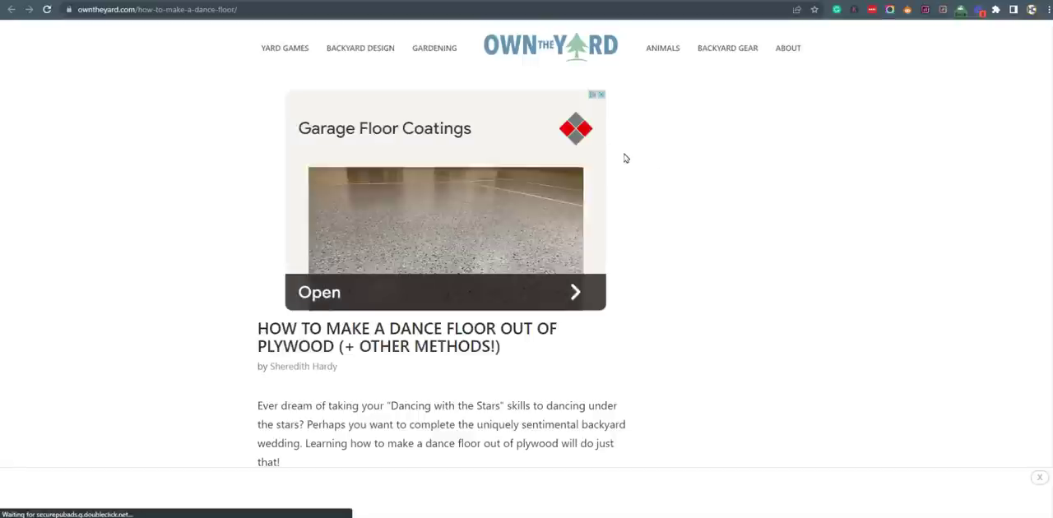
# Skim the plywood dance floor article through Option 1 and Option 2
pyautogui.scroll(-3)
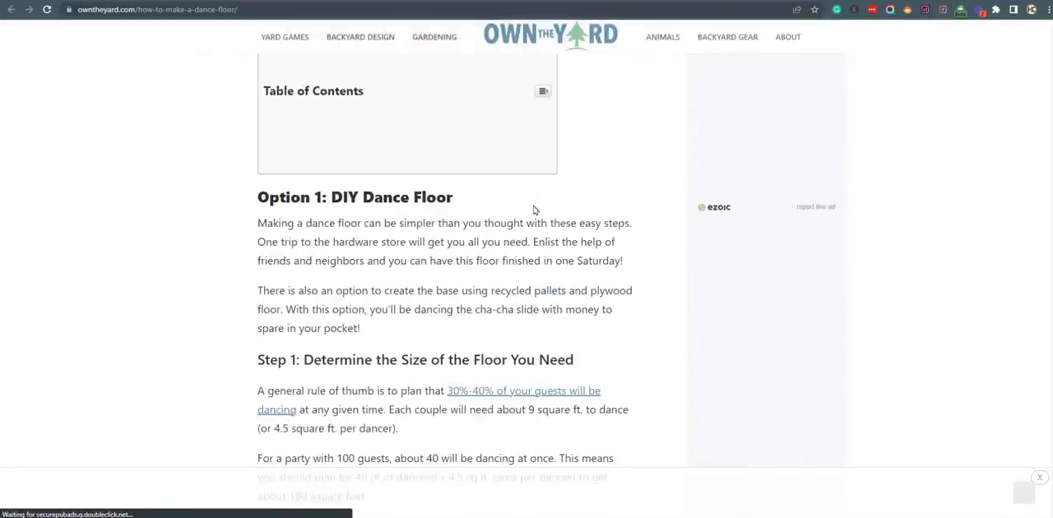
pyautogui.scroll(-3)
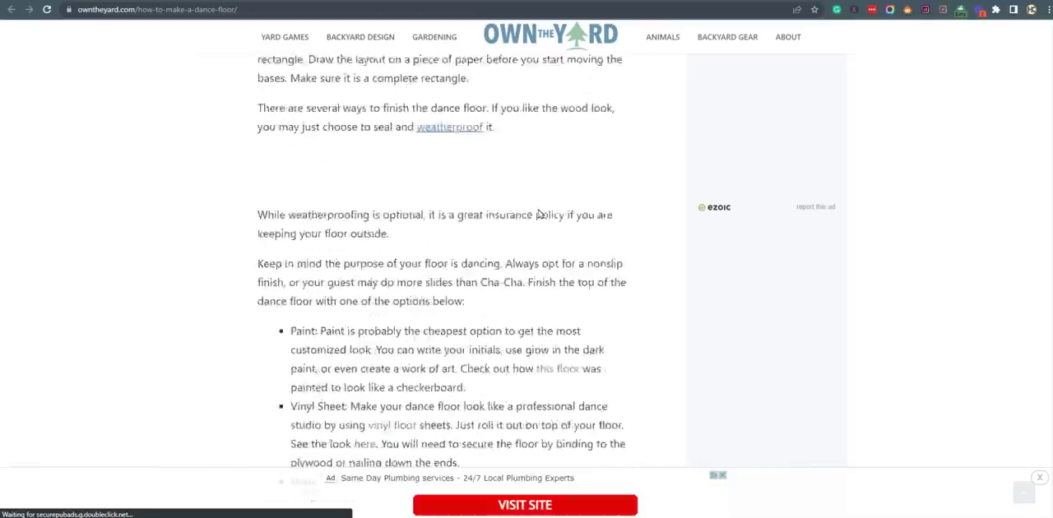
pyautogui.scroll(-3)
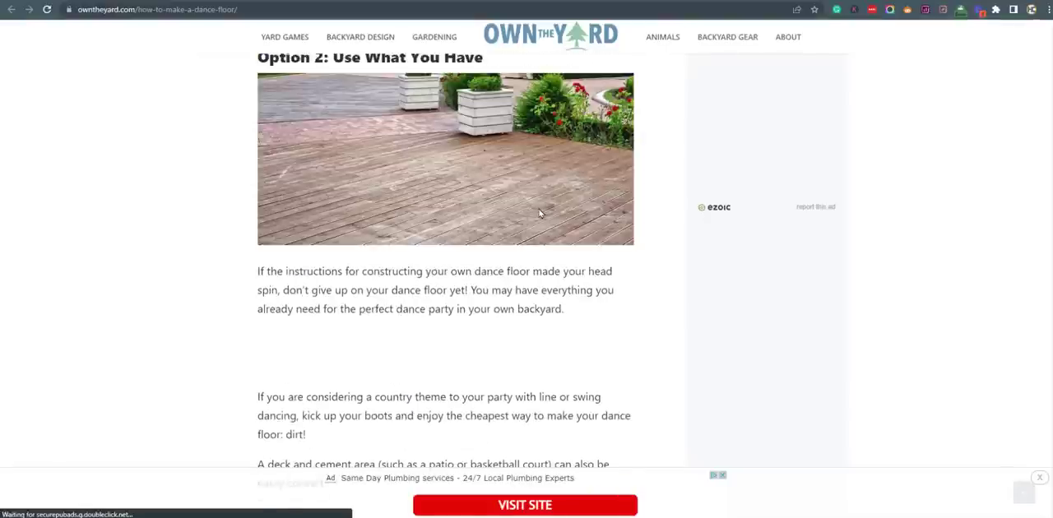
pyautogui.scroll(-3)
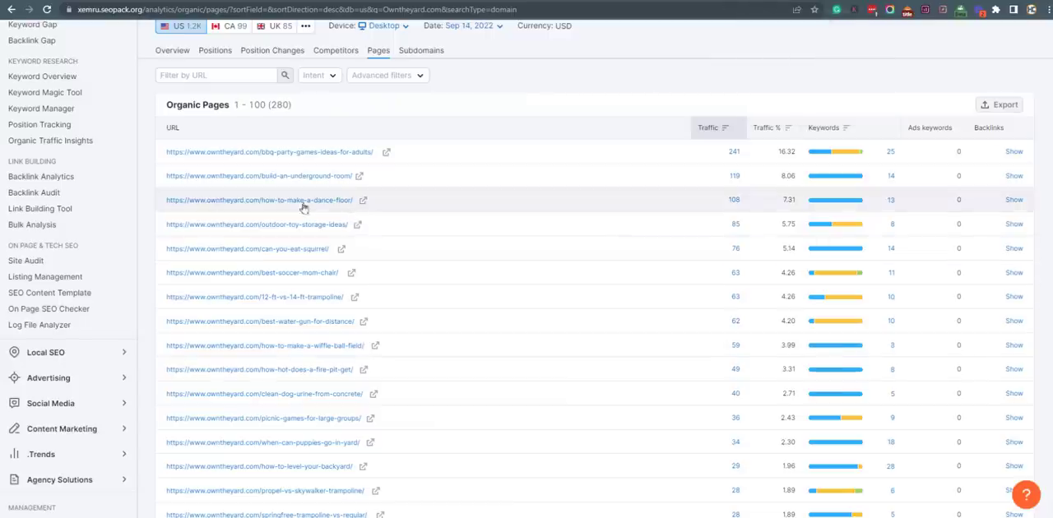
pyautogui.moveTo(356, 136)
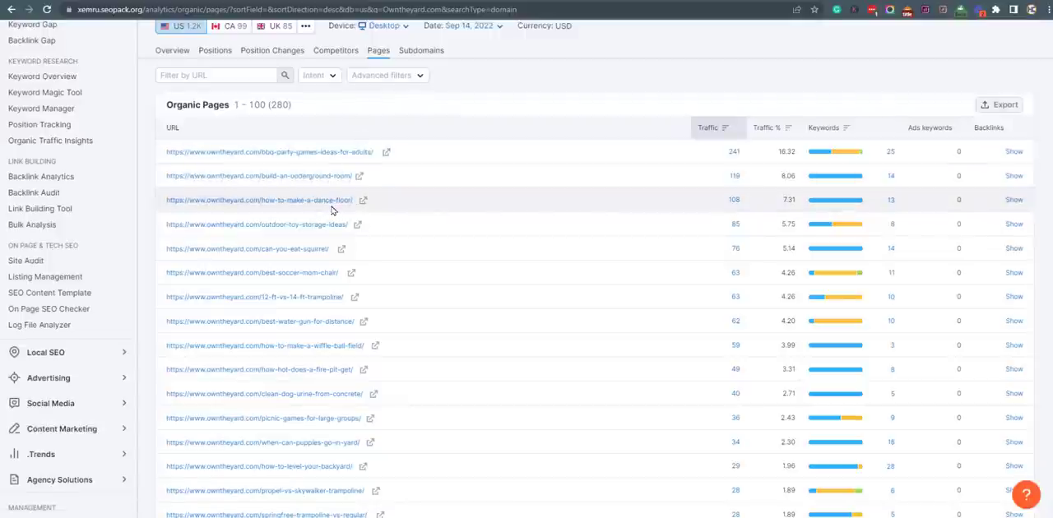
pyautogui.moveTo(345, 210)
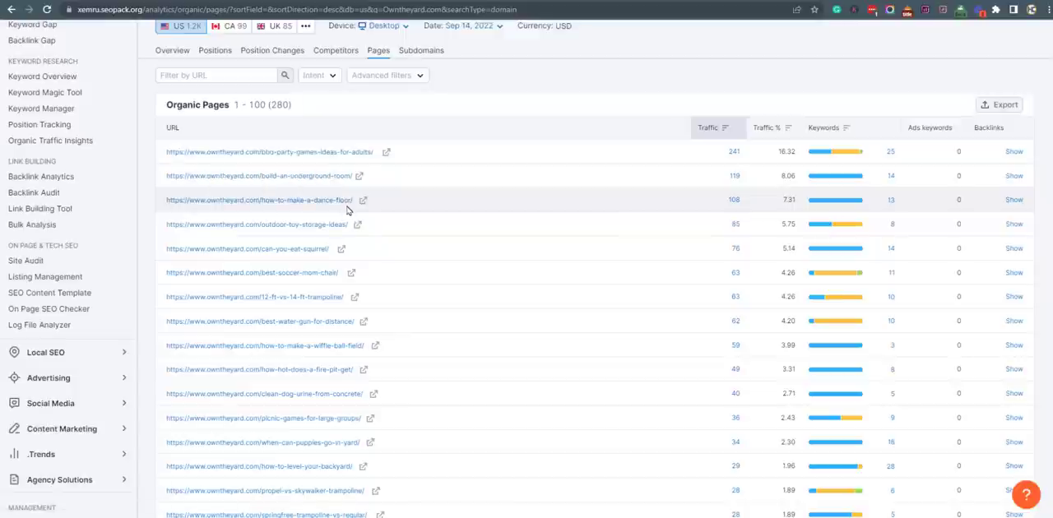
pyautogui.moveTo(409, 203)
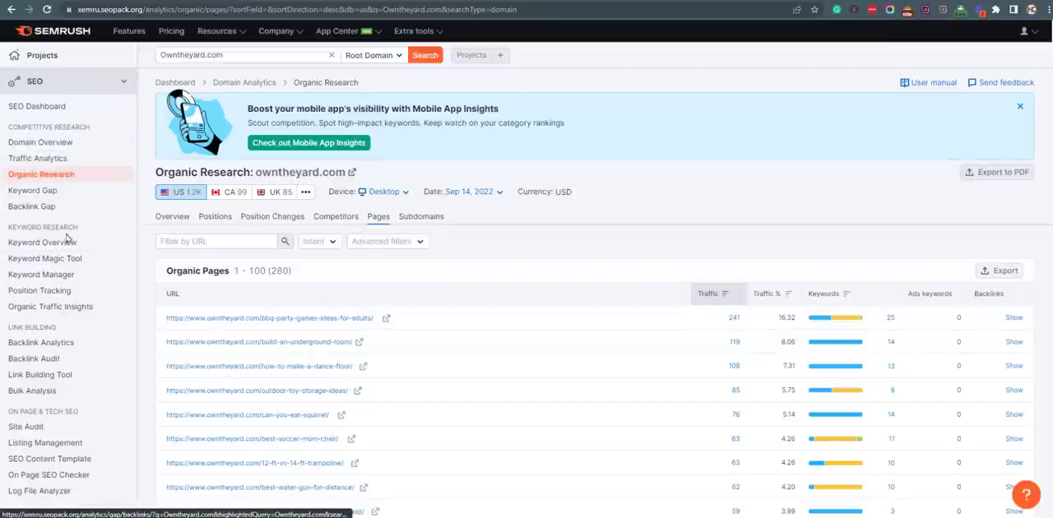
# Browse the 2,007 organic competitors led by goforthkids.com, then go to Backlink Analytics
pyautogui.click(334, 217)
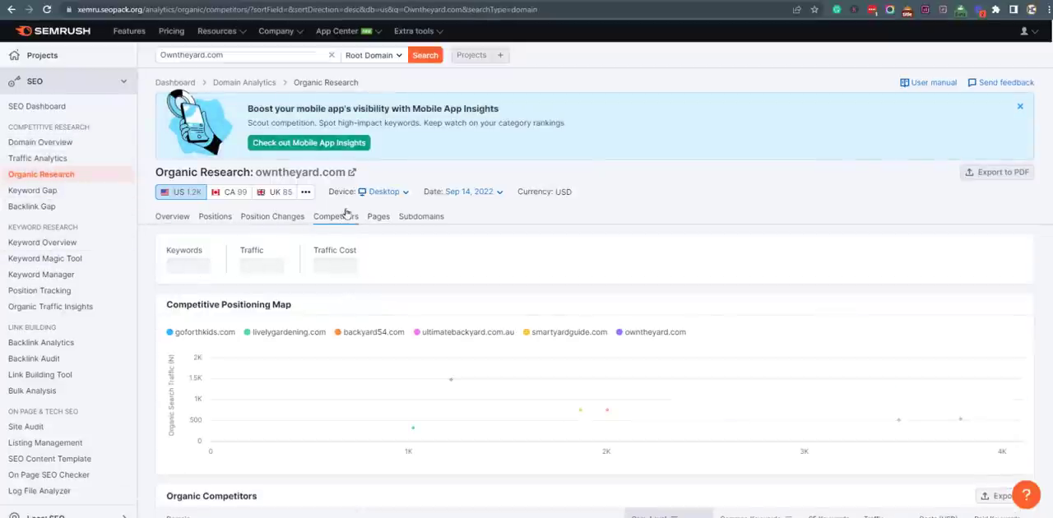
pyautogui.scroll(-3)
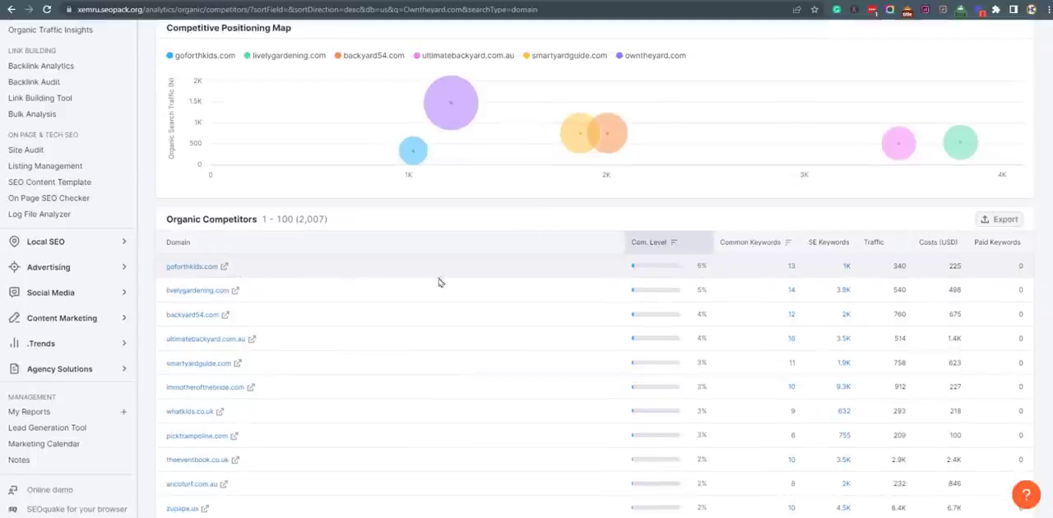
pyautogui.scroll(-3)
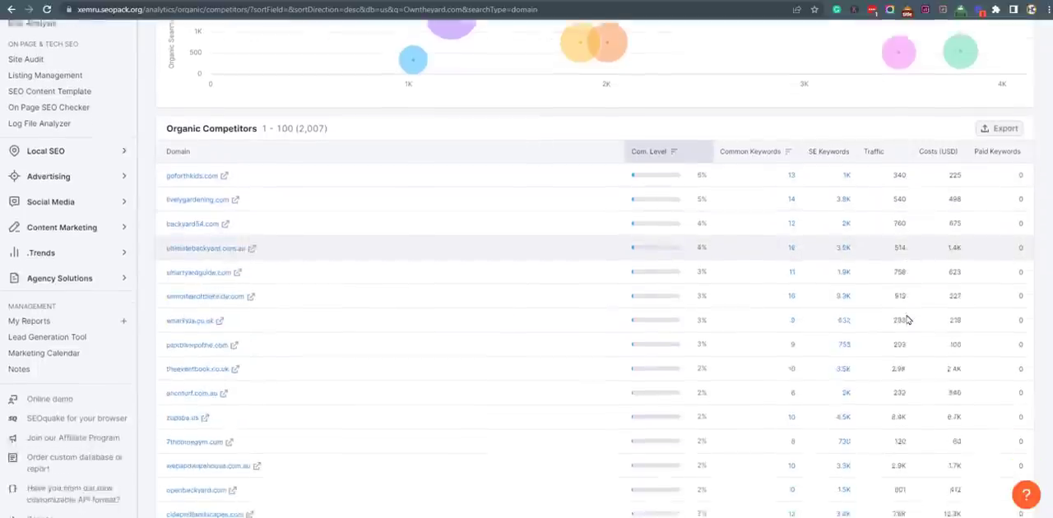
pyautogui.scroll(-3)
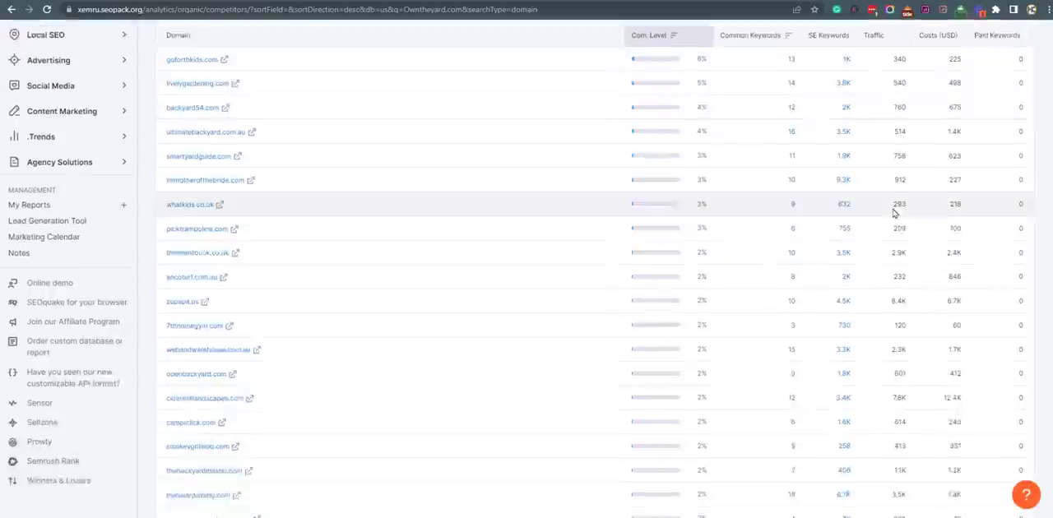
pyautogui.scroll(-3)
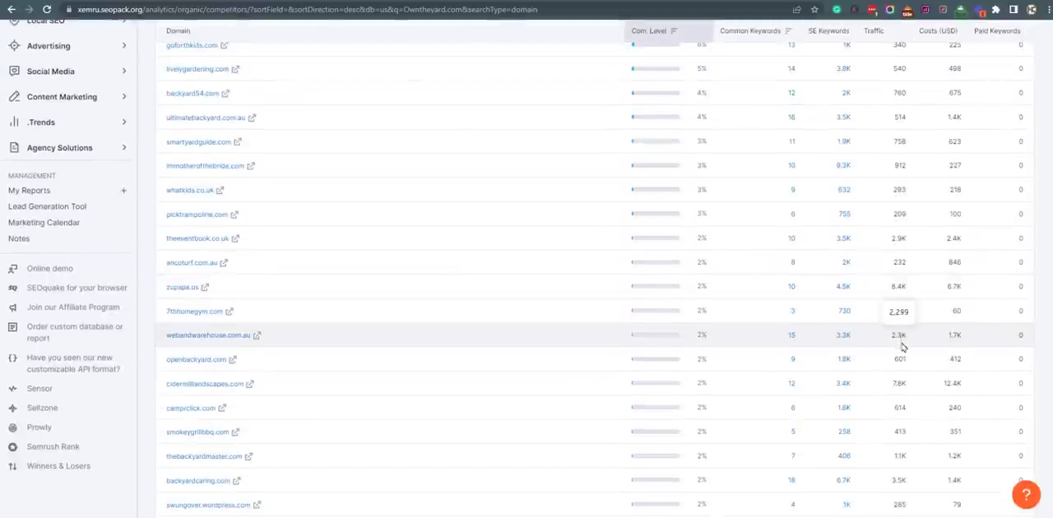
pyautogui.scroll(-3)
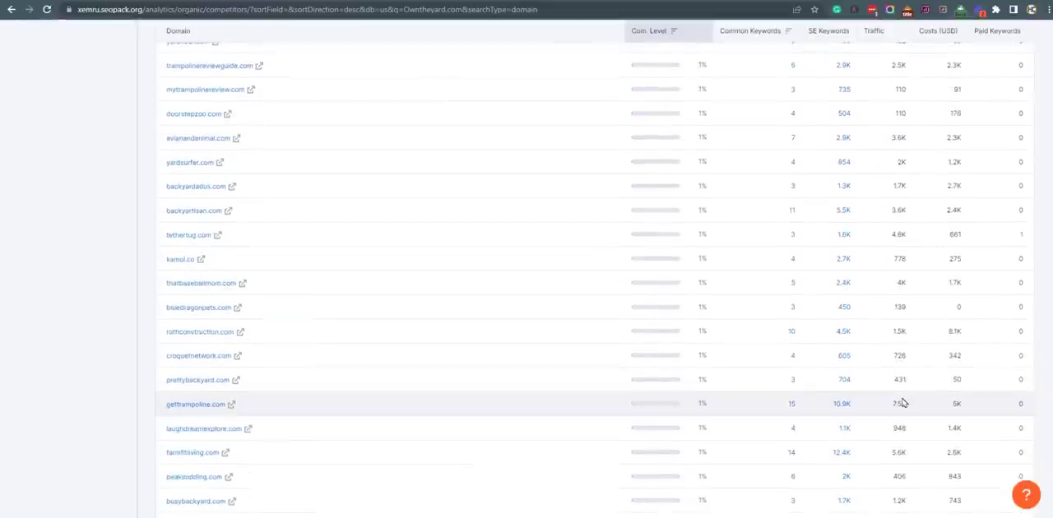
pyautogui.scroll(-3)
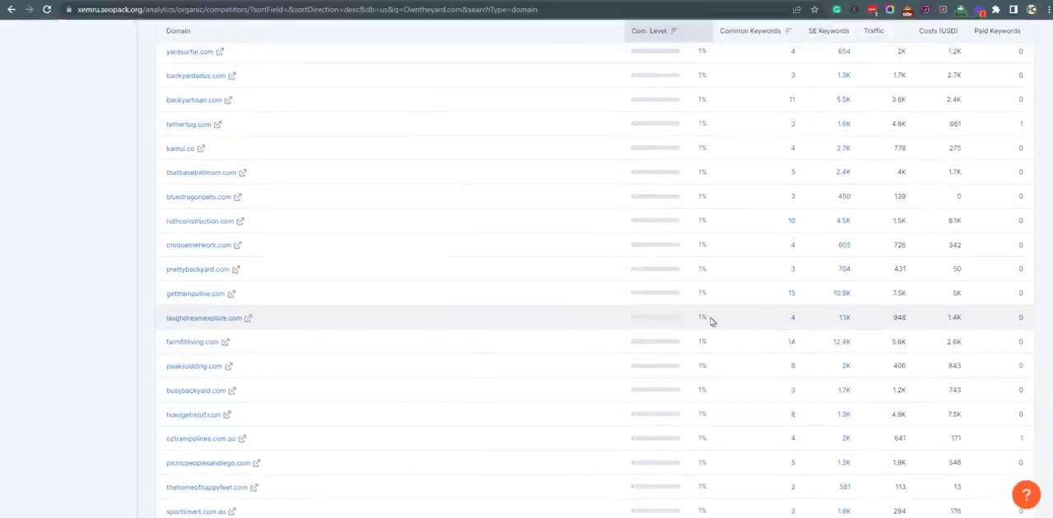
pyautogui.scroll(3)
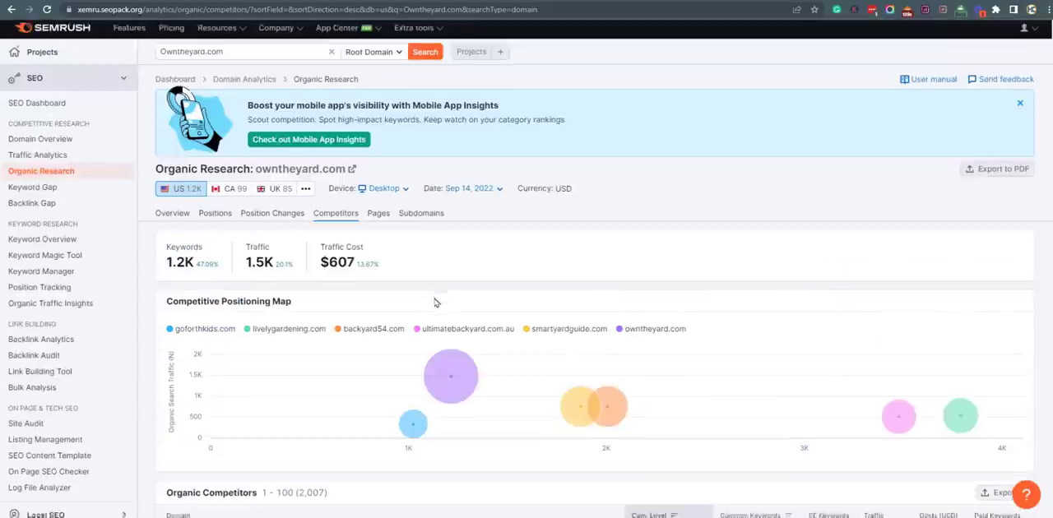
pyautogui.scroll(-3)
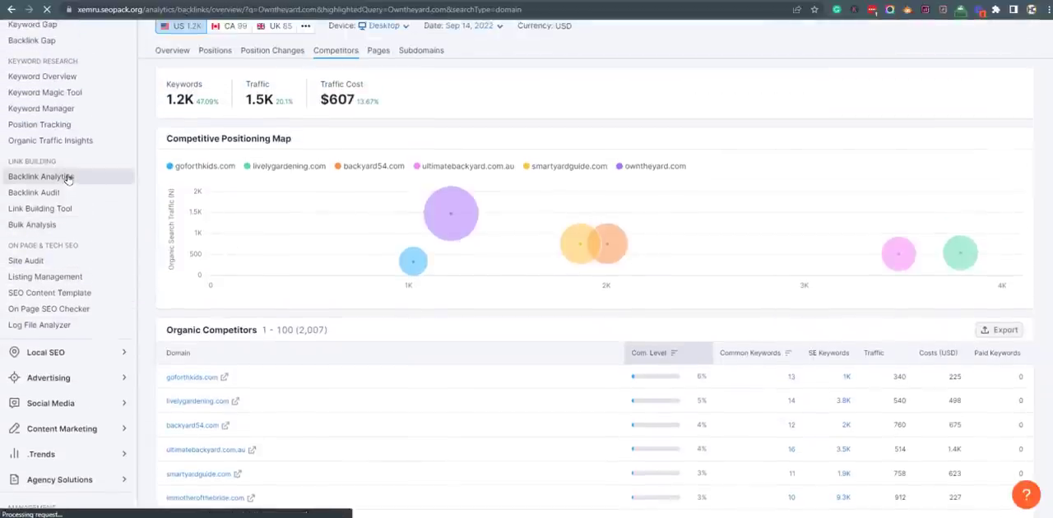
pyautogui.click(40, 176)
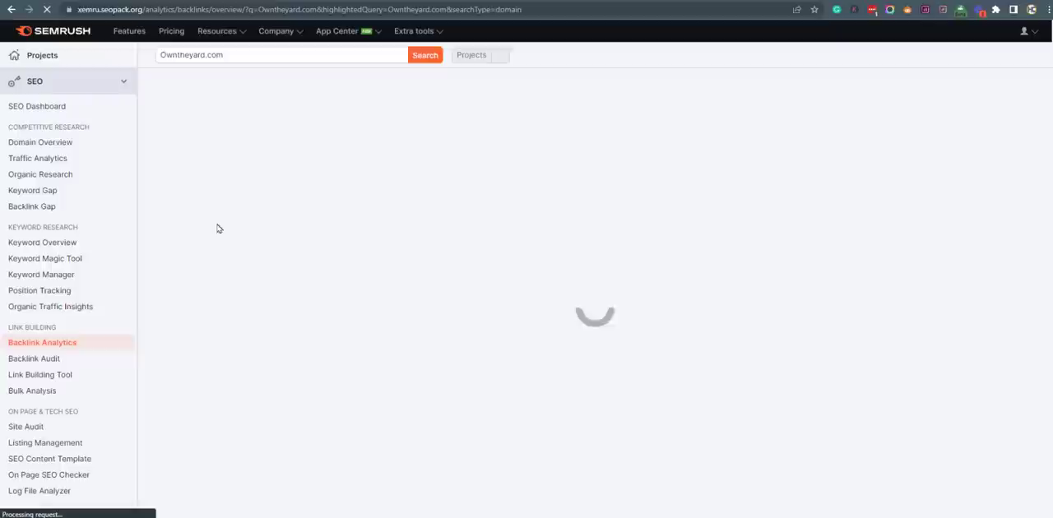
# Review the backlink overview (AS 48, 4.6K referring domains, 20.2K backlinks) and open Backlinks
pyautogui.click(425, 55)
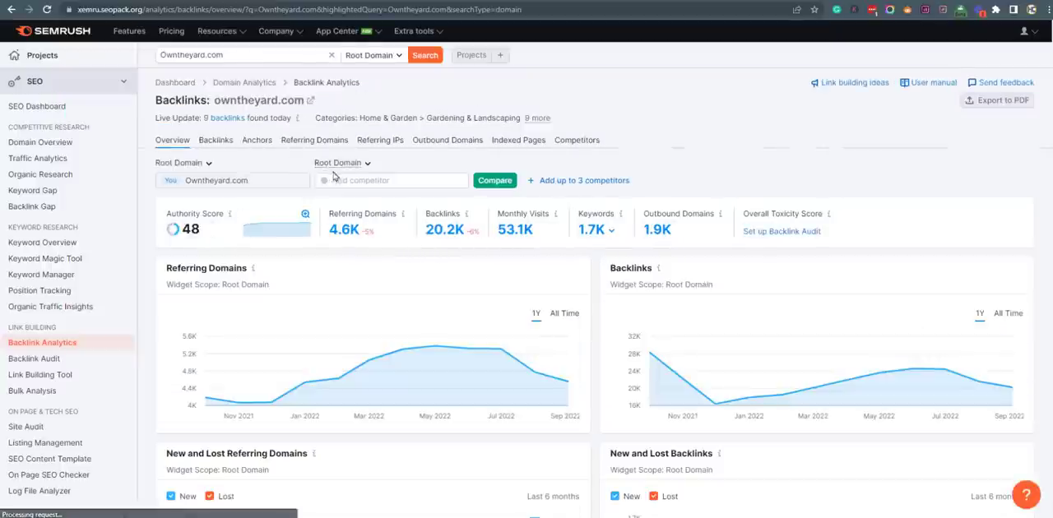
pyautogui.scroll(-3)
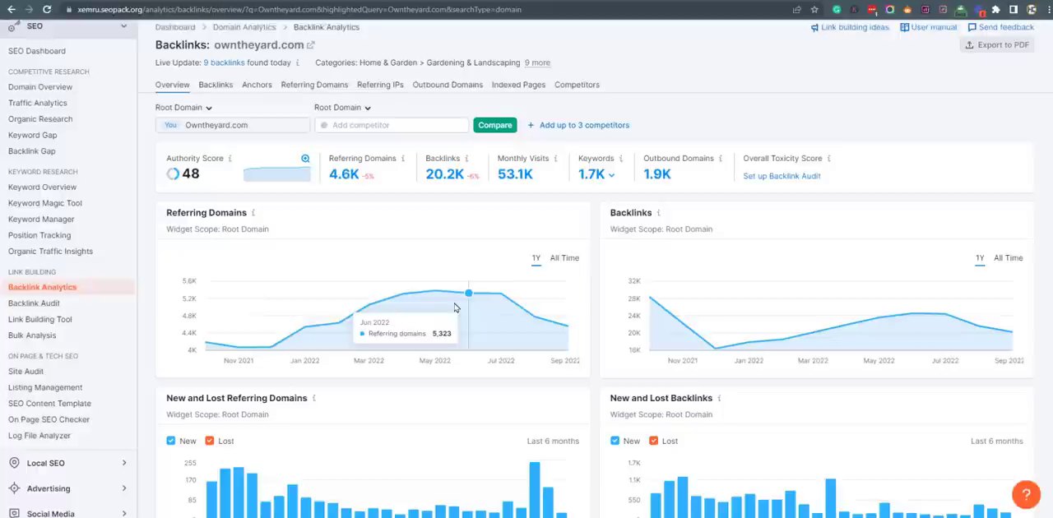
pyautogui.moveTo(566, 327)
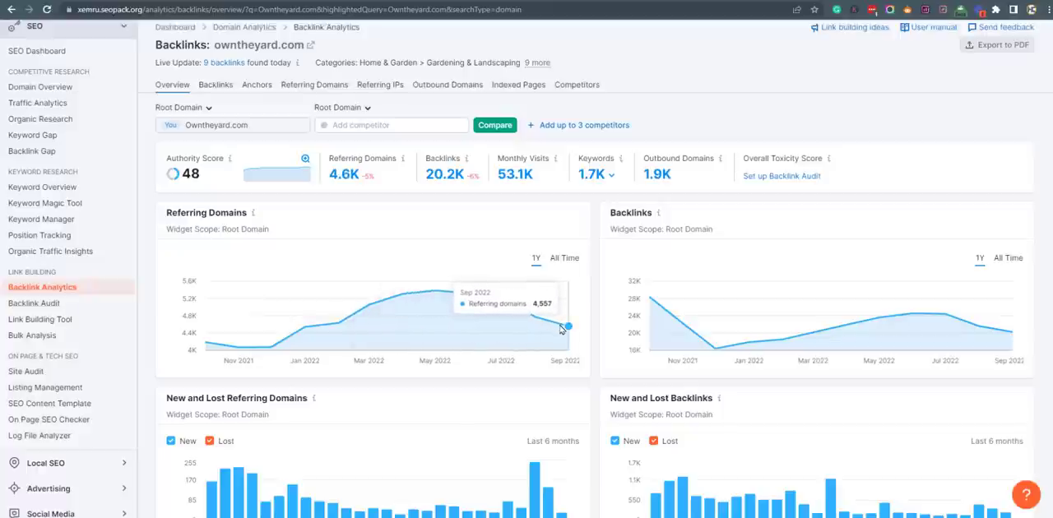
pyautogui.moveTo(657, 358)
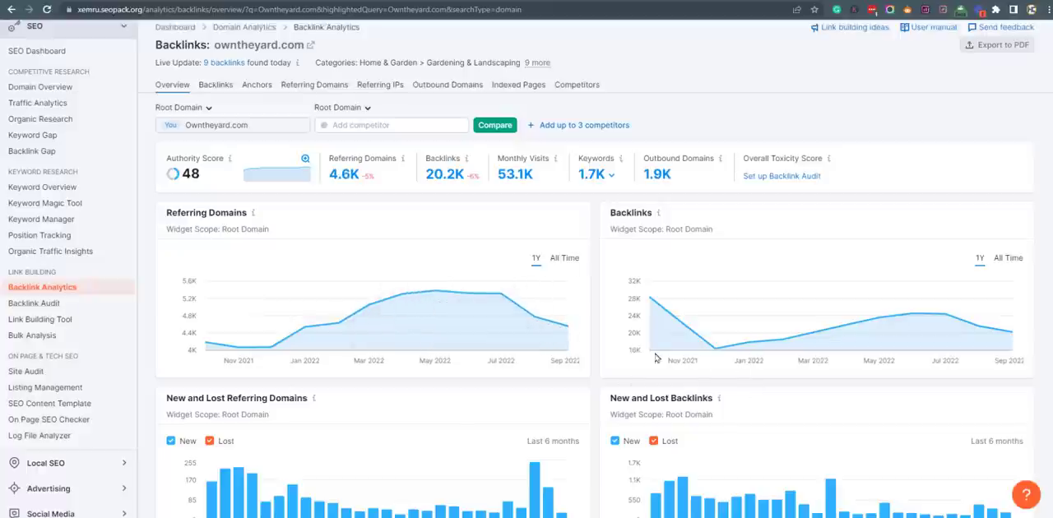
pyautogui.moveTo(270, 345)
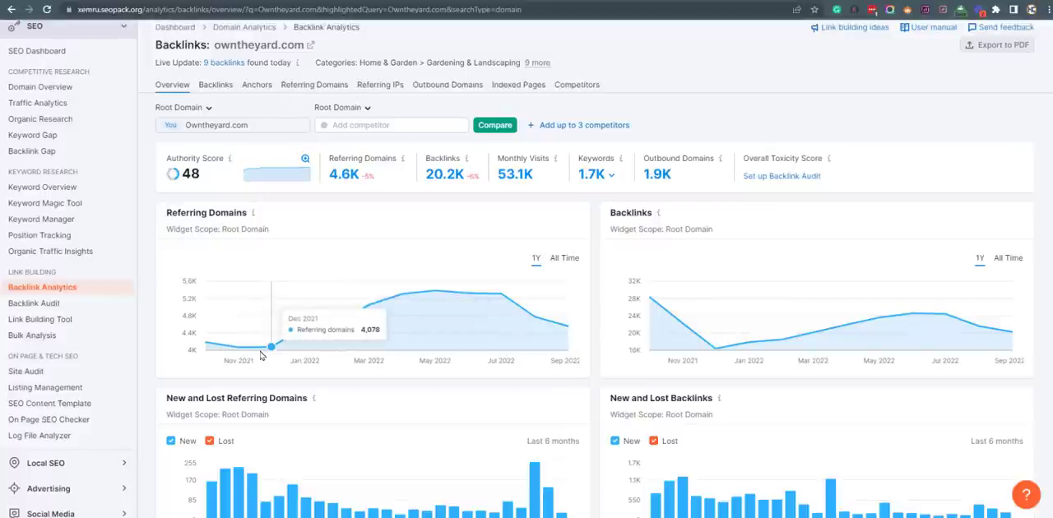
pyautogui.moveTo(369, 333)
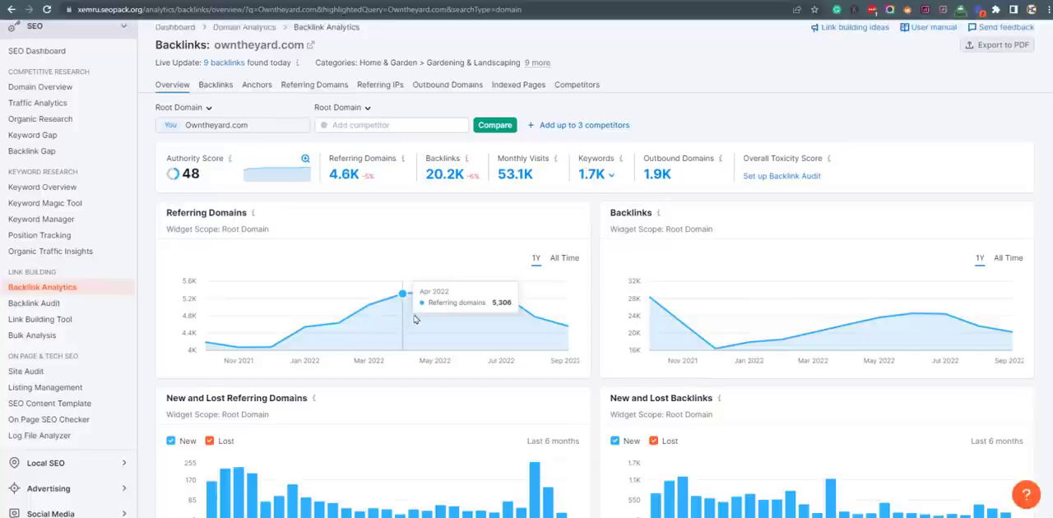
pyautogui.moveTo(880, 338)
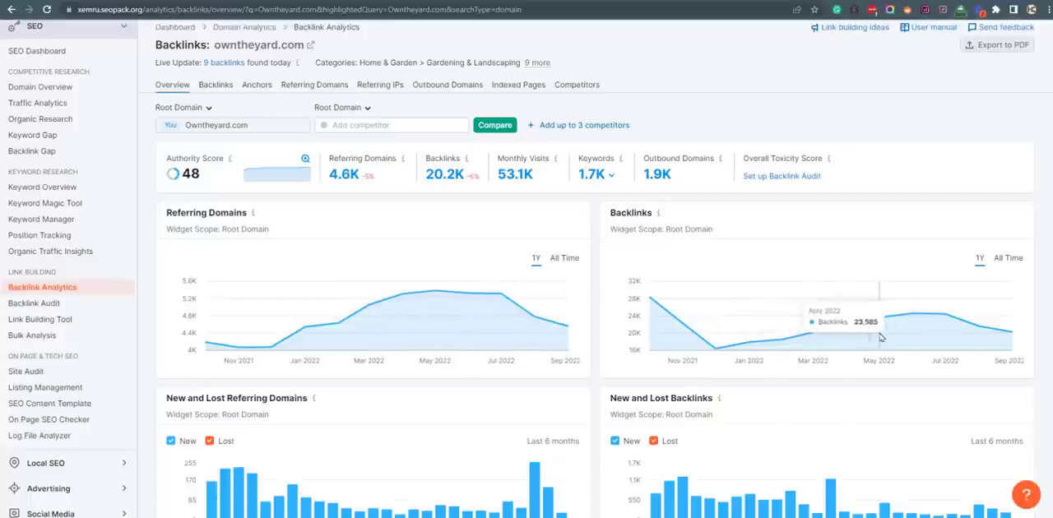
pyautogui.moveTo(930, 335)
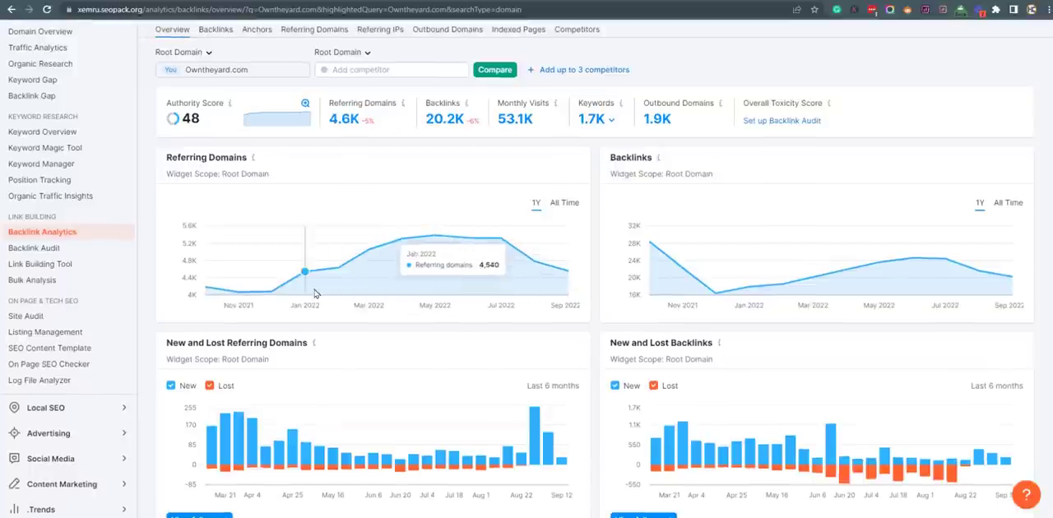
pyautogui.moveTo(271, 292)
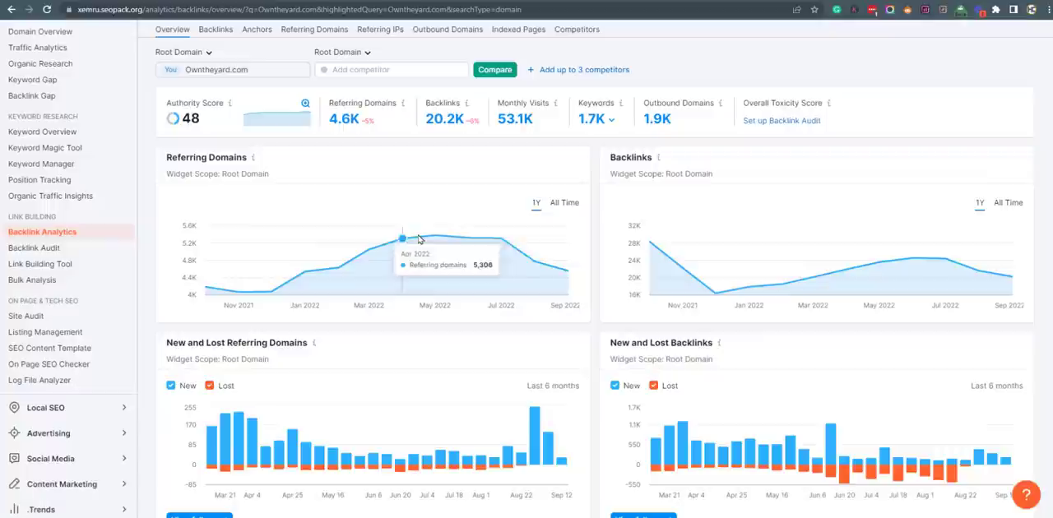
pyautogui.moveTo(337, 305)
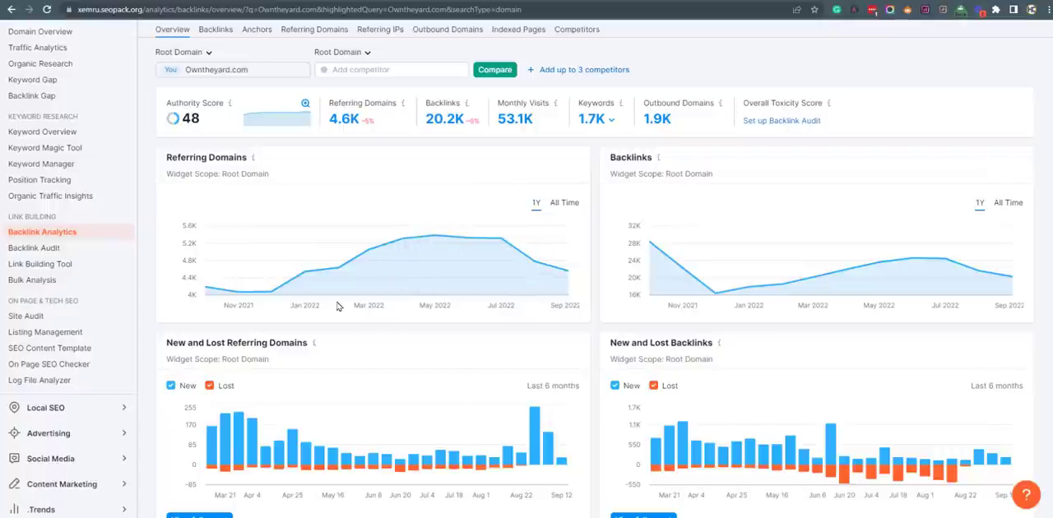
pyautogui.moveTo(258, 305)
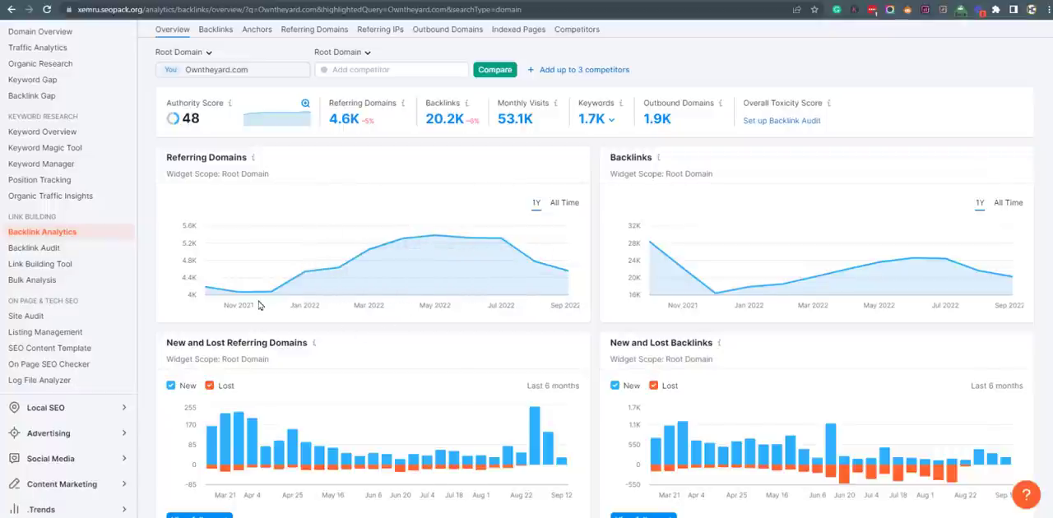
pyautogui.scroll(-3)
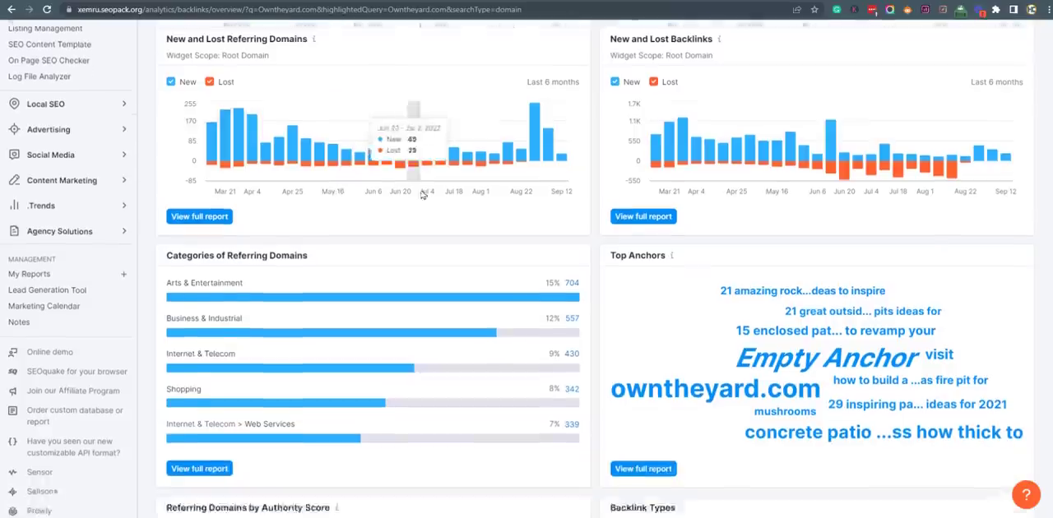
pyautogui.scroll(-3)
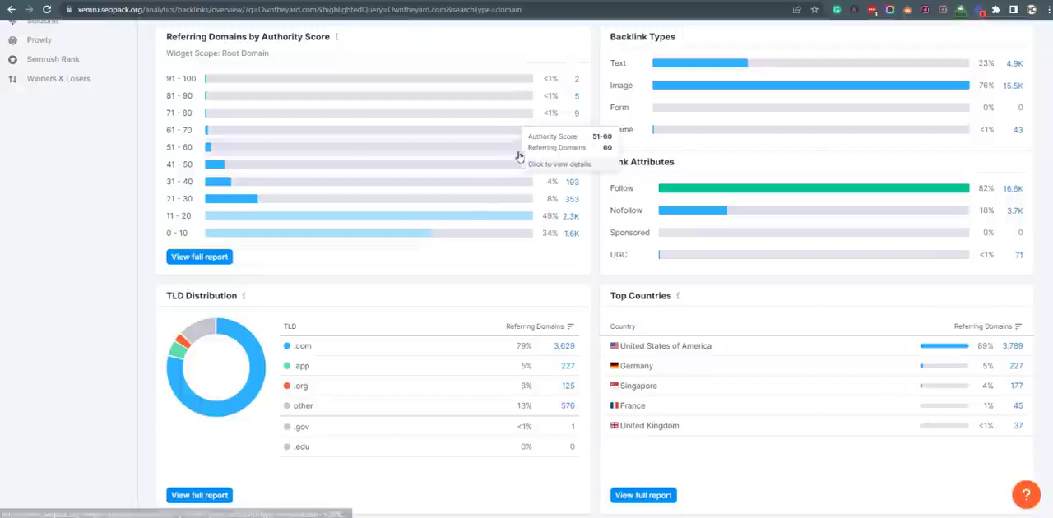
pyautogui.moveTo(311, 228)
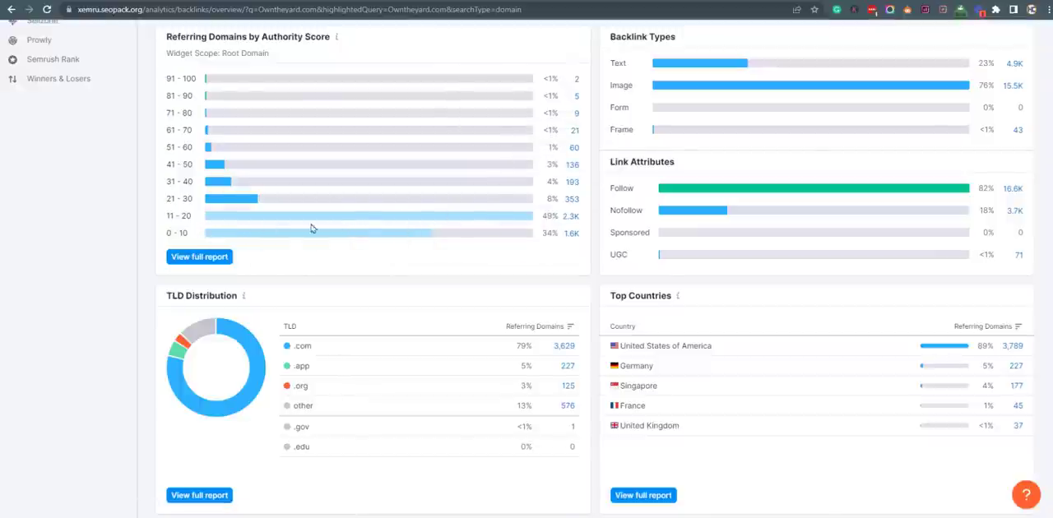
pyautogui.moveTo(387, 231)
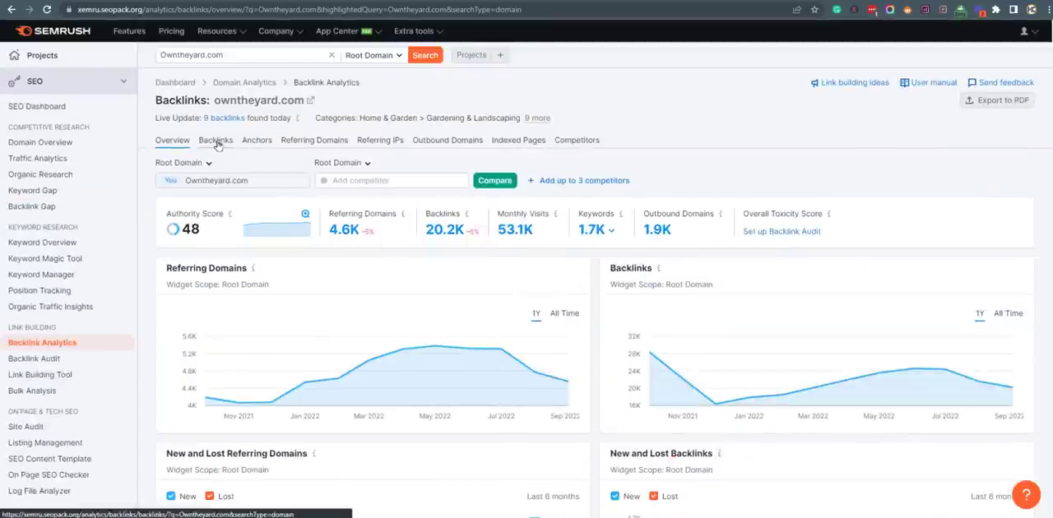
pyautogui.click(216, 140)
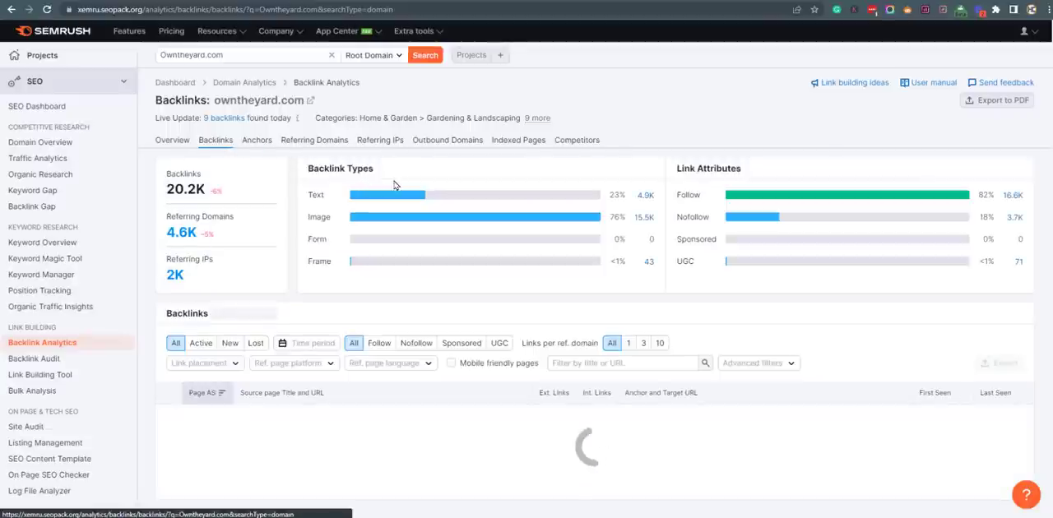
# Scroll the roughly 20,229-link backlinks table and filter it to active backlinks only
pyautogui.scroll(-3)
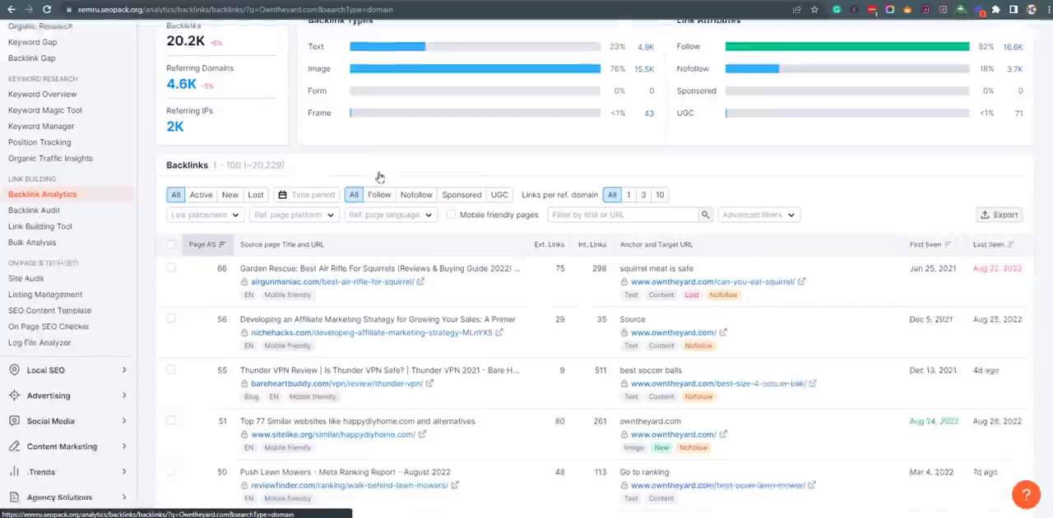
pyautogui.scroll(-3)
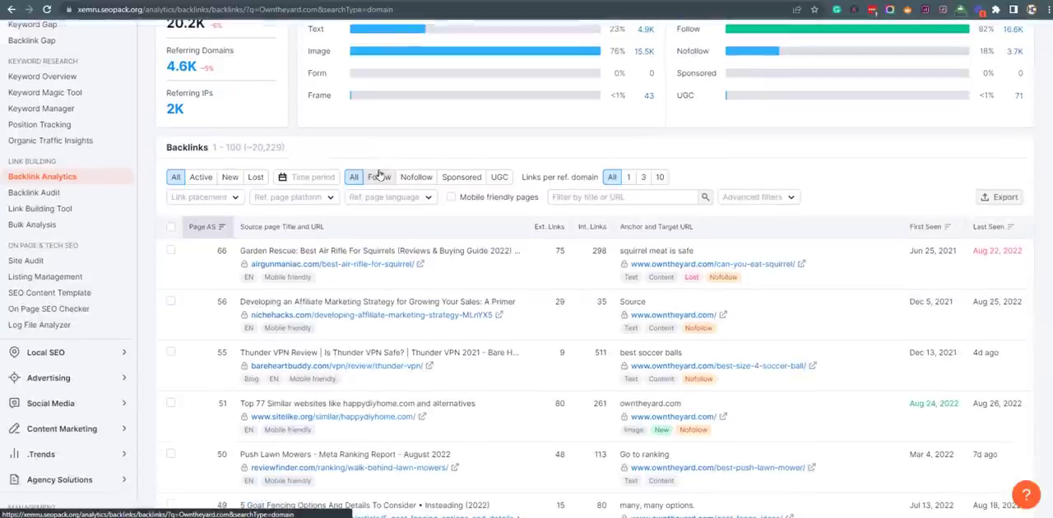
pyautogui.scroll(-3)
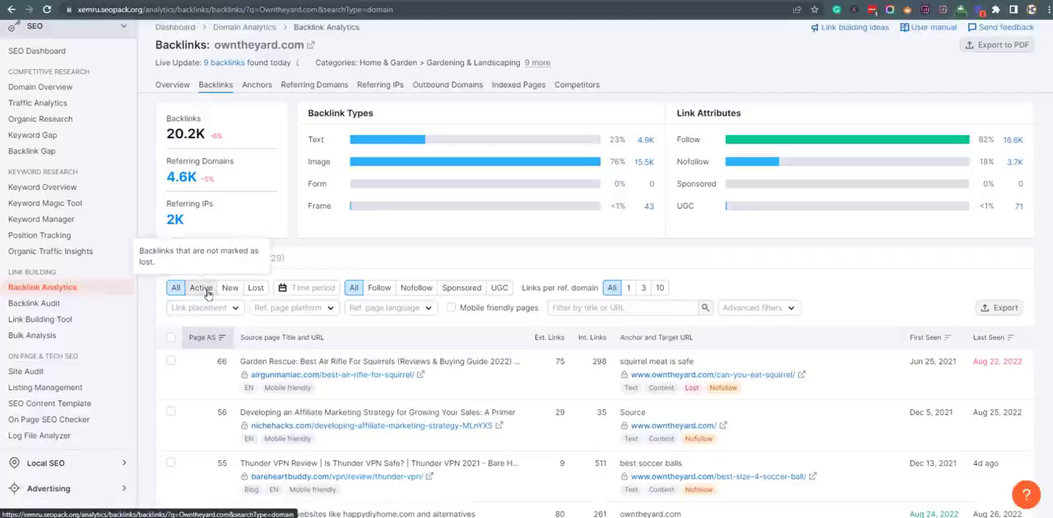
pyautogui.click(201, 288)
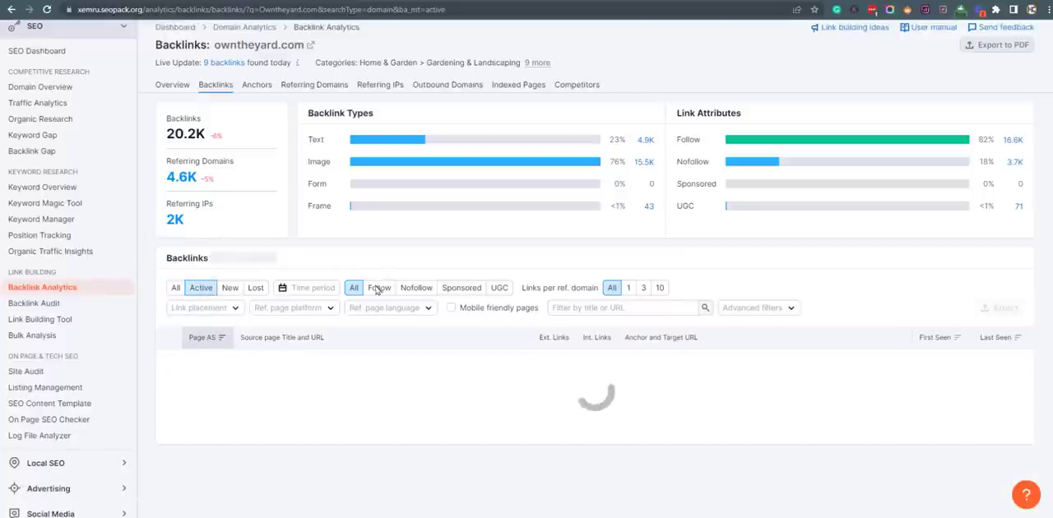
# Narrow the active backlinks to followed links and scroll through the table
pyautogui.click(379, 287)
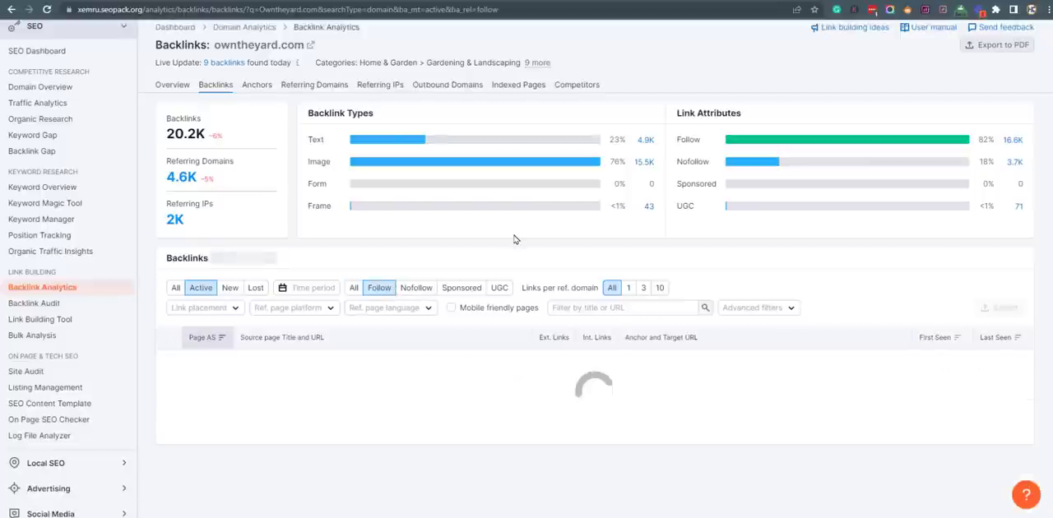
pyautogui.scroll(-3)
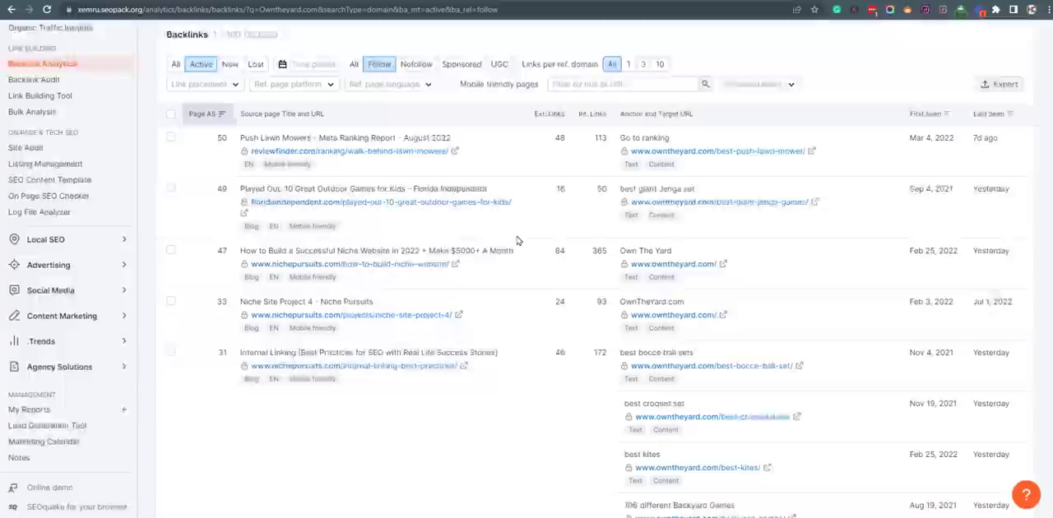
pyautogui.scroll(-3)
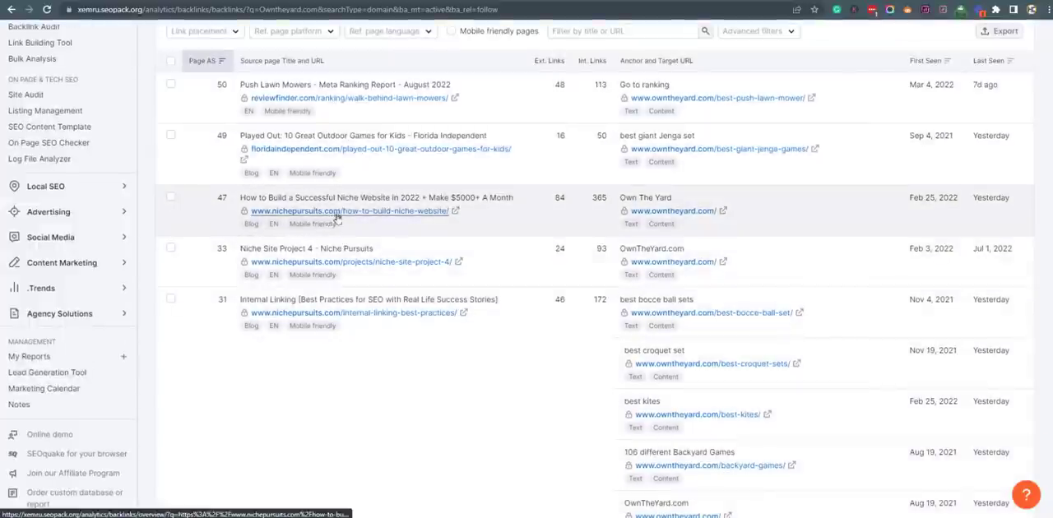
pyautogui.scroll(-3)
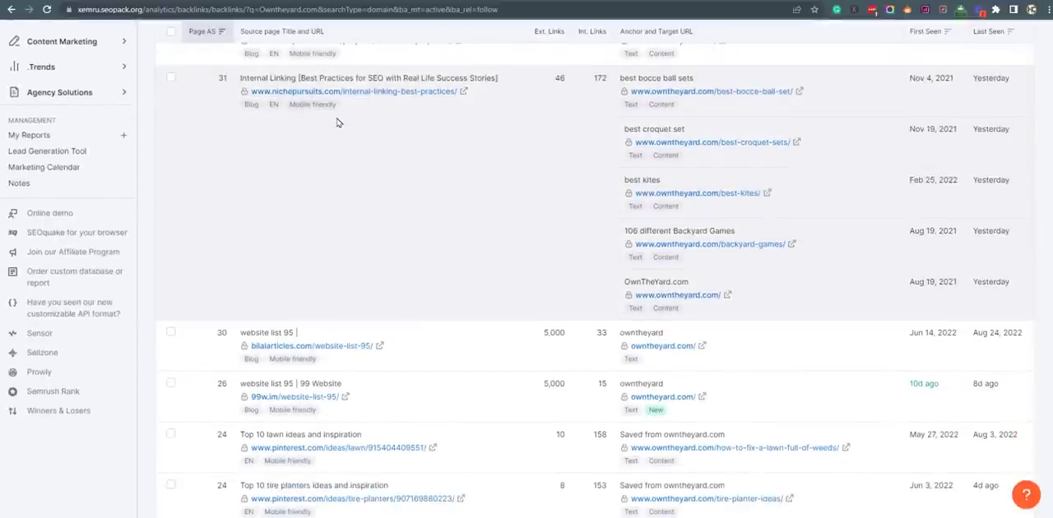
pyautogui.scroll(-3)
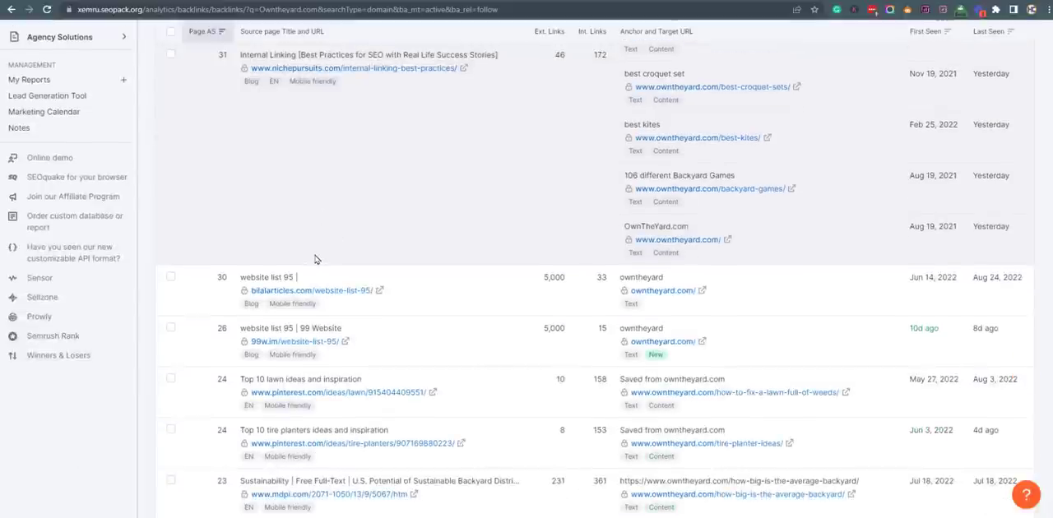
pyautogui.scroll(-3)
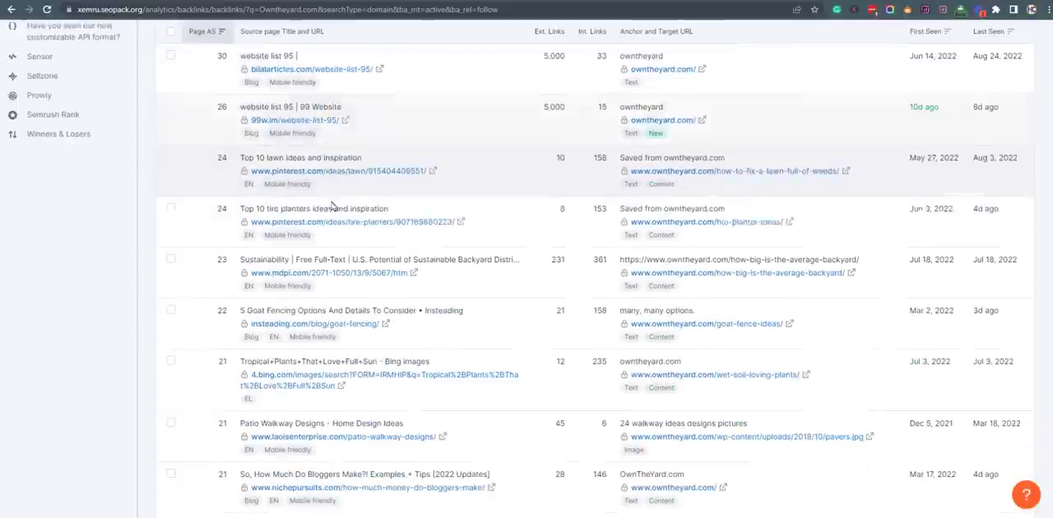
pyautogui.scroll(-3)
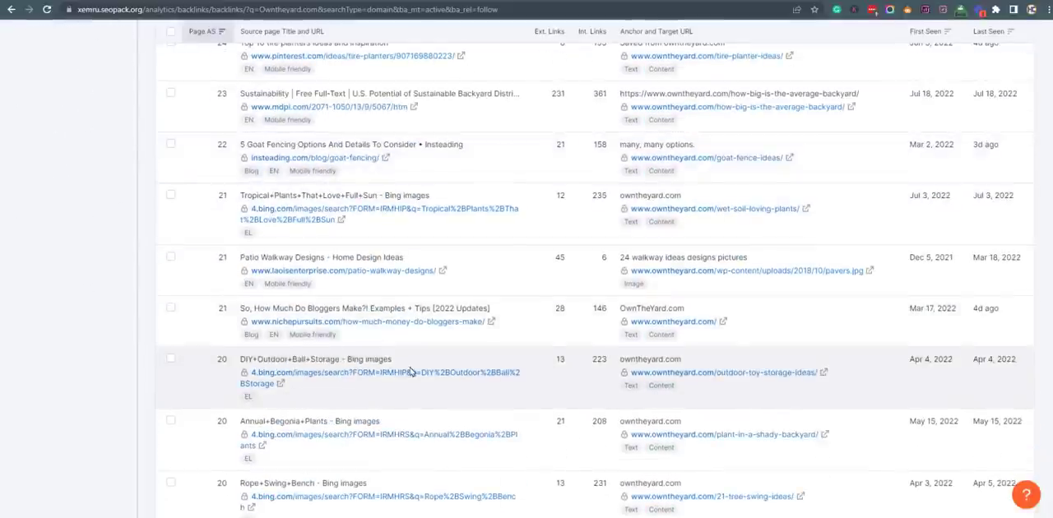
pyautogui.scroll(-3)
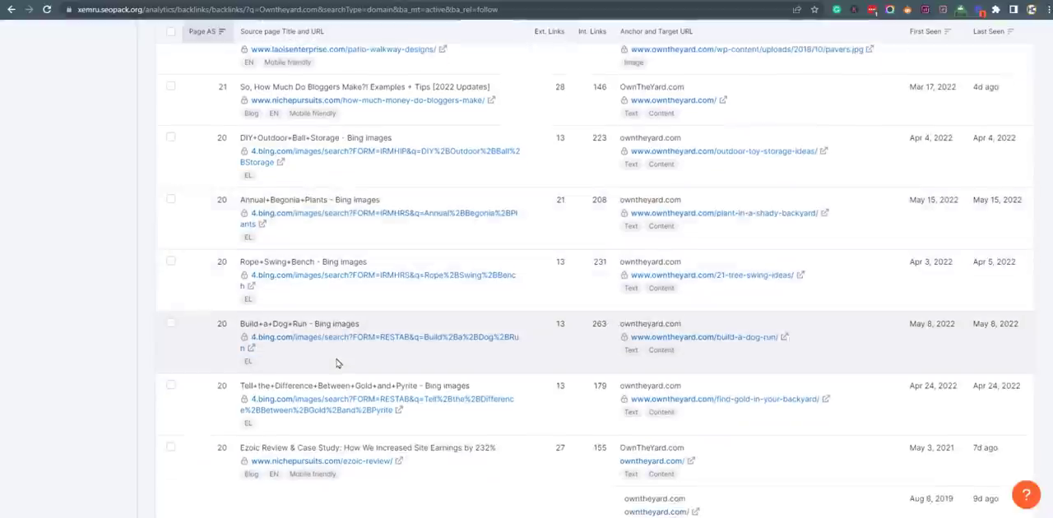
pyautogui.scroll(-3)
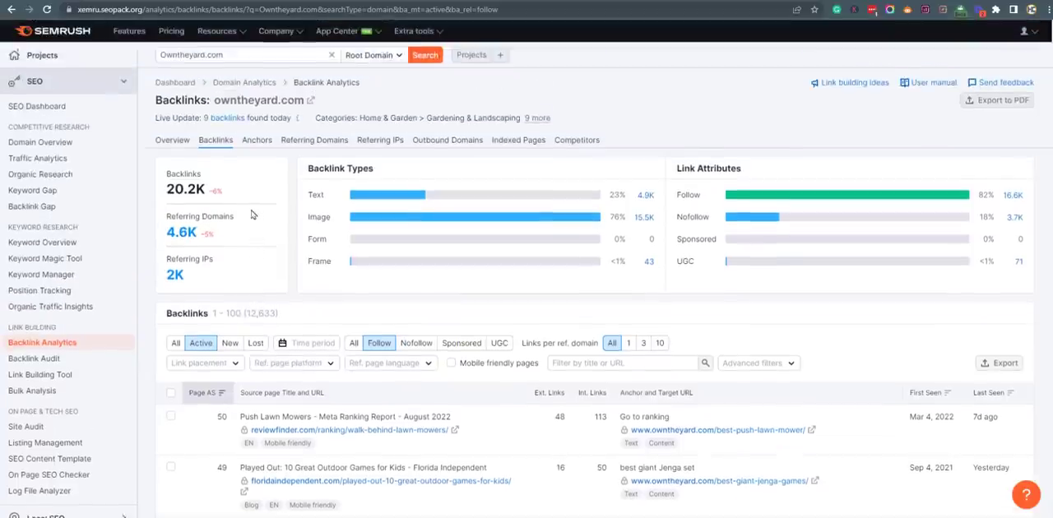
pyautogui.scroll(-3)
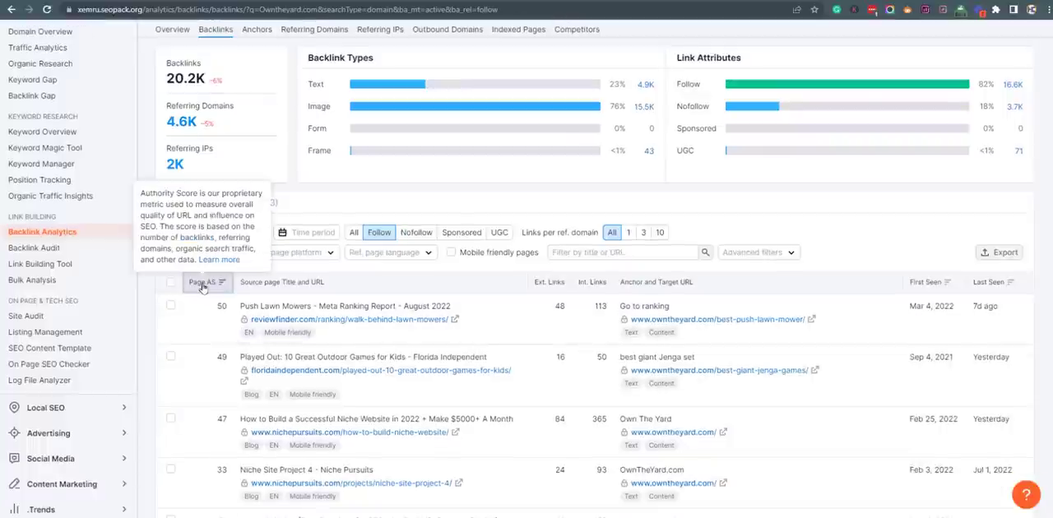
# Sort the followed backlinks by Page AS, lowest first, browse them, and open Anchors
pyautogui.click(202, 282)
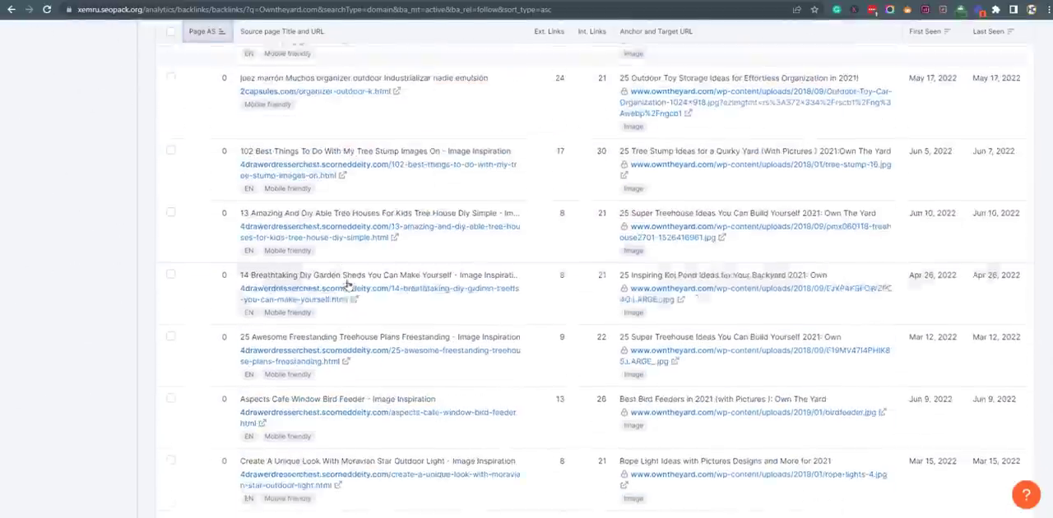
pyautogui.scroll(-3)
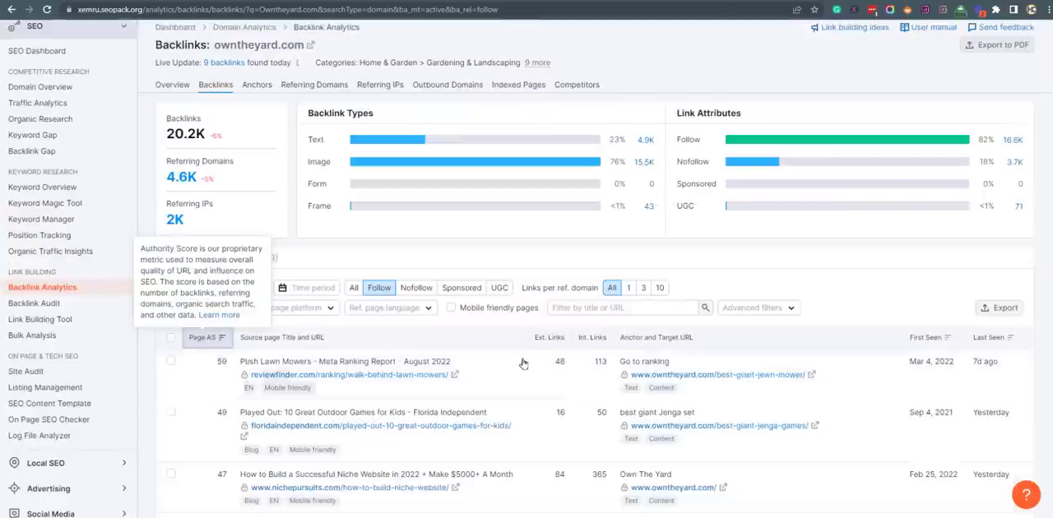
pyautogui.scroll(-3)
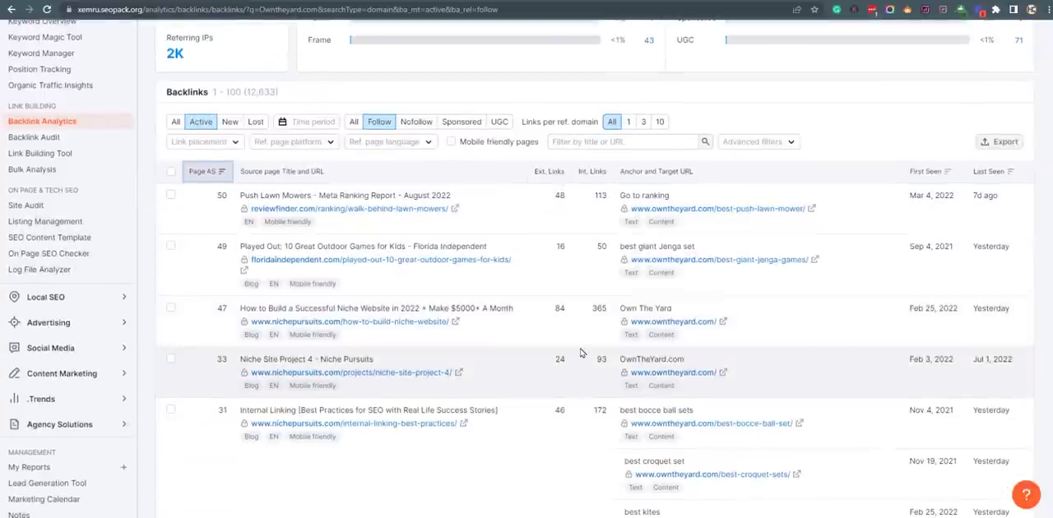
pyautogui.scroll(-3)
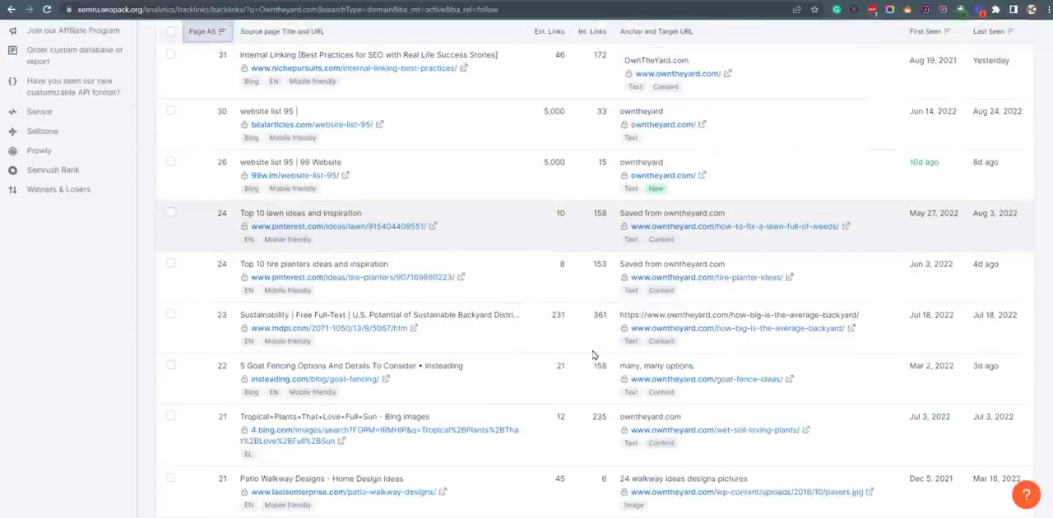
pyautogui.scroll(-3)
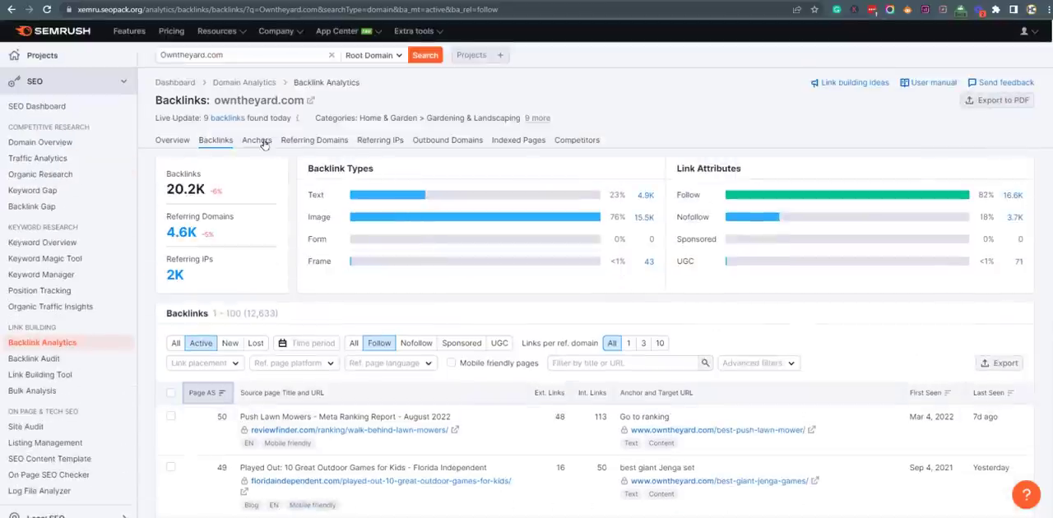
pyautogui.click(256, 140)
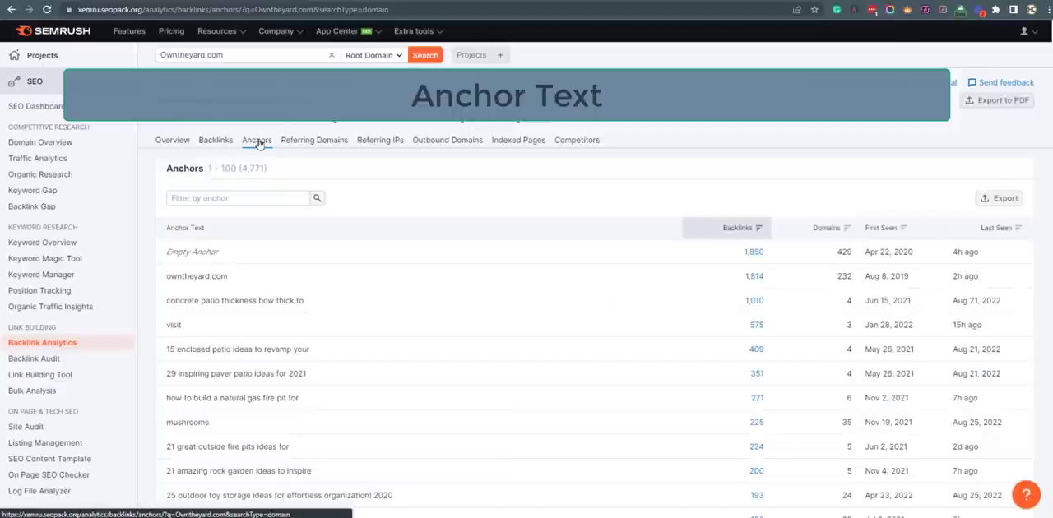
pyautogui.moveTo(192, 251)
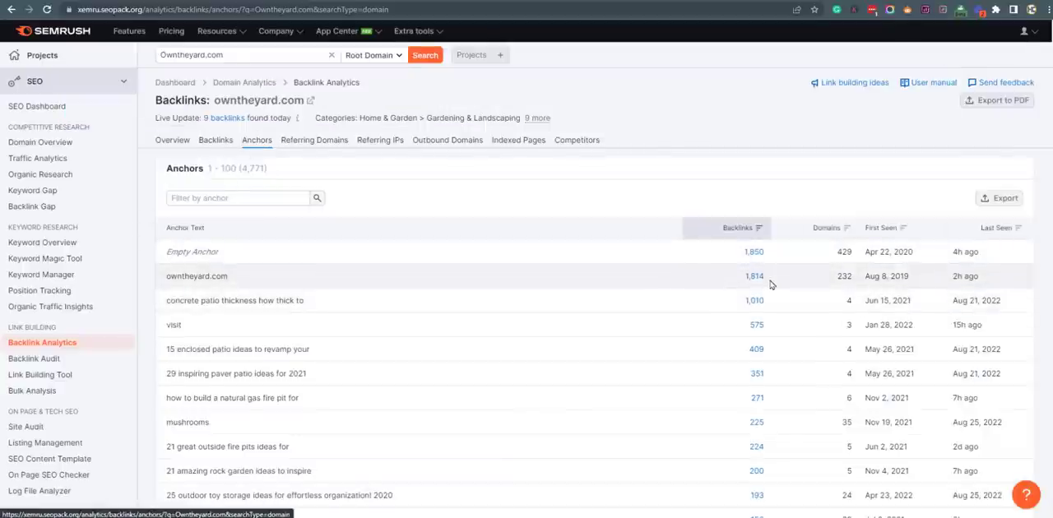
# Scroll the 4,771-anchor report down to the '25 outdoor toy storage ideas' anchor
pyautogui.scroll(-3)
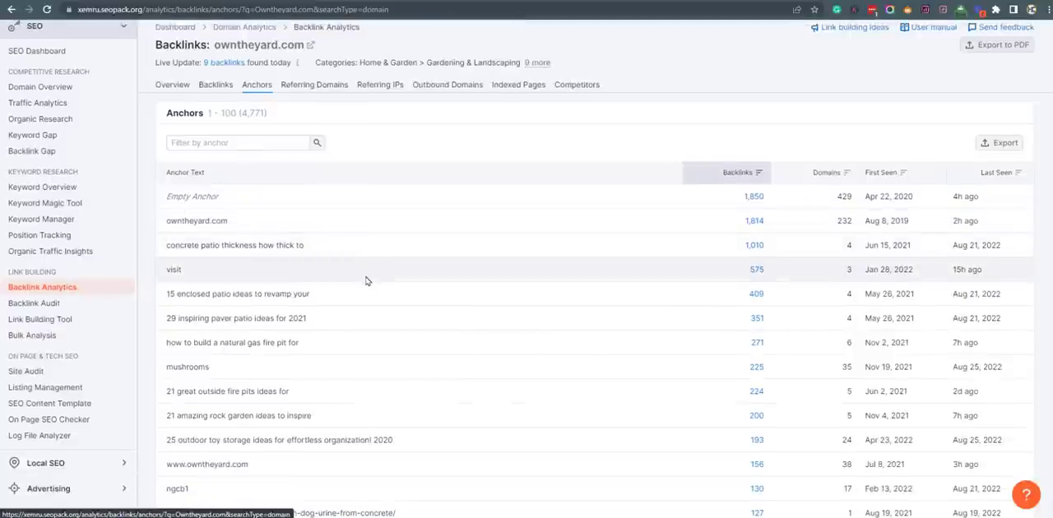
pyautogui.scroll(-3)
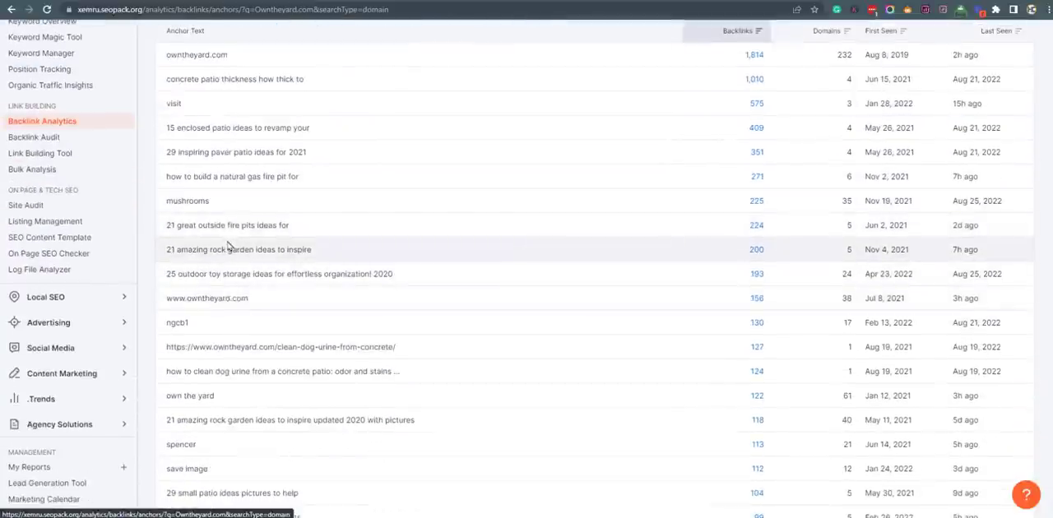
pyautogui.scroll(-3)
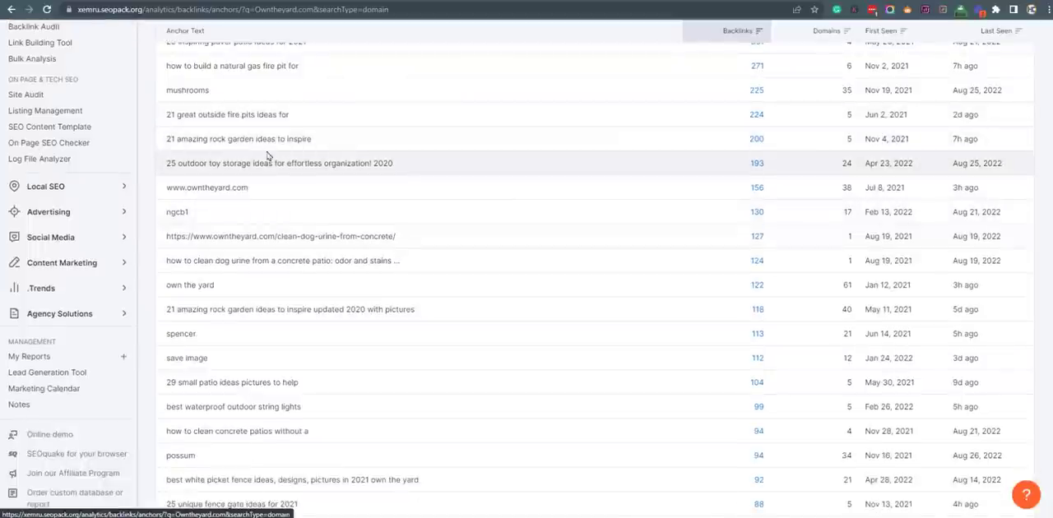
pyautogui.moveTo(272, 131)
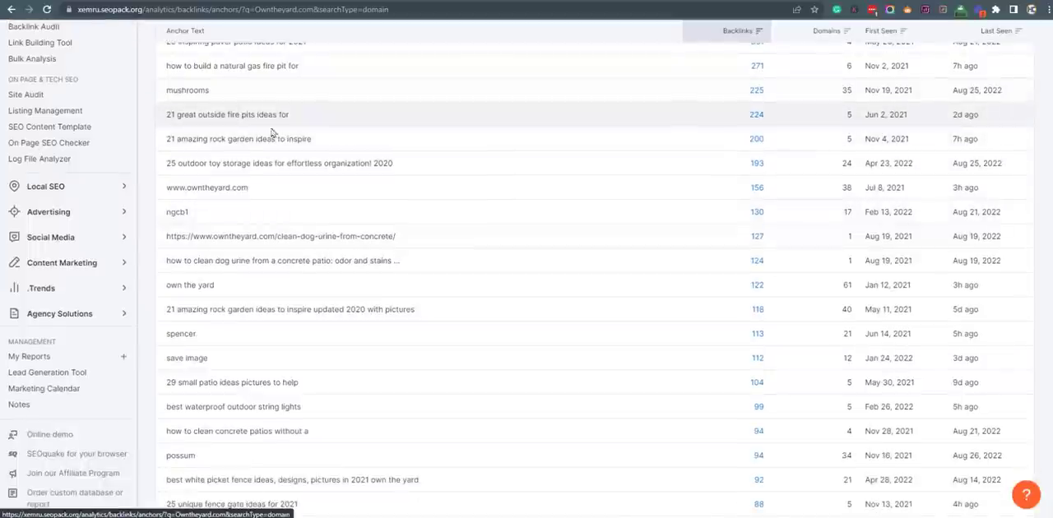
pyautogui.scroll(-3)
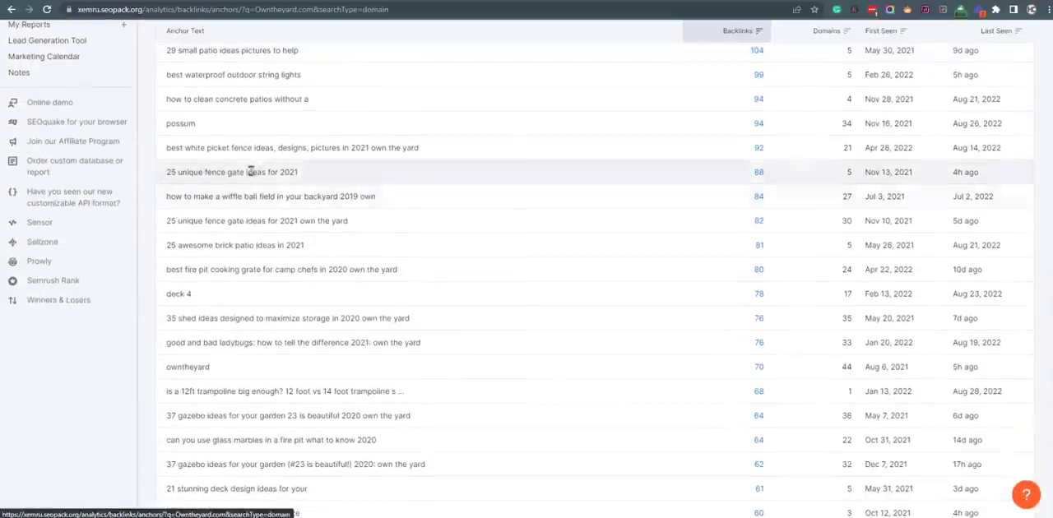
pyautogui.scroll(-3)
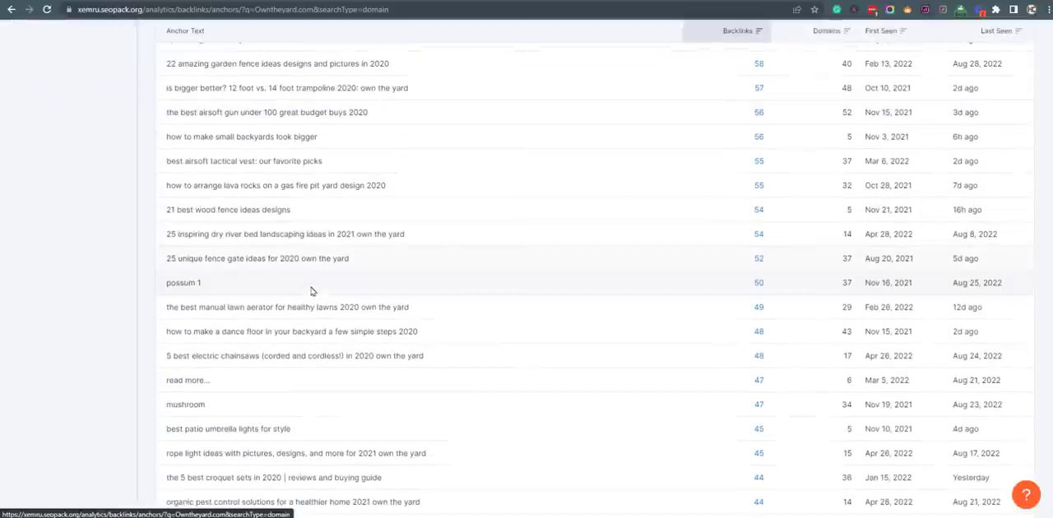
pyautogui.scroll(-3)
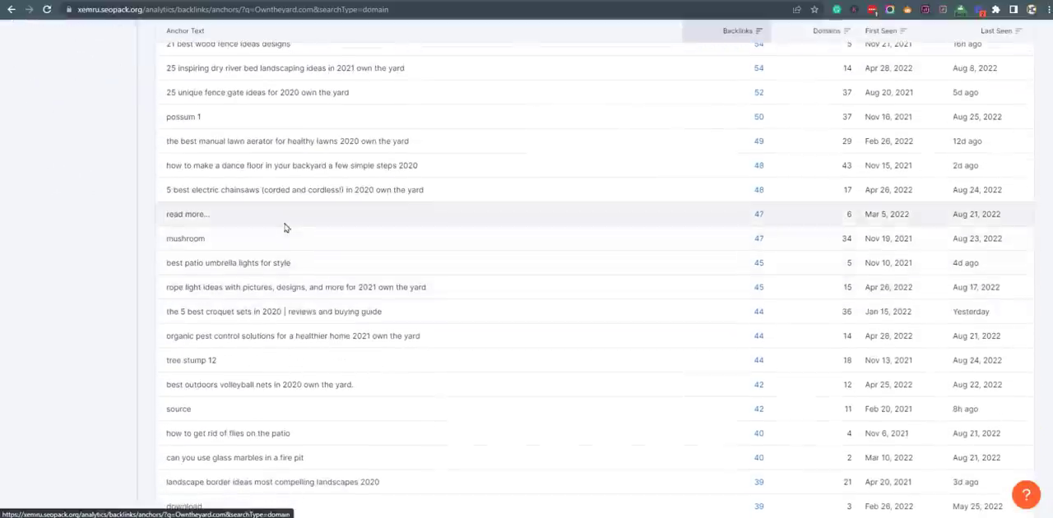
pyautogui.scroll(-3)
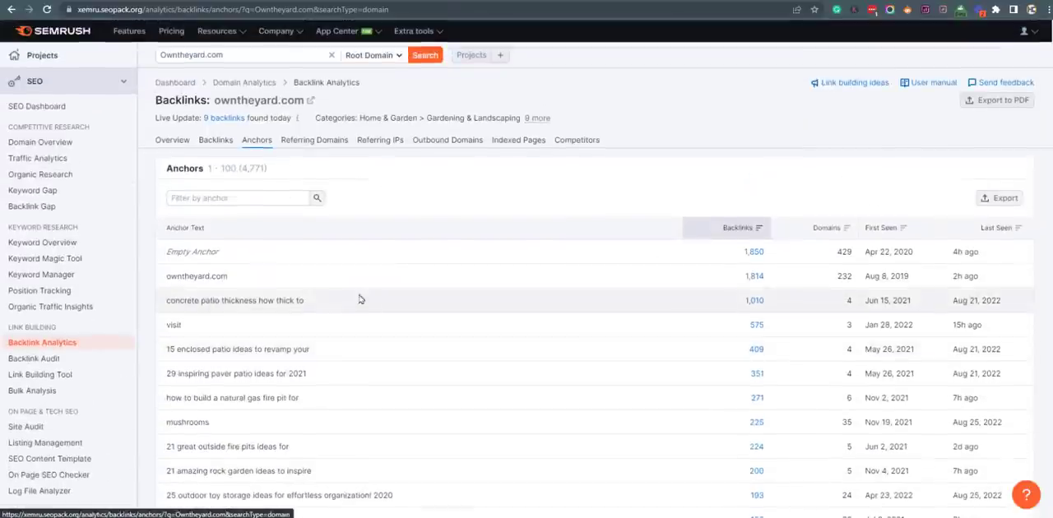
pyautogui.scroll(-3)
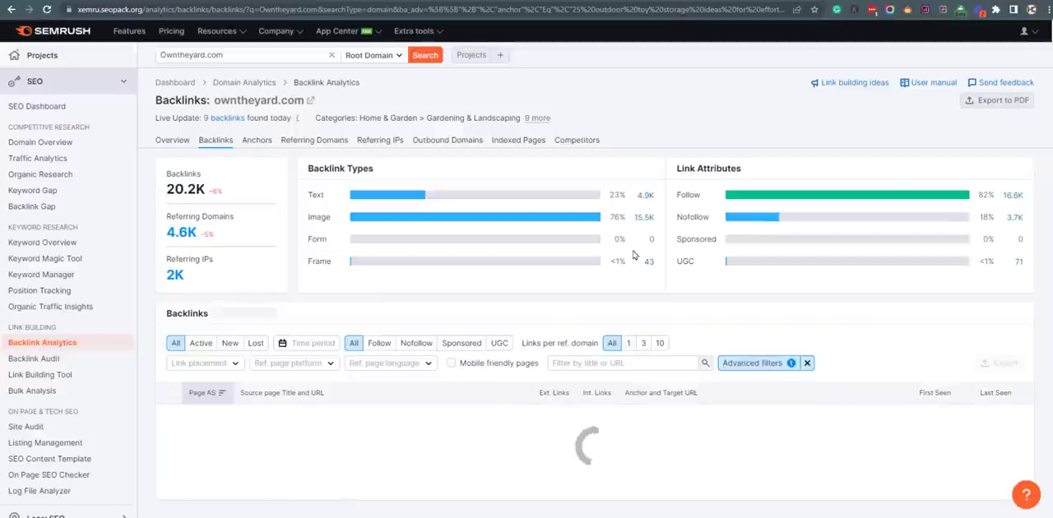
pyautogui.scroll(-3)
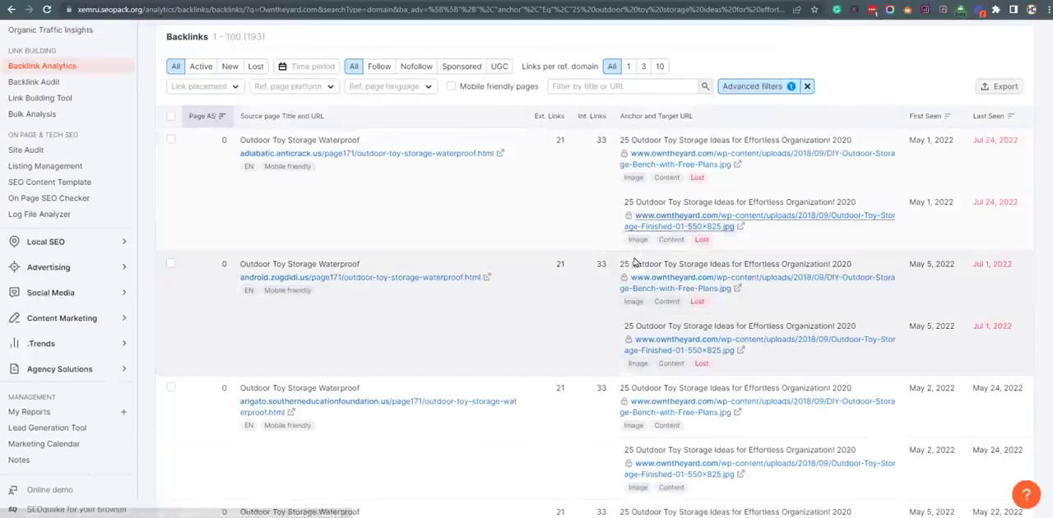
pyautogui.scroll(-3)
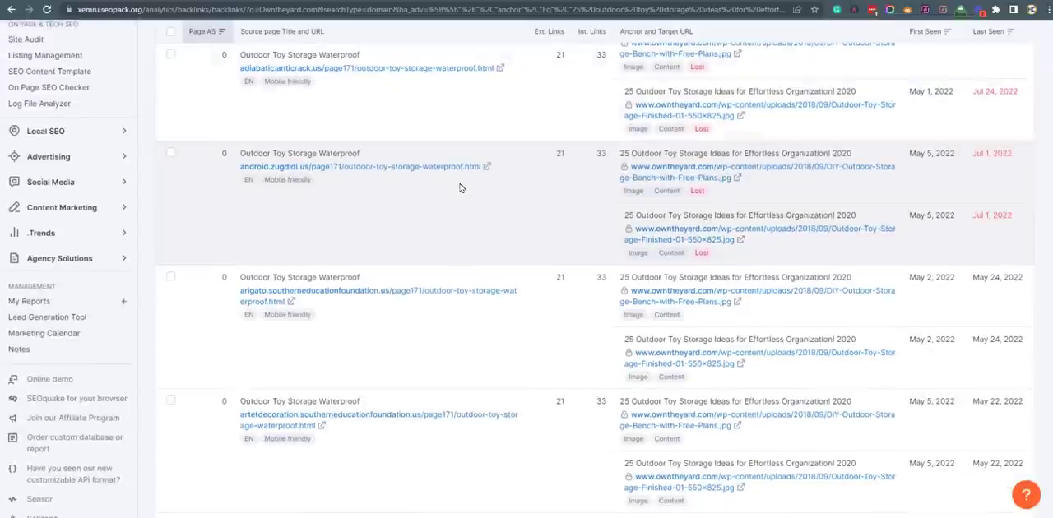
pyautogui.scroll(-3)
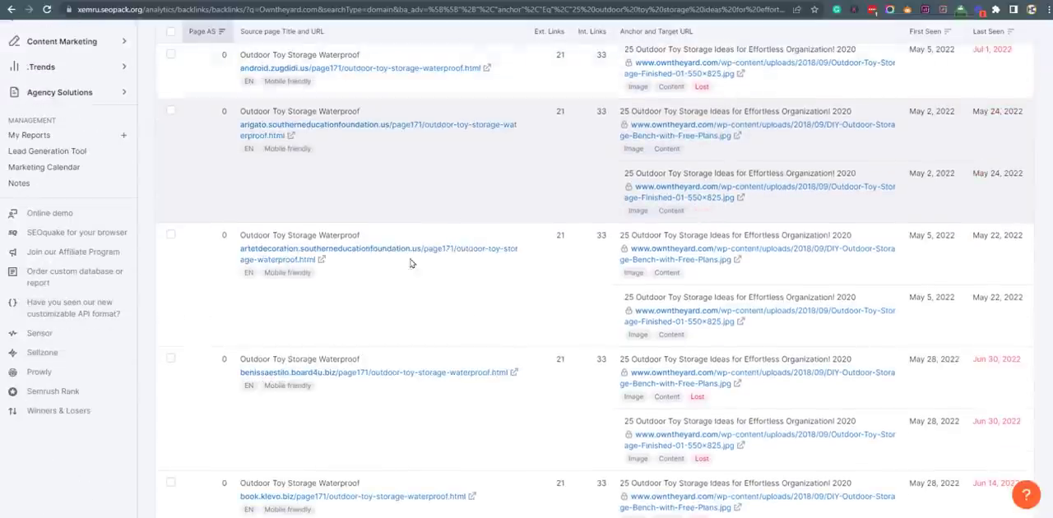
pyautogui.scroll(-3)
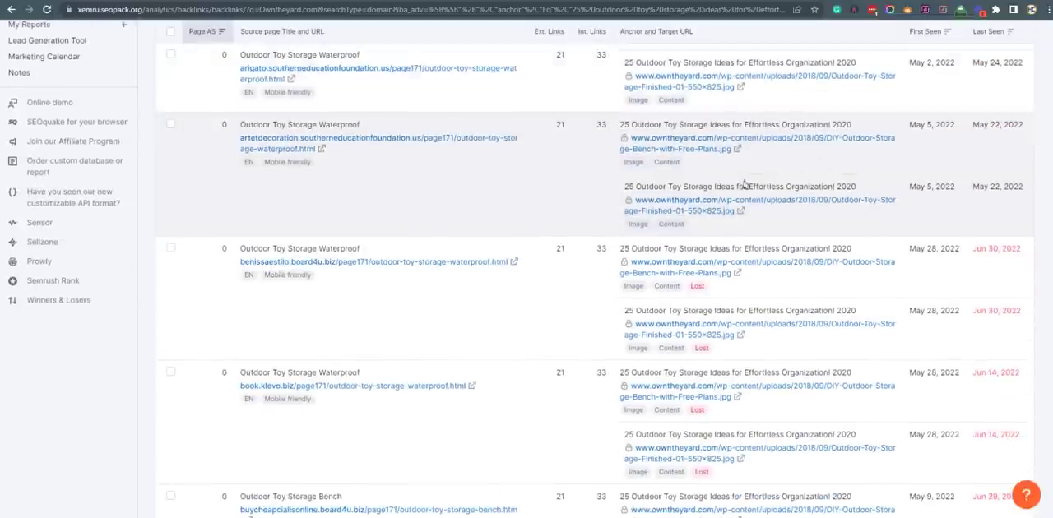
pyautogui.scroll(-3)
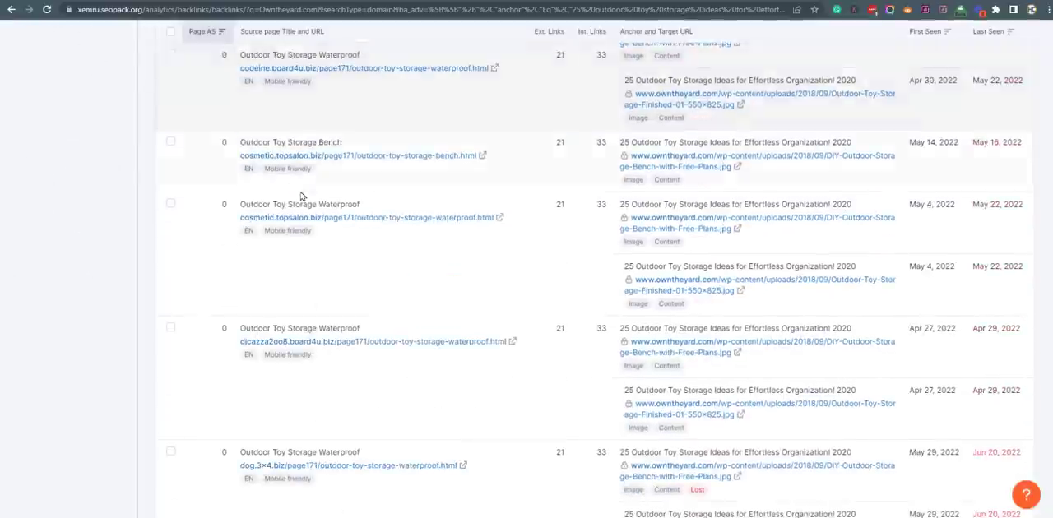
pyautogui.scroll(-3)
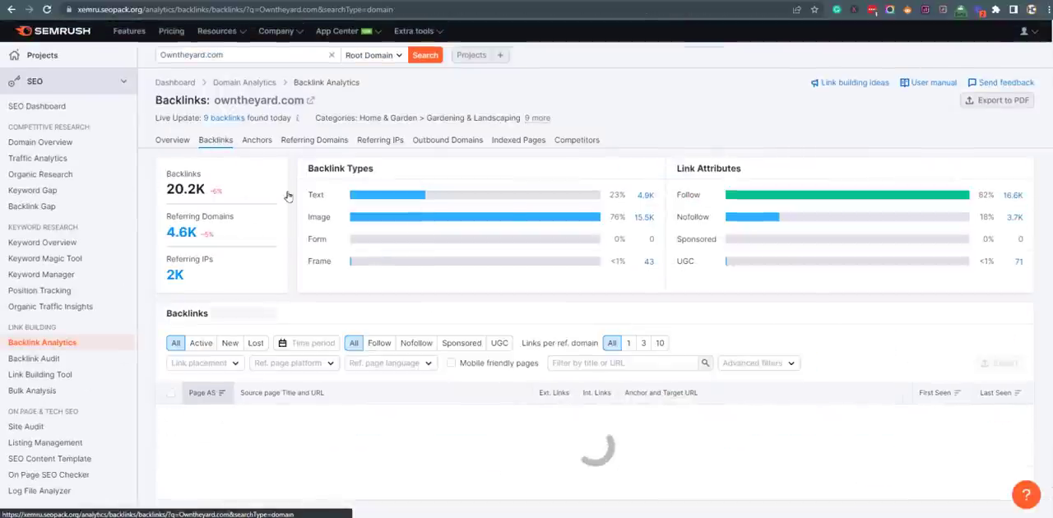
# Return from the unfiltered backlinks list to the 4,771-anchor Anchors report and scroll it
pyautogui.scroll(-3)
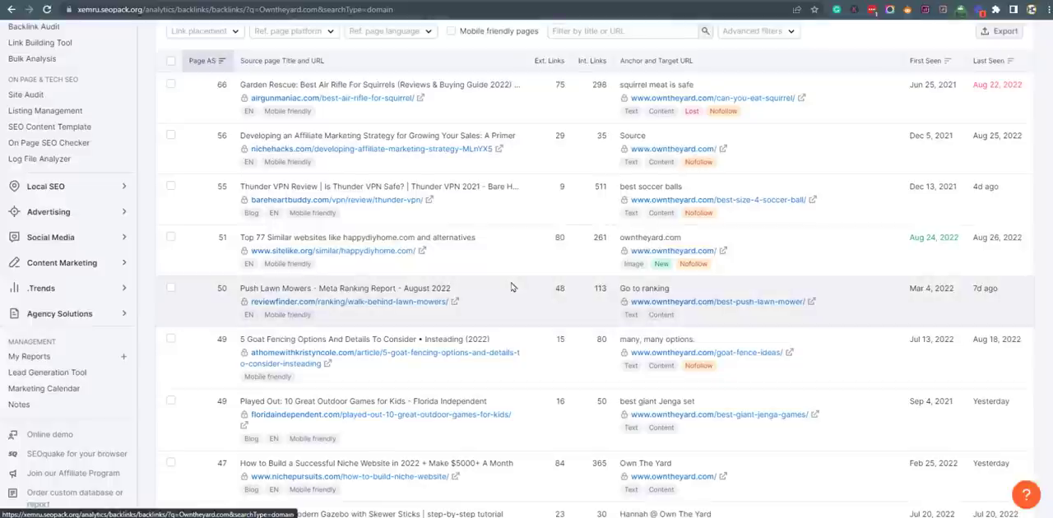
pyautogui.scroll(-3)
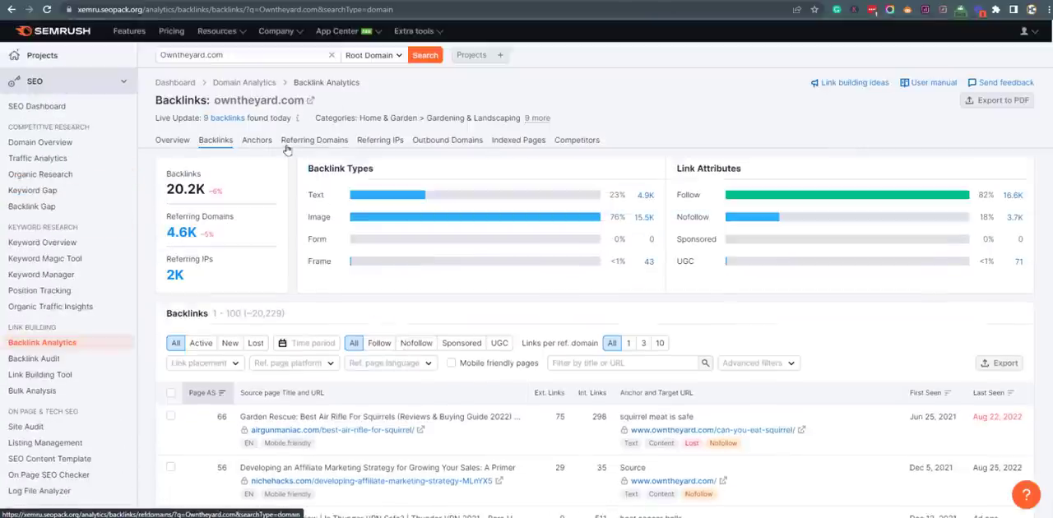
pyautogui.click(257, 140)
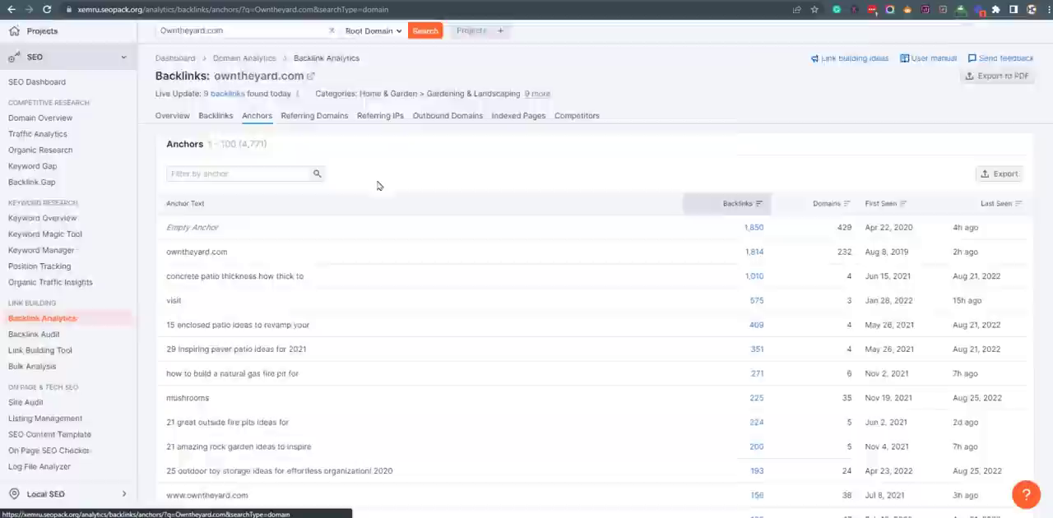
pyautogui.scroll(-3)
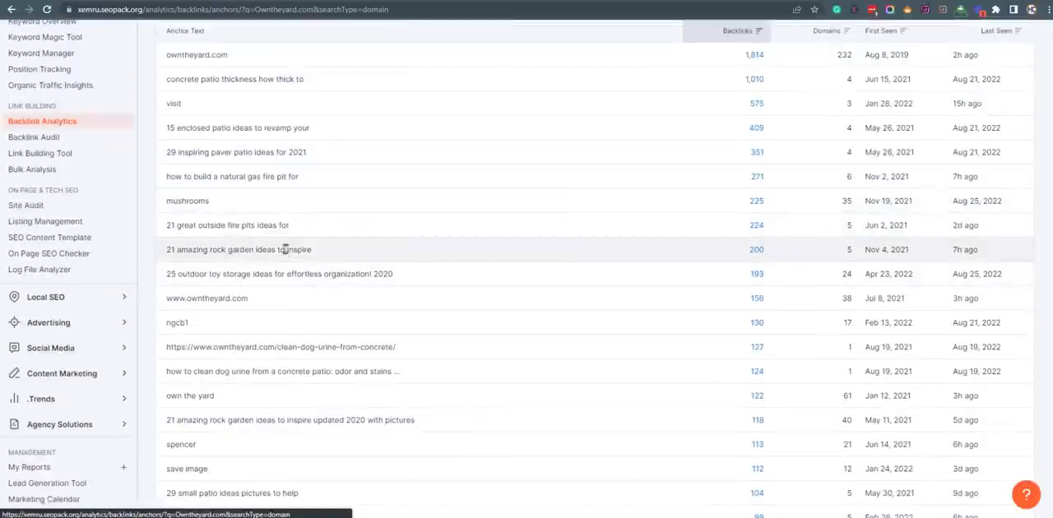
pyautogui.moveTo(216, 238)
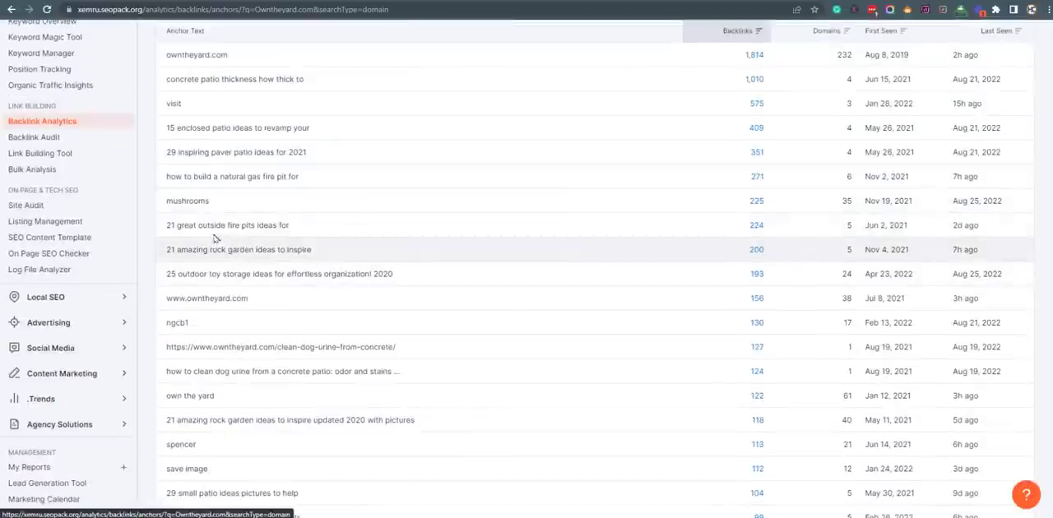
pyautogui.scroll(-3)
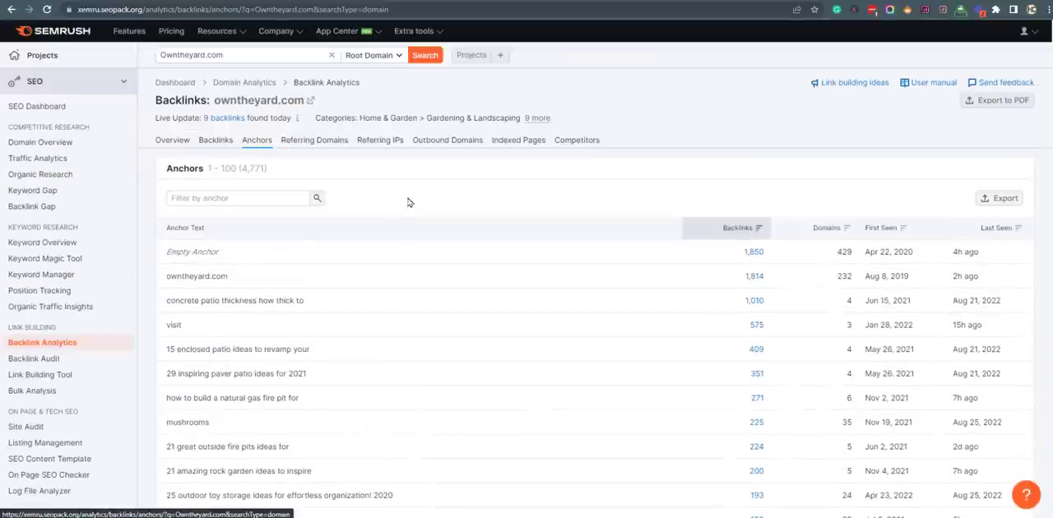
# Browse about 4,557 referring domains sorted by authority score, led by pinterest.com
pyautogui.click(314, 140)
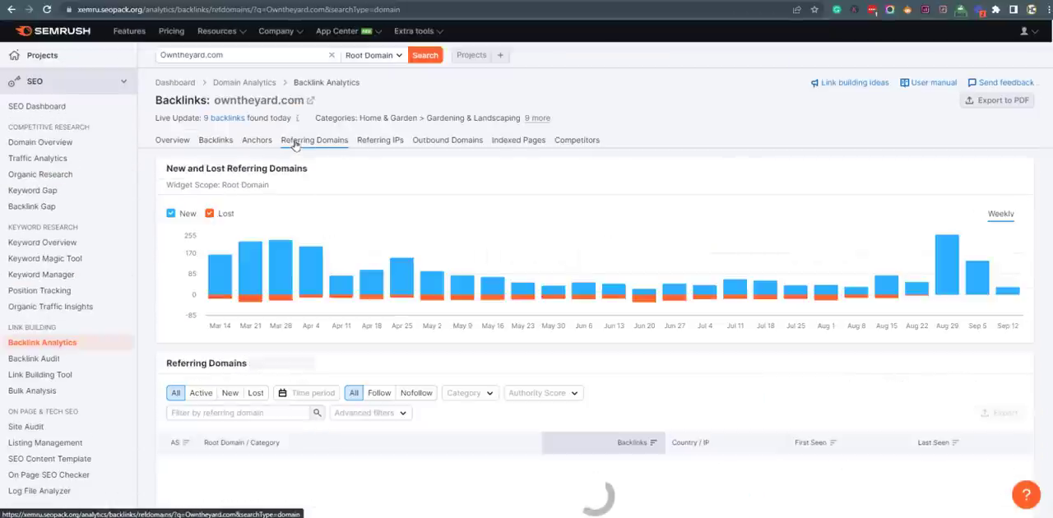
pyautogui.scroll(-3)
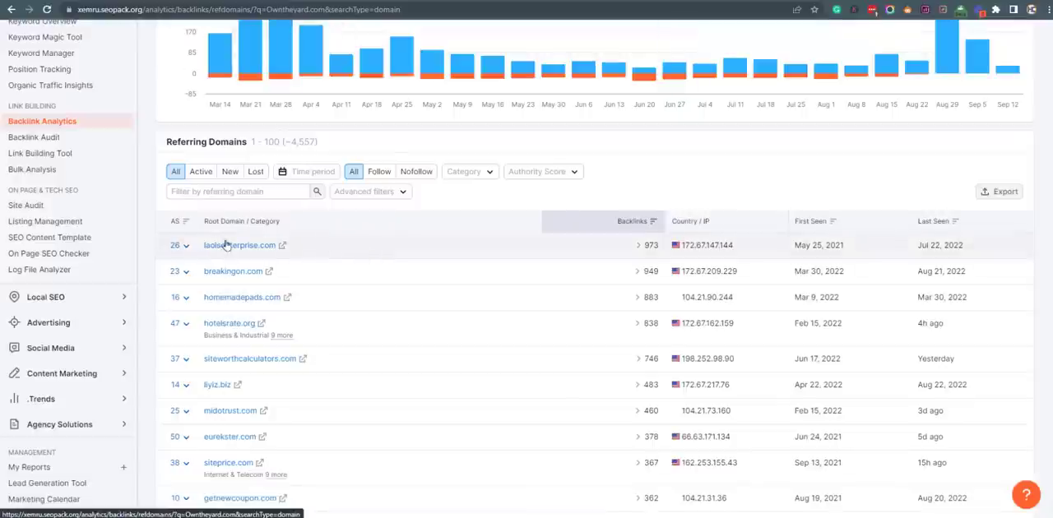
pyautogui.scroll(-3)
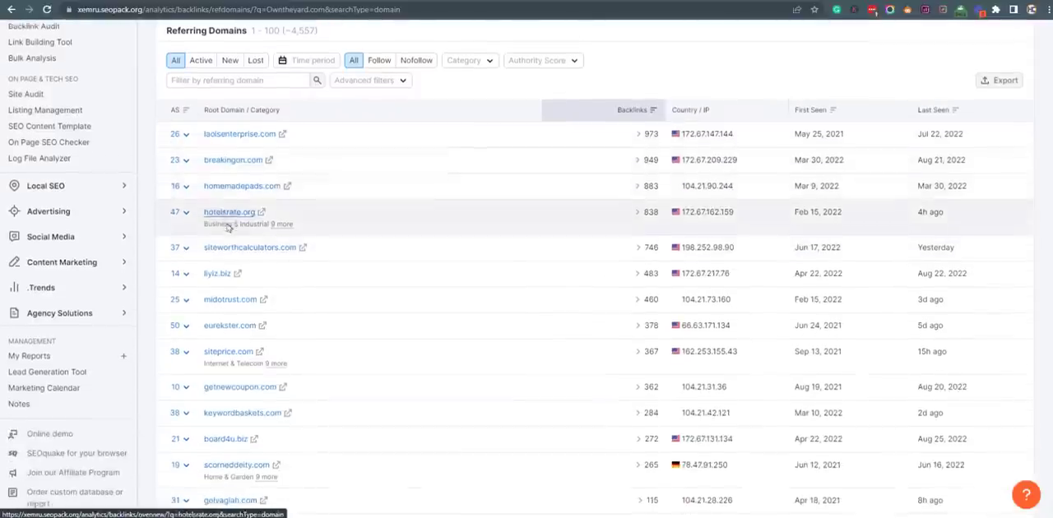
pyautogui.scroll(-3)
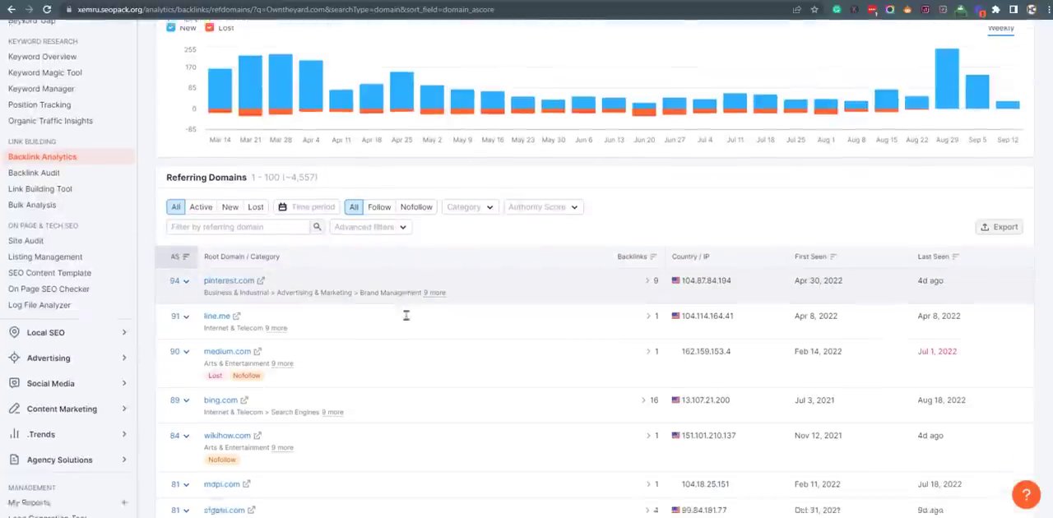
pyautogui.scroll(-3)
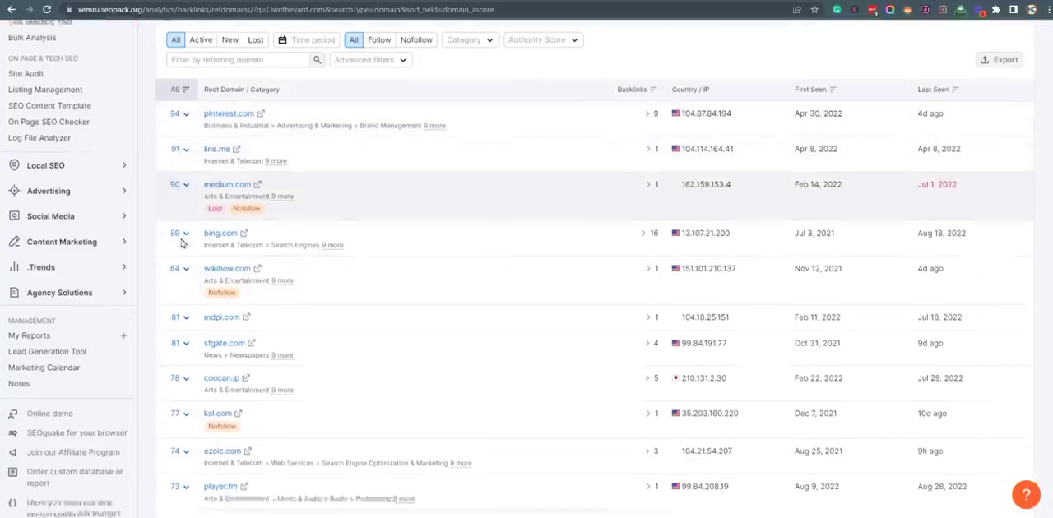
pyautogui.scroll(-3)
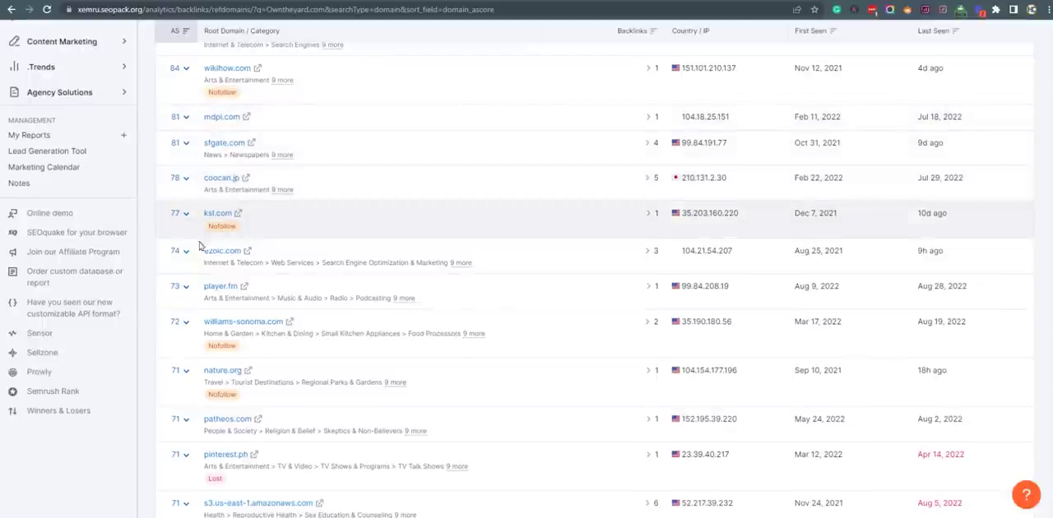
pyautogui.scroll(-3)
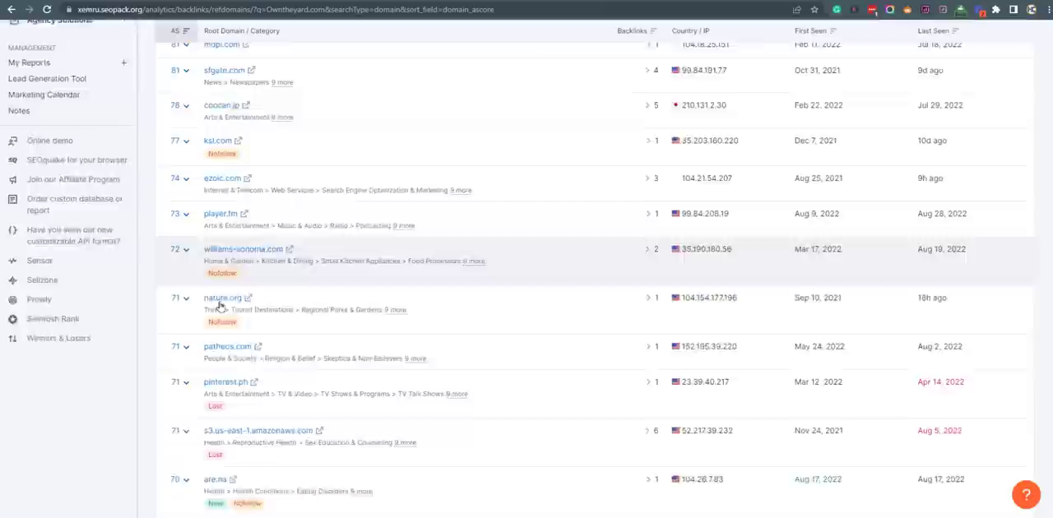
pyautogui.scroll(-3)
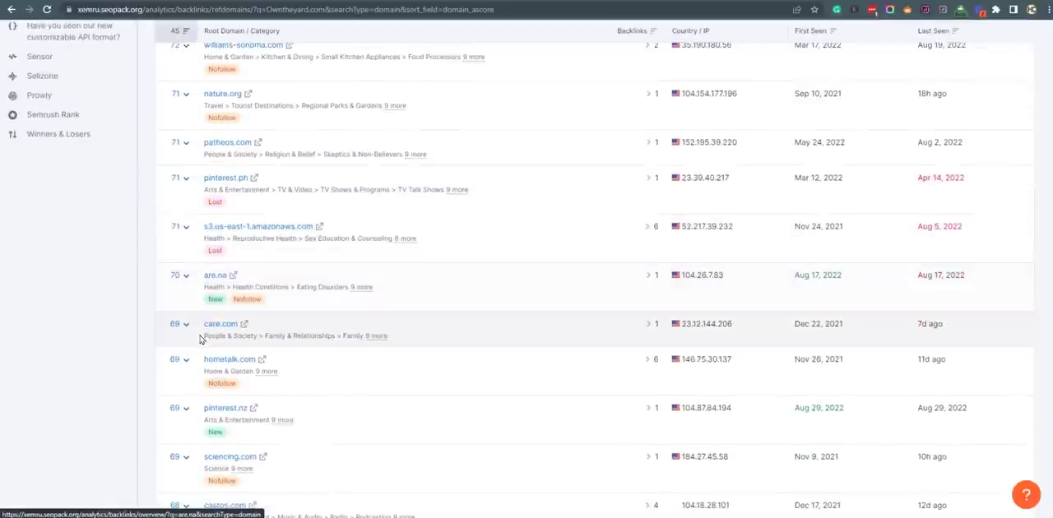
pyautogui.scroll(-3)
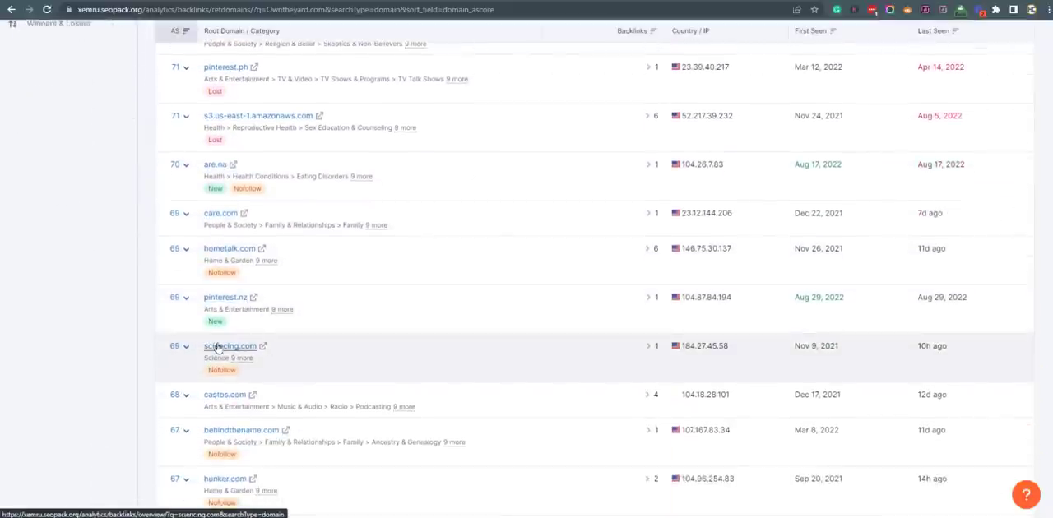
pyautogui.scroll(-3)
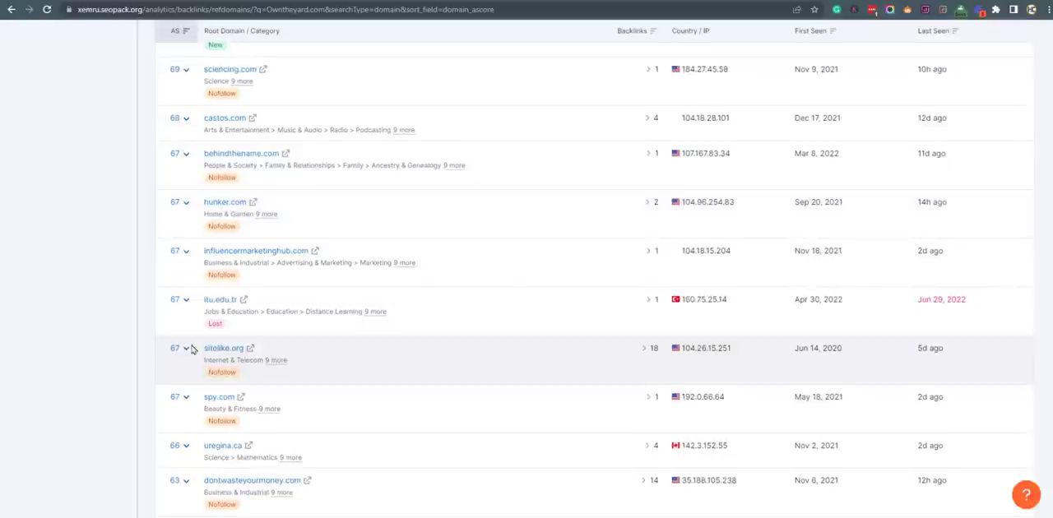
pyautogui.scroll(-3)
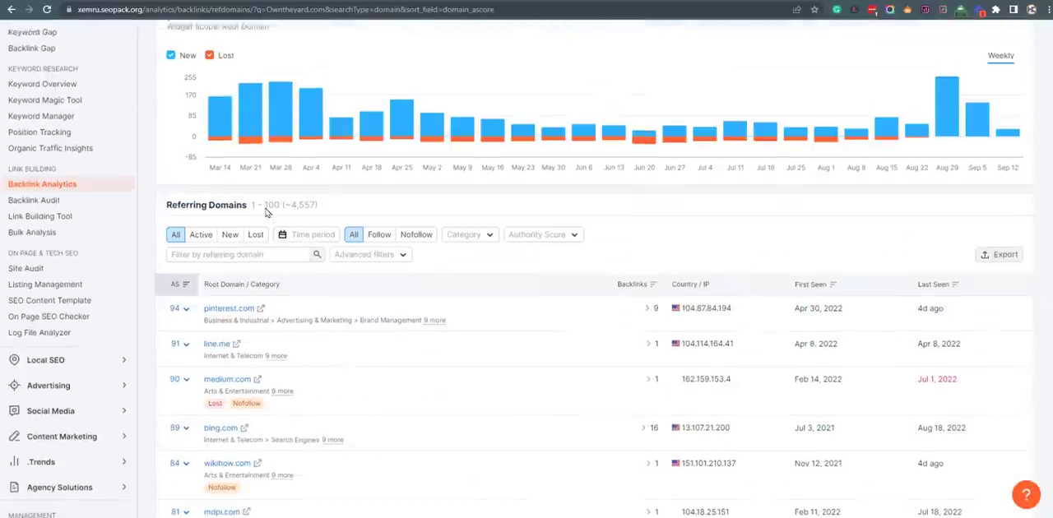
pyautogui.scroll(3)
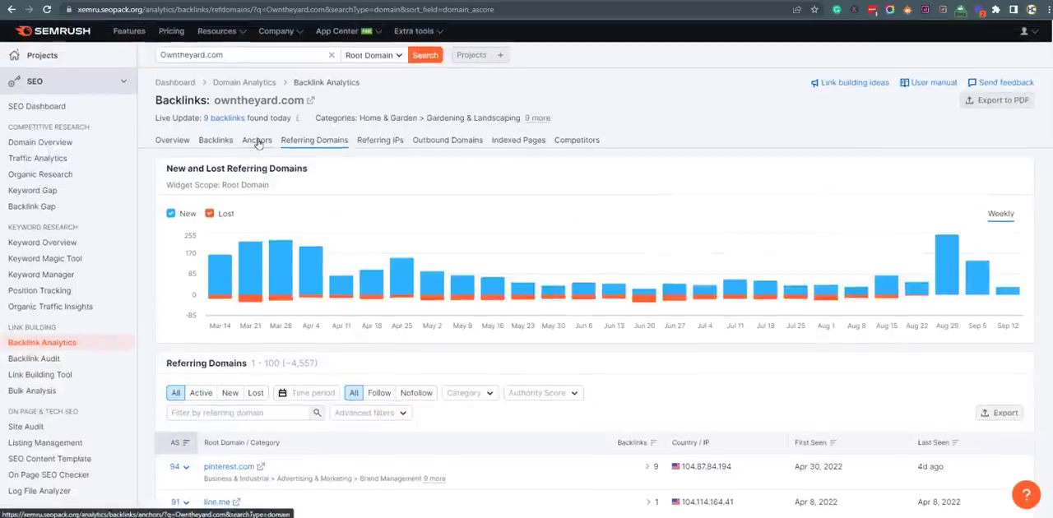
# Reopen the Anchors report and scroll through owntheyard.com's 4,771 backlink anchors
pyautogui.click(256, 140)
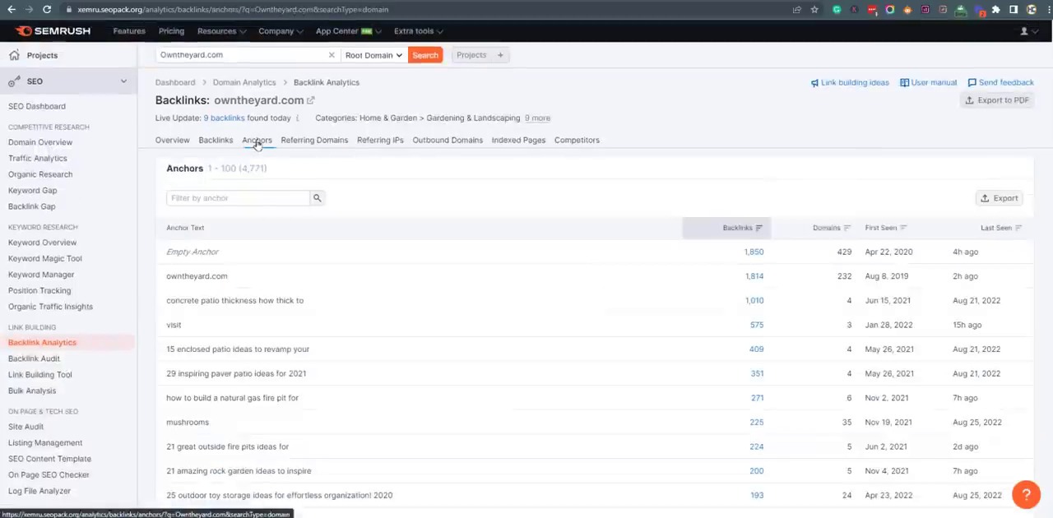
pyautogui.scroll(-3)
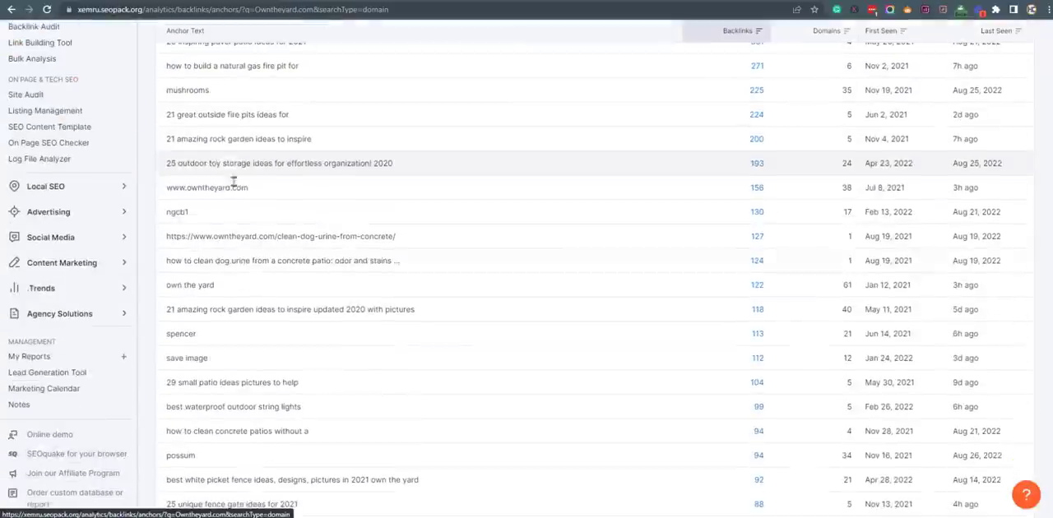
pyautogui.scroll(-3)
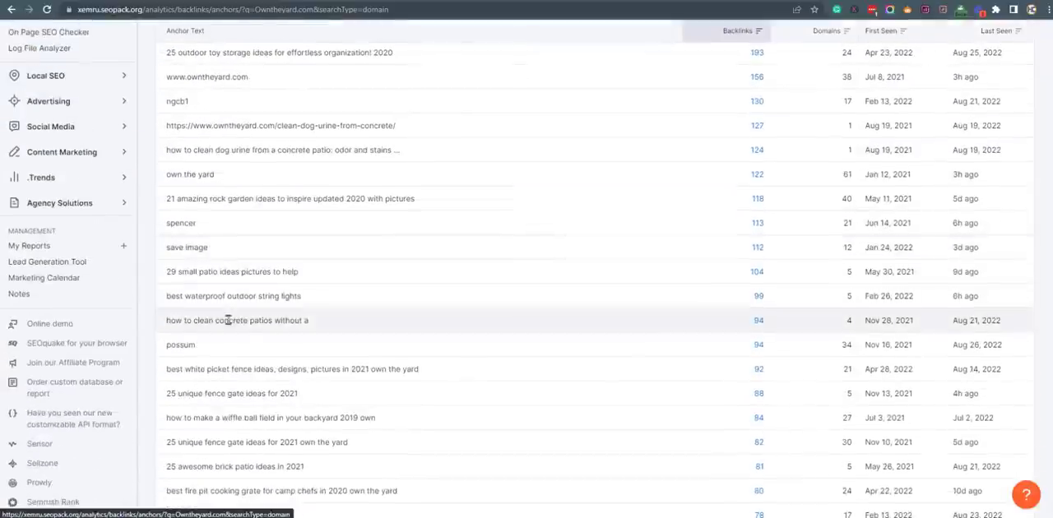
pyautogui.scroll(-3)
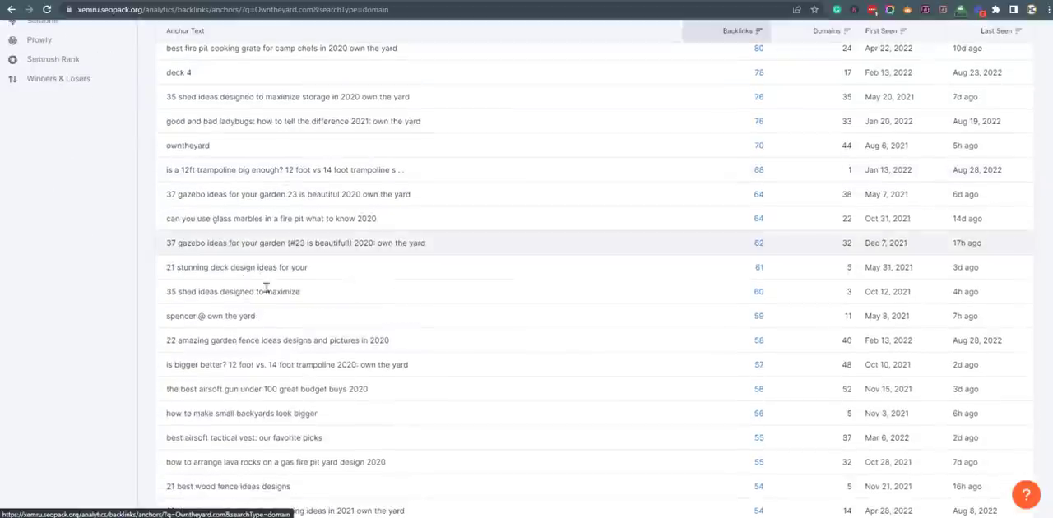
pyautogui.scroll(-3)
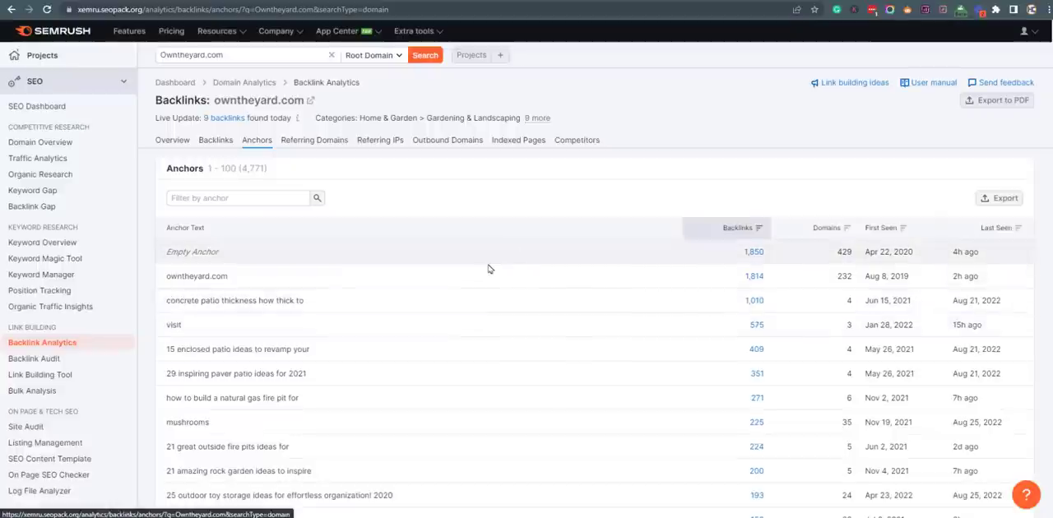
pyautogui.click(40, 142)
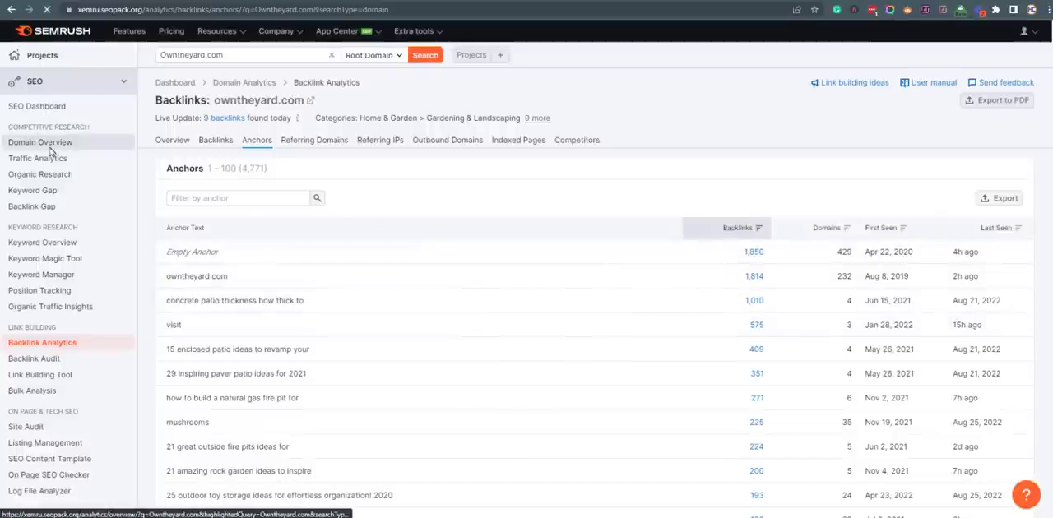
# Show owntheyard.com's Domain Overview organic traffic chart, about 66K in November 2021
pyautogui.click(40, 141)
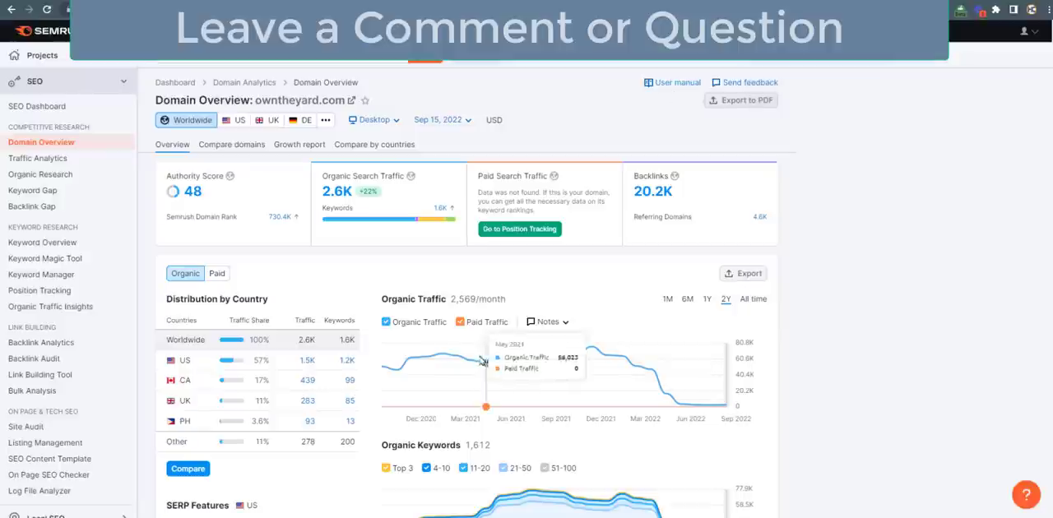
pyautogui.scroll(-3)
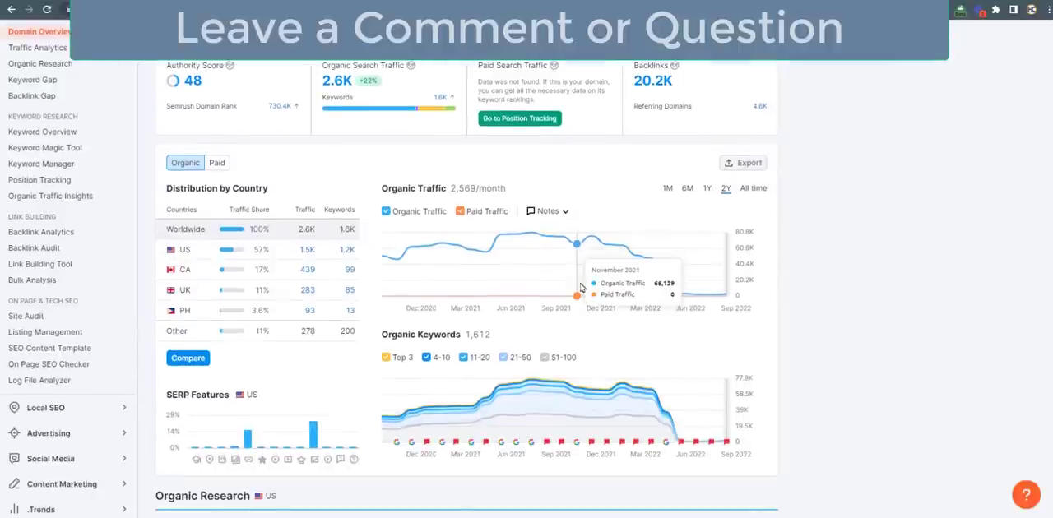
pyautogui.moveTo(514, 261)
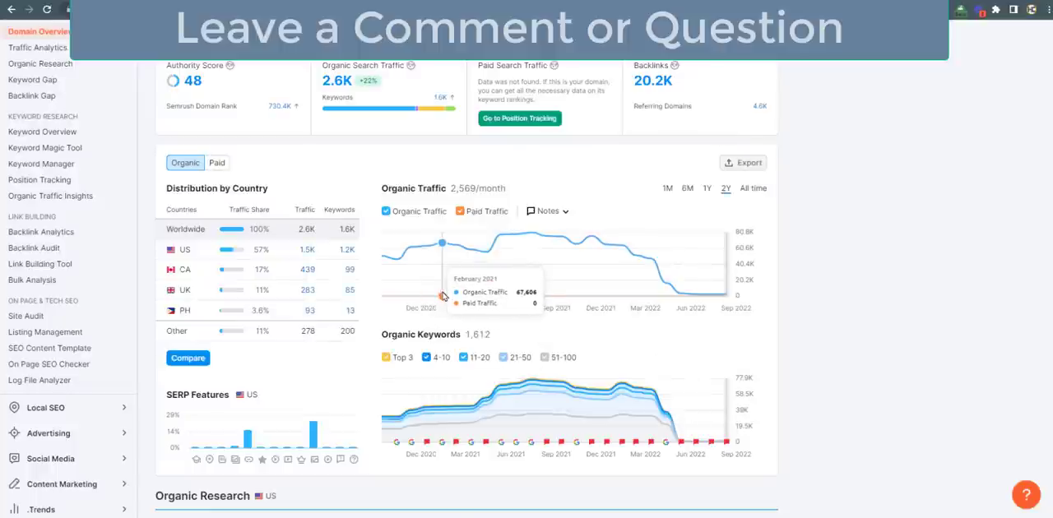
pyautogui.moveTo(546, 295)
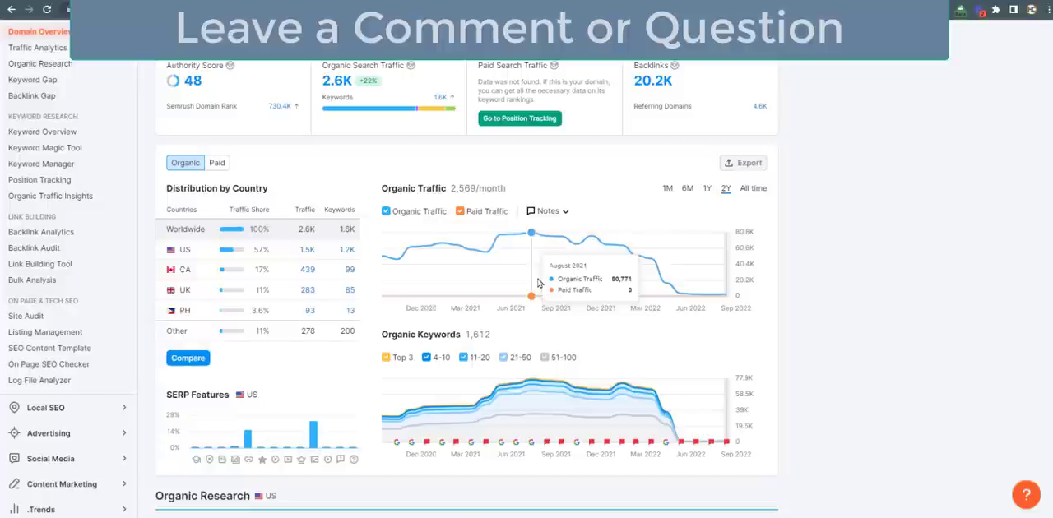
pyautogui.moveTo(526, 224)
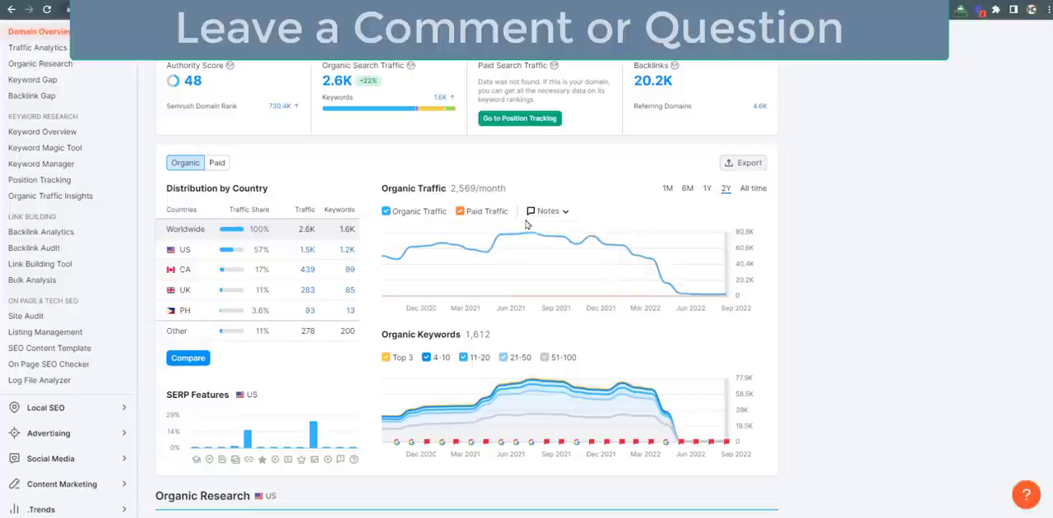
pyautogui.moveTo(531, 233)
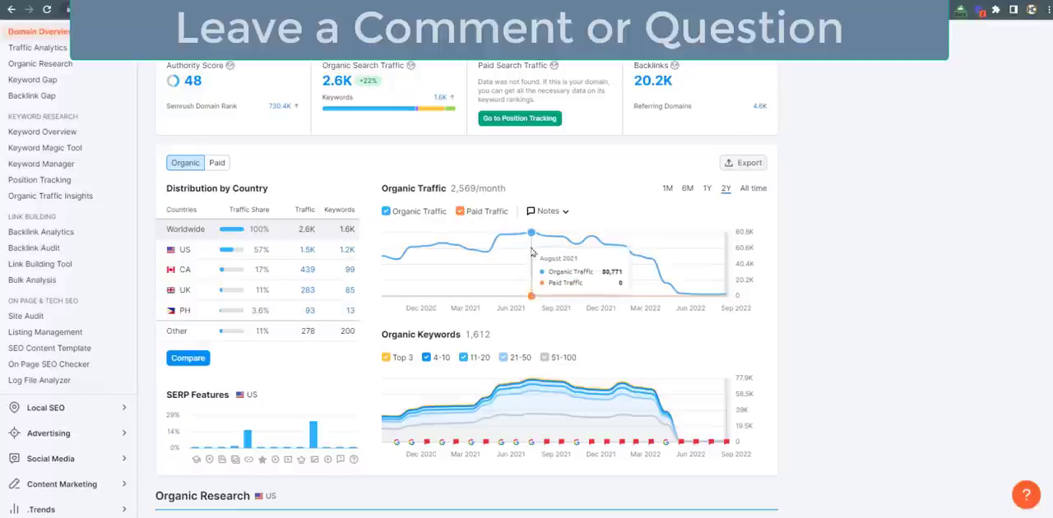